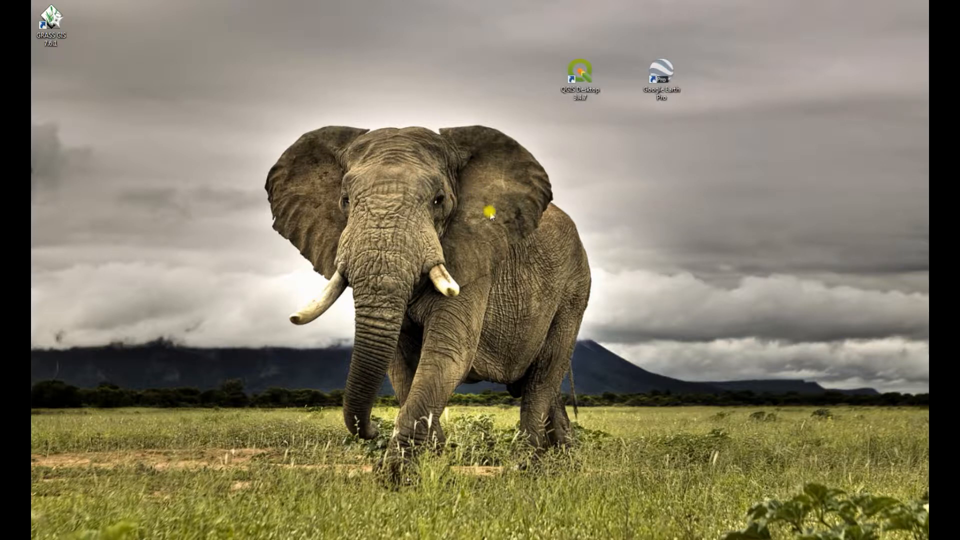
Launch QGIS Desktop from its desktop shortcut.
{"action": "left_click", "coordinate": [579, 83]}
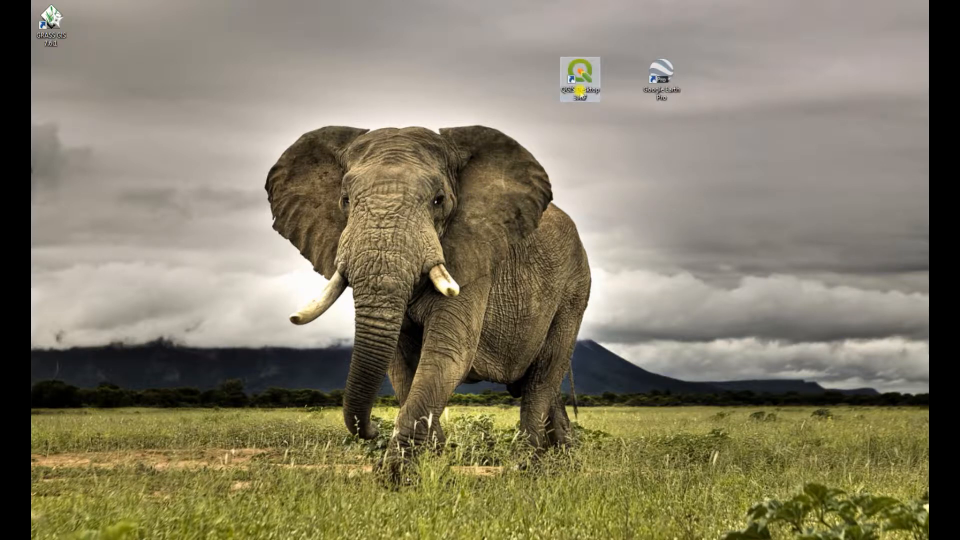
{"action": "double_click", "coordinate": [579, 80]}
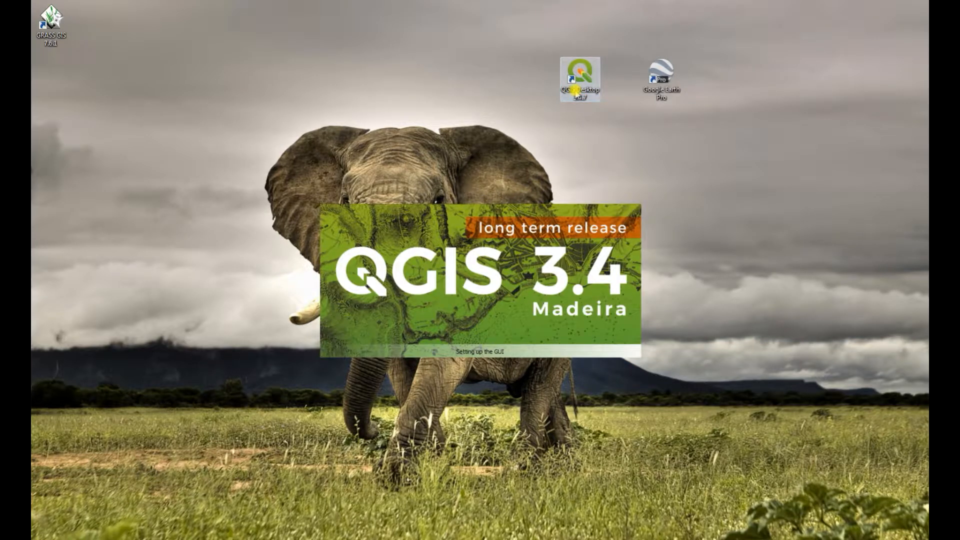
{"action": "mouse_move", "coordinate": [787, 233]}
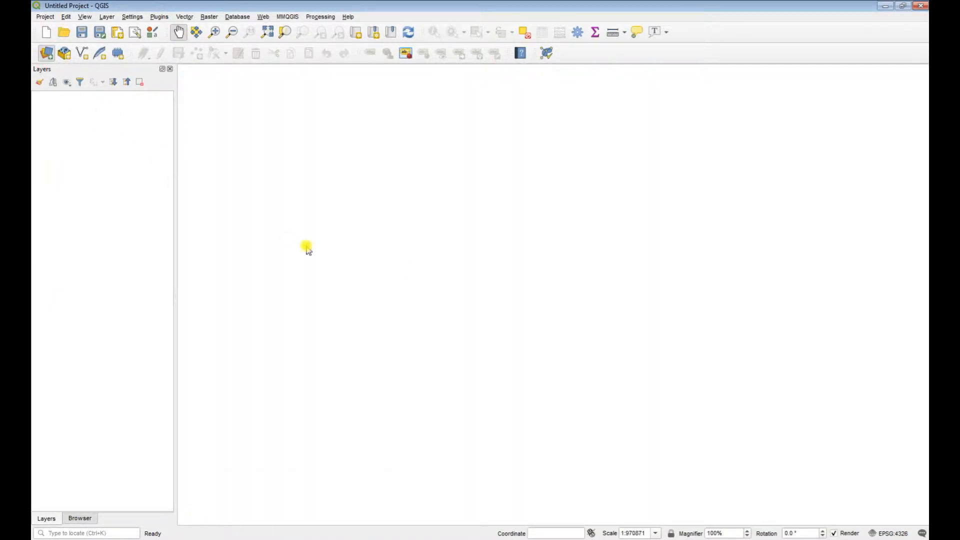
In Data Source Manager, browse the G drive and choose the bdi_admin2_region shapefile.
{"action": "left_click", "coordinate": [81, 53]}
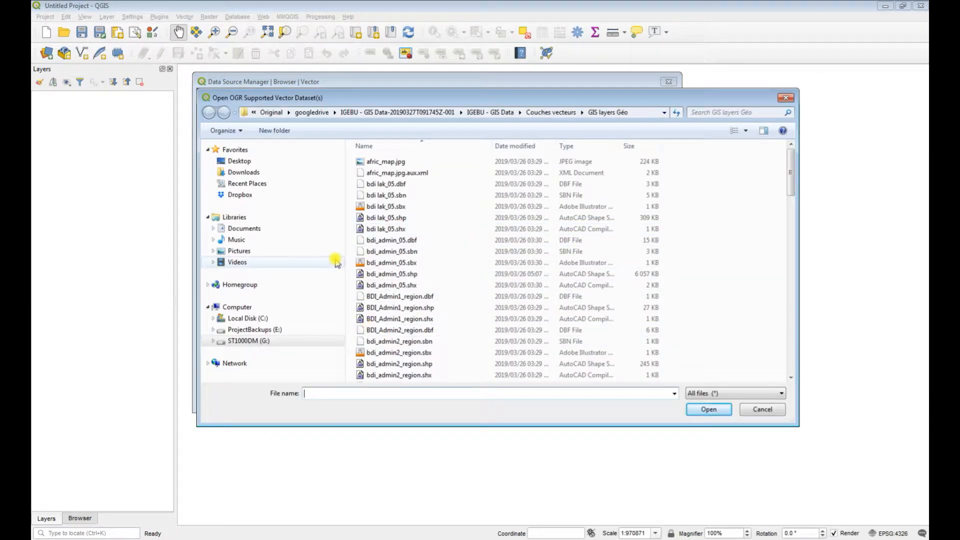
{"action": "left_click", "coordinate": [762, 409]}
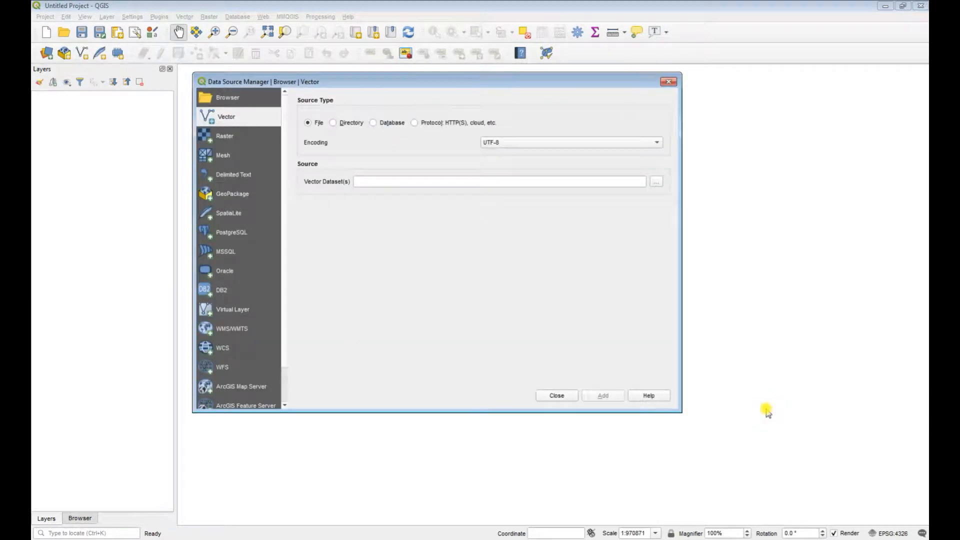
{"action": "mouse_move", "coordinate": [654, 195]}
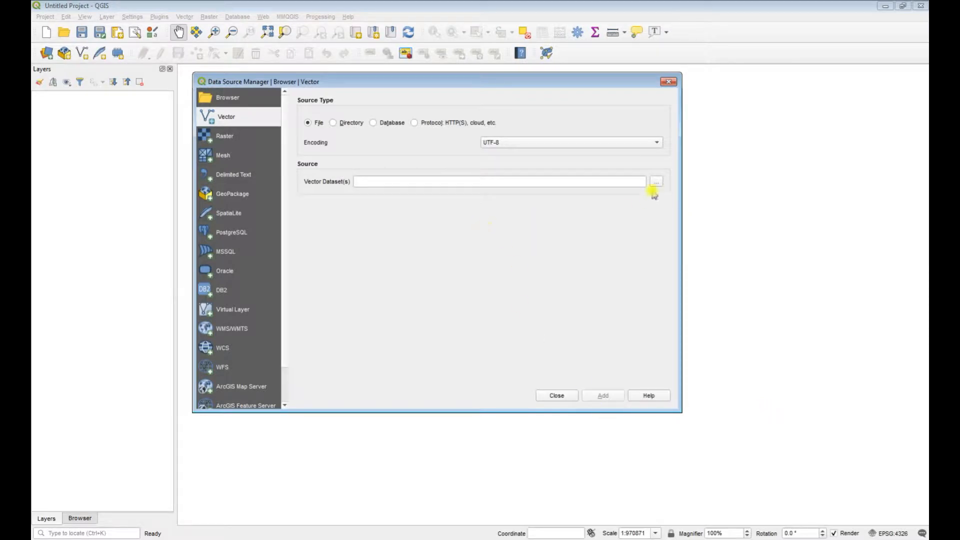
{"action": "left_click", "coordinate": [656, 181]}
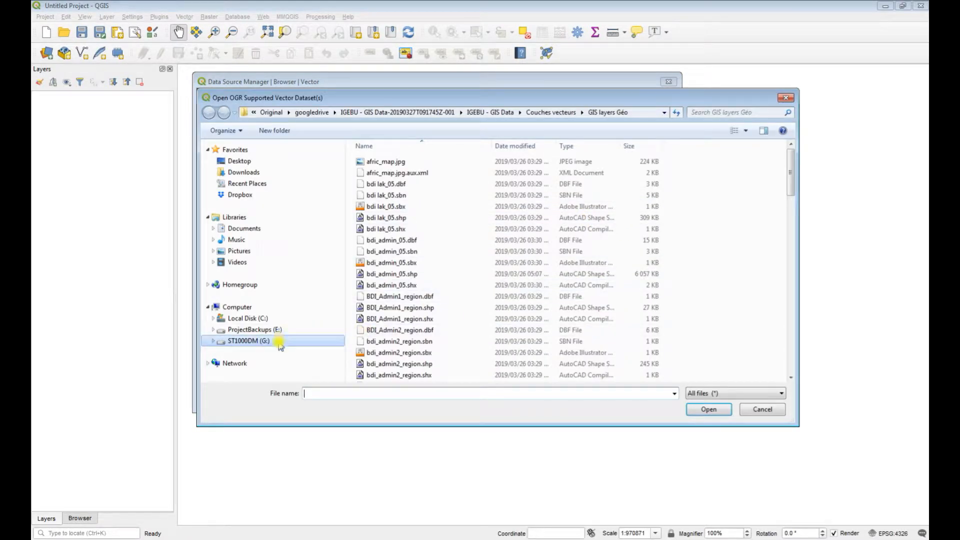
{"action": "left_click", "coordinate": [399, 341]}
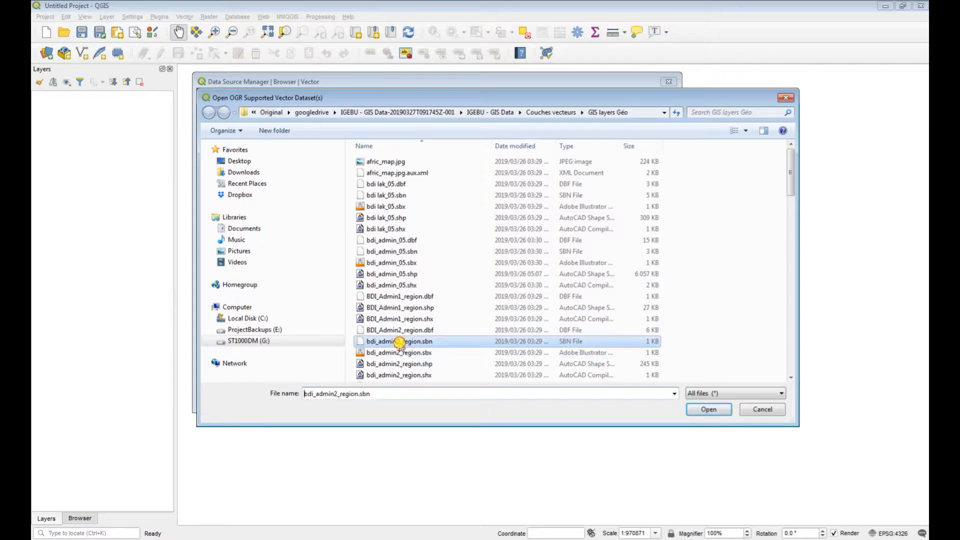
{"action": "left_click", "coordinate": [399, 363]}
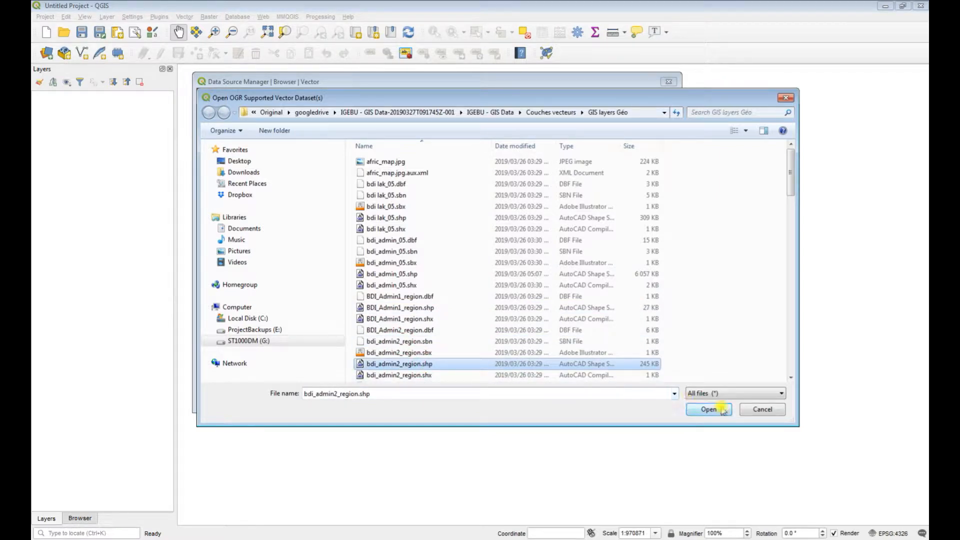
{"action": "left_click", "coordinate": [708, 409]}
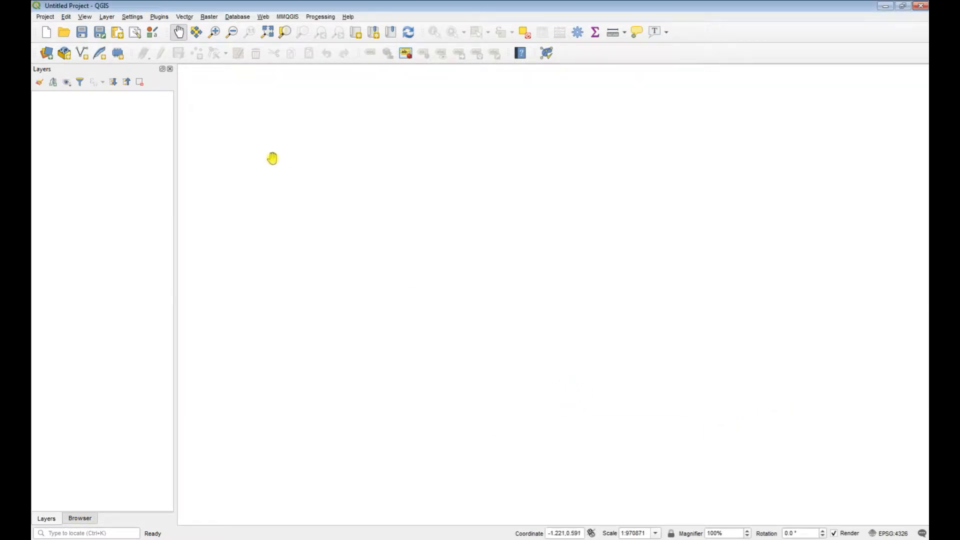
{"action": "mouse_move", "coordinate": [197, 168]}
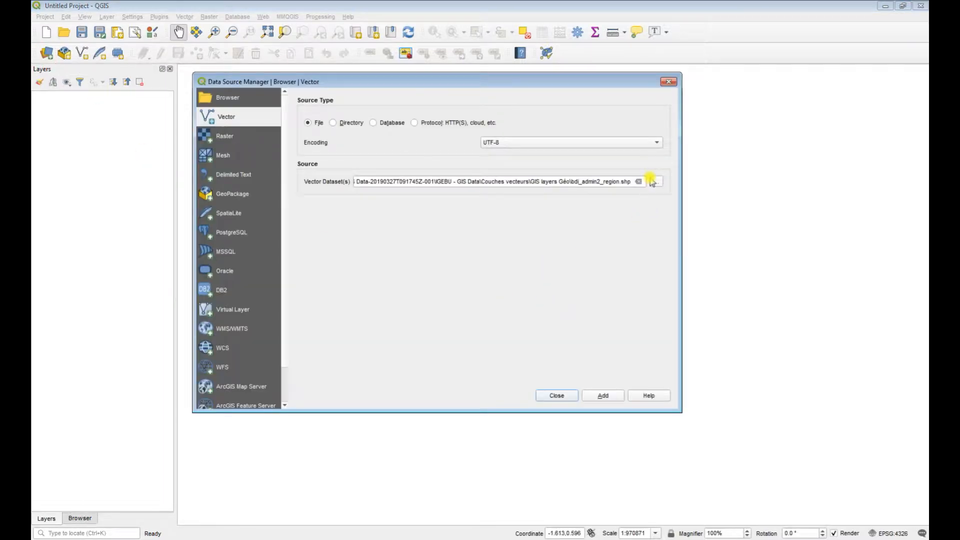
Filter to ESRI Shapefiles, select the Admin region shapefiles and add them as map layers.
{"action": "left_click", "coordinate": [652, 181]}
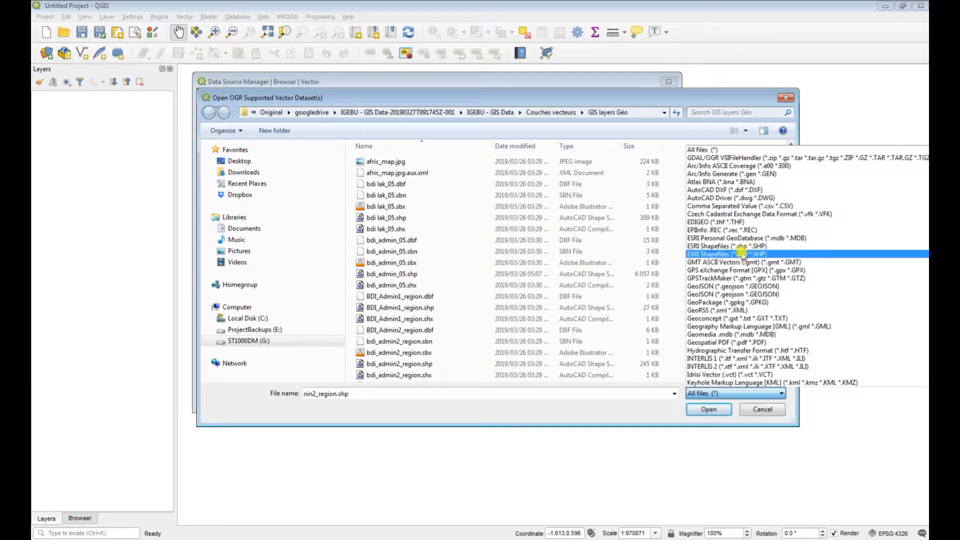
{"action": "left_click", "coordinate": [735, 253]}
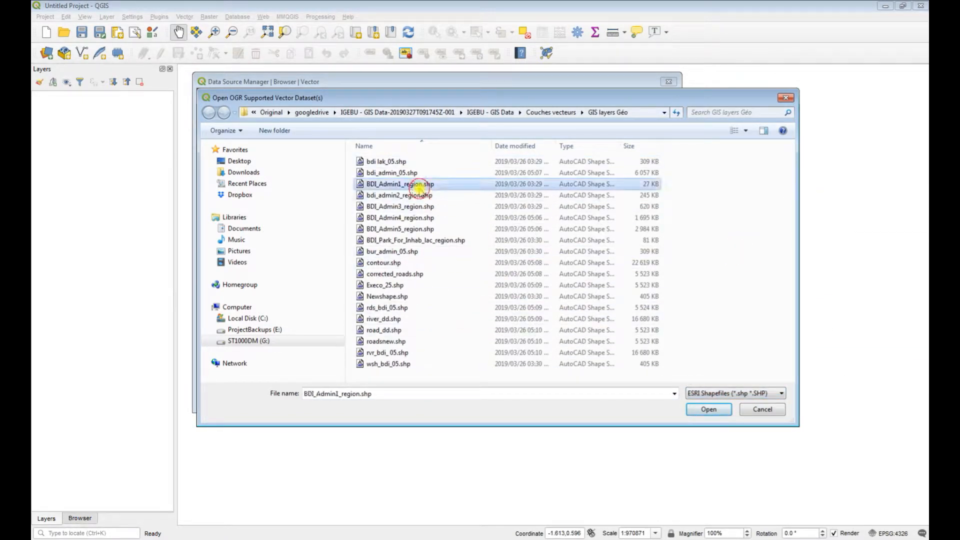
{"action": "left_click", "coordinate": [708, 409]}
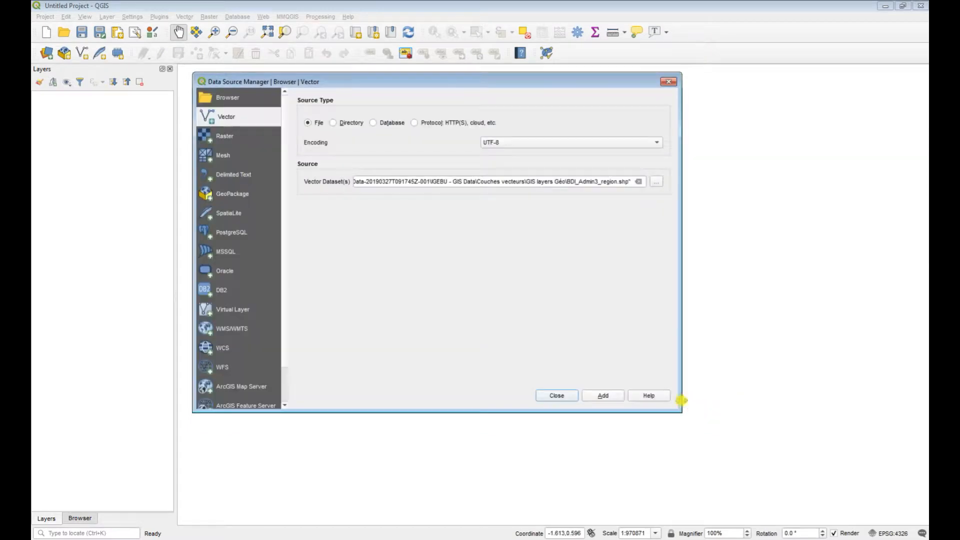
{"action": "left_click", "coordinate": [555, 395]}
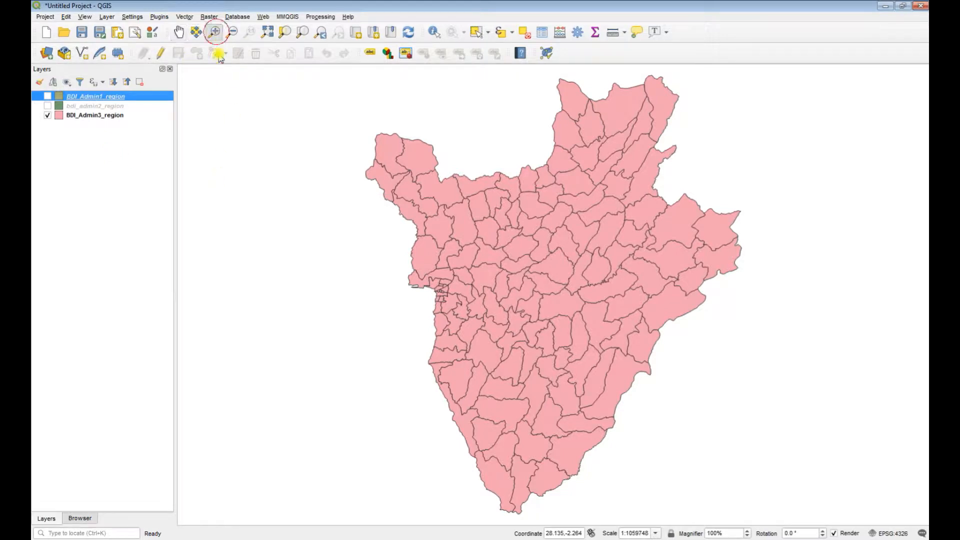
Zoom in on the Admin3 districts and bring up the BDI_Admin3_region layer options.
{"action": "left_click", "coordinate": [621, 442]}
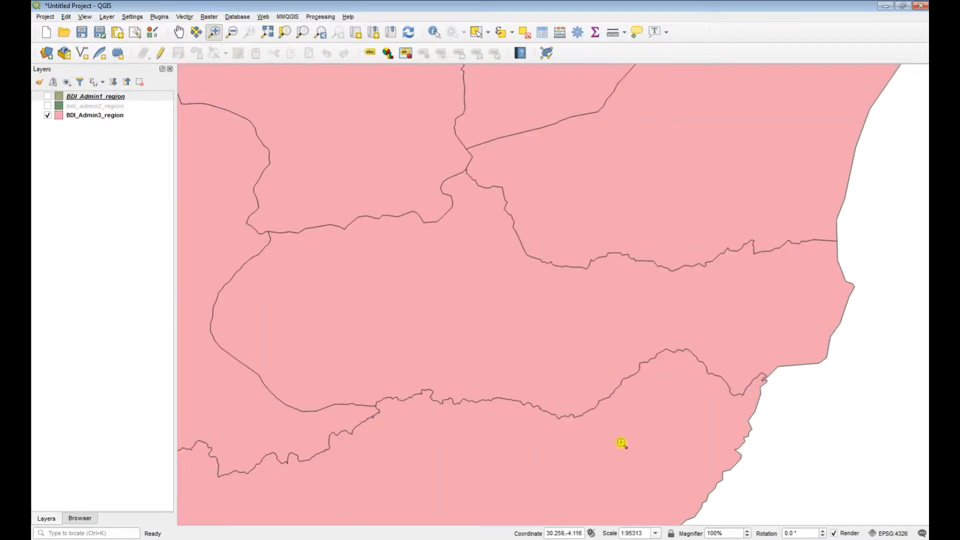
{"action": "left_click", "coordinate": [95, 115]}
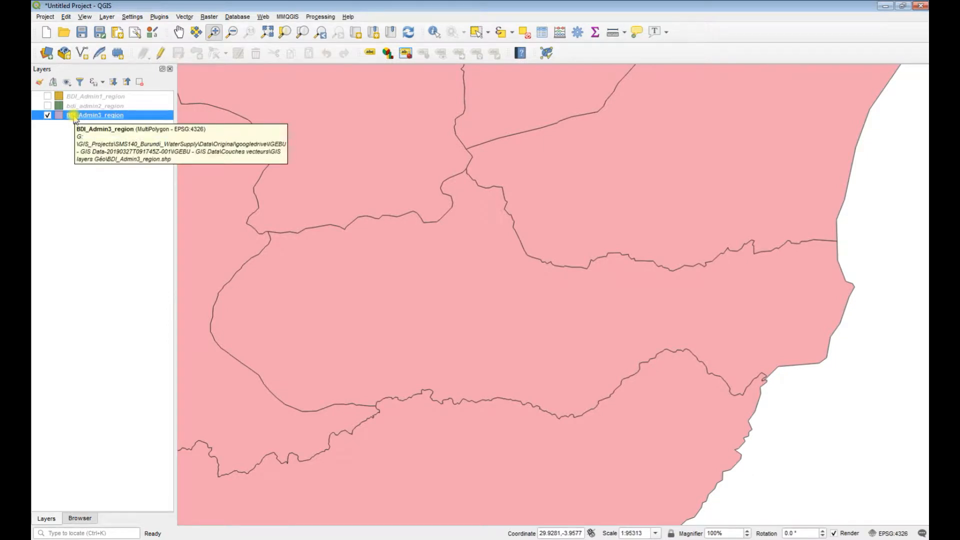
{"action": "right_click", "coordinate": [101, 115]}
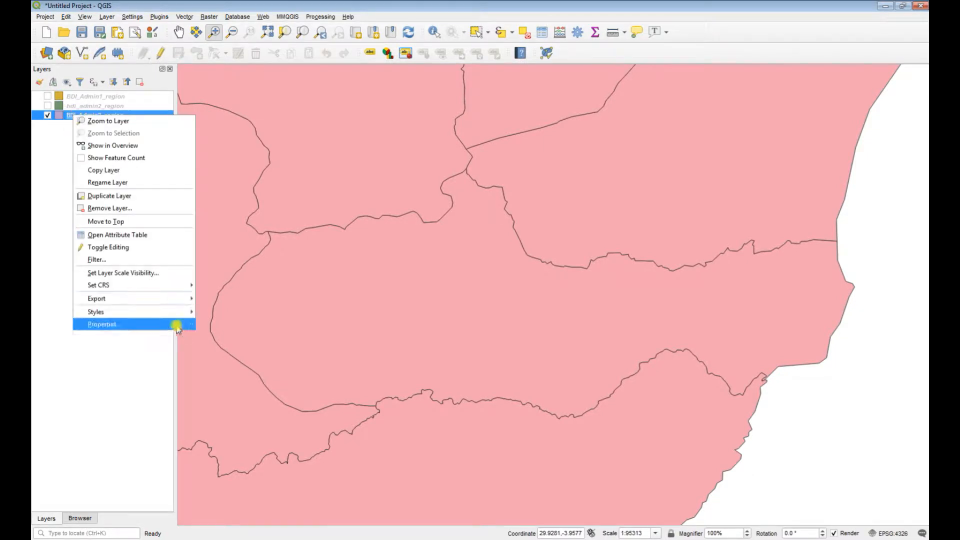
In BDI_Admin3_region Symbology, set stroke width 2 and a pink stroke colour, then apply.
{"action": "left_click", "coordinate": [102, 324]}
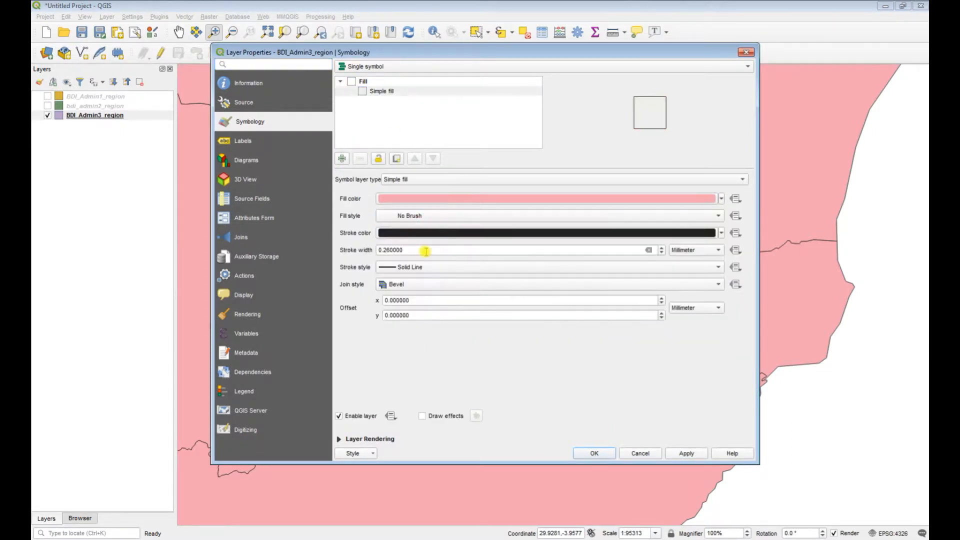
{"action": "triple_click", "coordinate": [416, 250]}
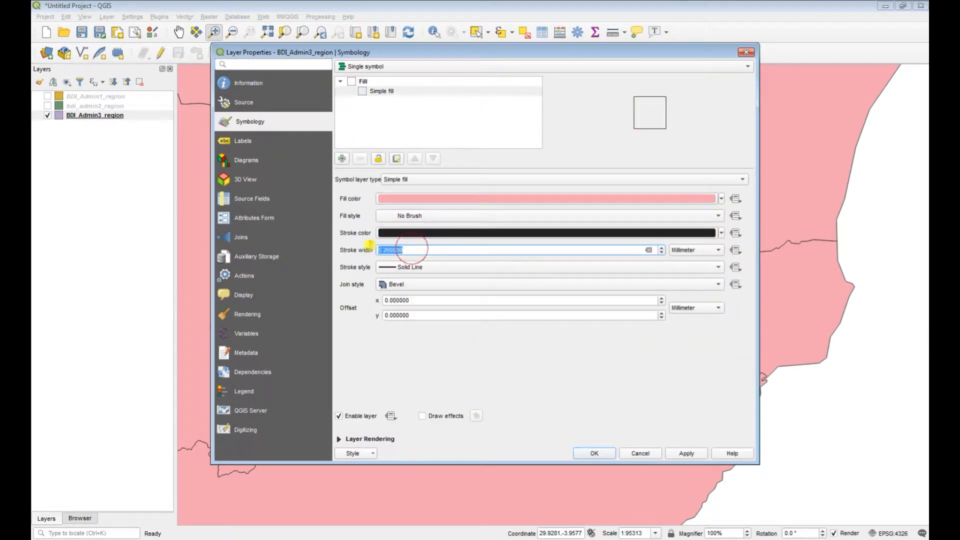
{"action": "type", "text": "2"}
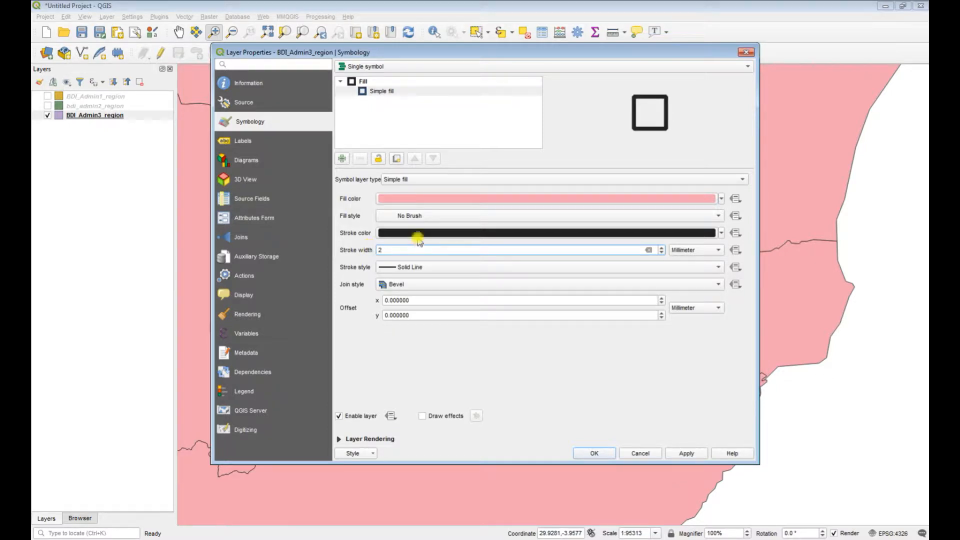
{"action": "left_click", "coordinate": [547, 233]}
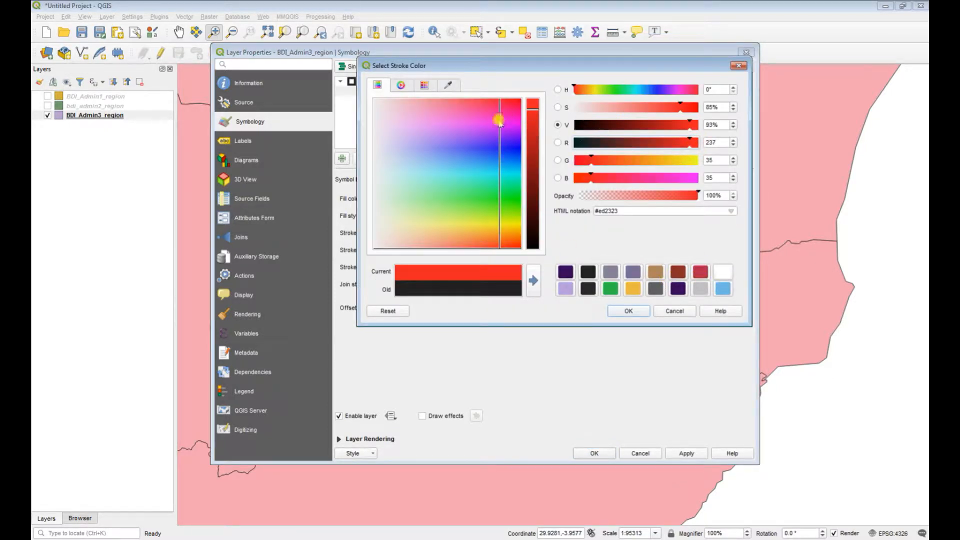
{"action": "left_click", "coordinate": [628, 310]}
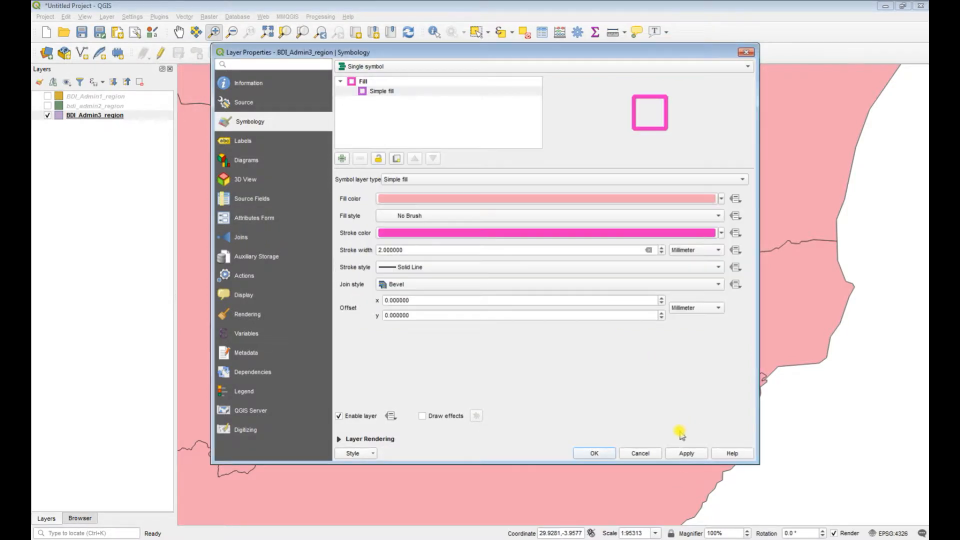
{"action": "left_click", "coordinate": [593, 453]}
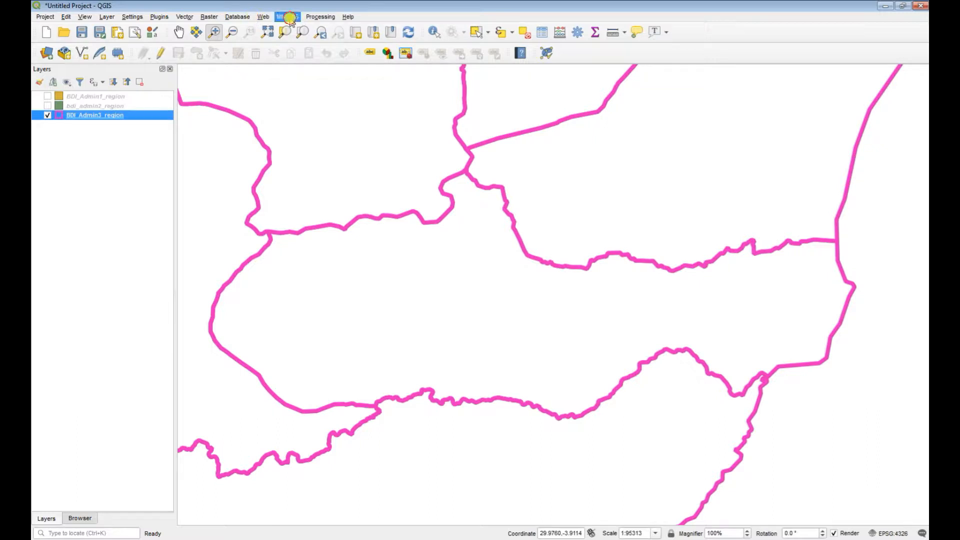
Add Google Satellite via QuickMapServices and pan the imagery across the town.
{"action": "left_click", "coordinate": [287, 17]}
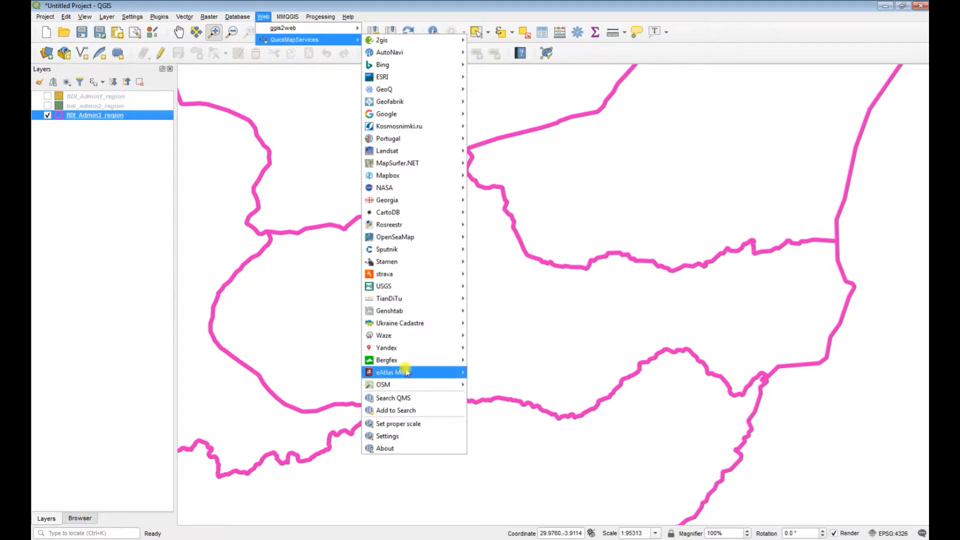
{"action": "mouse_move", "coordinate": [383, 384]}
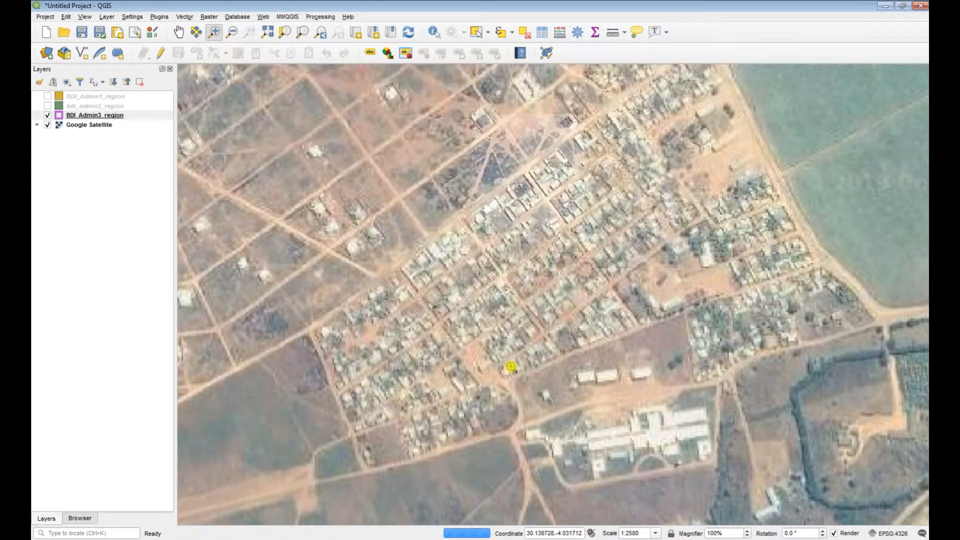
{"action": "left_click_drag", "start_coordinate": [511, 367], "coordinate": [217, 99]}
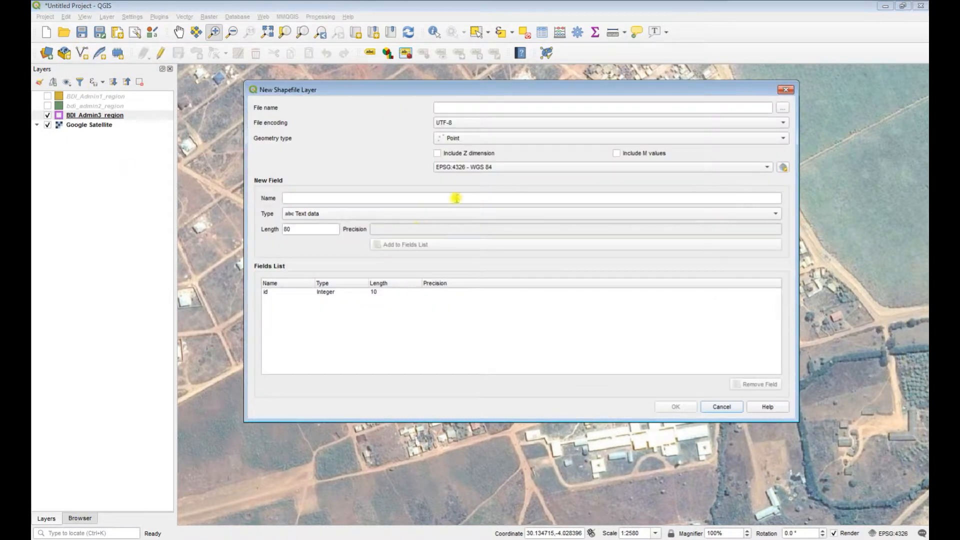
Browse to the deleteme folder and save the new shapefile as Structures.shp.
{"action": "left_click", "coordinate": [782, 107]}
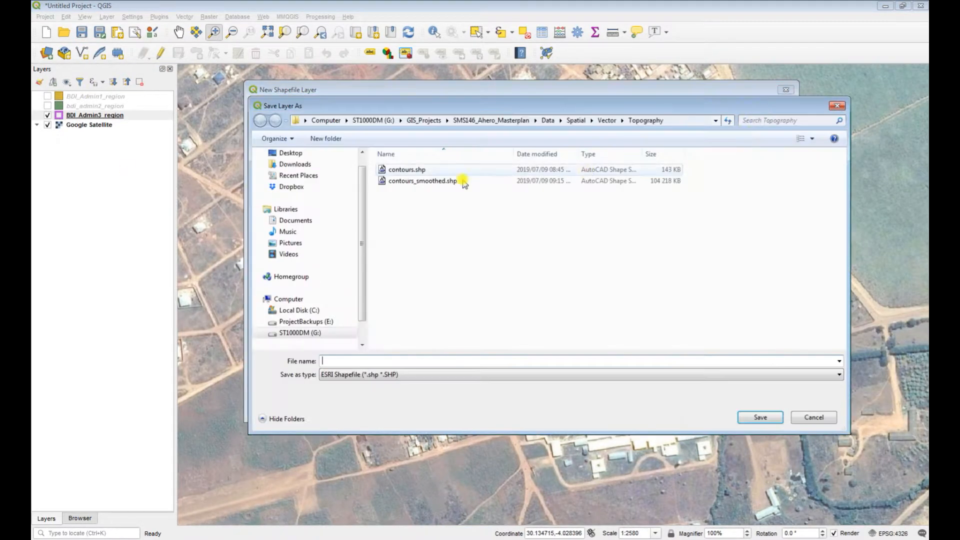
{"action": "left_click", "coordinate": [300, 332]}
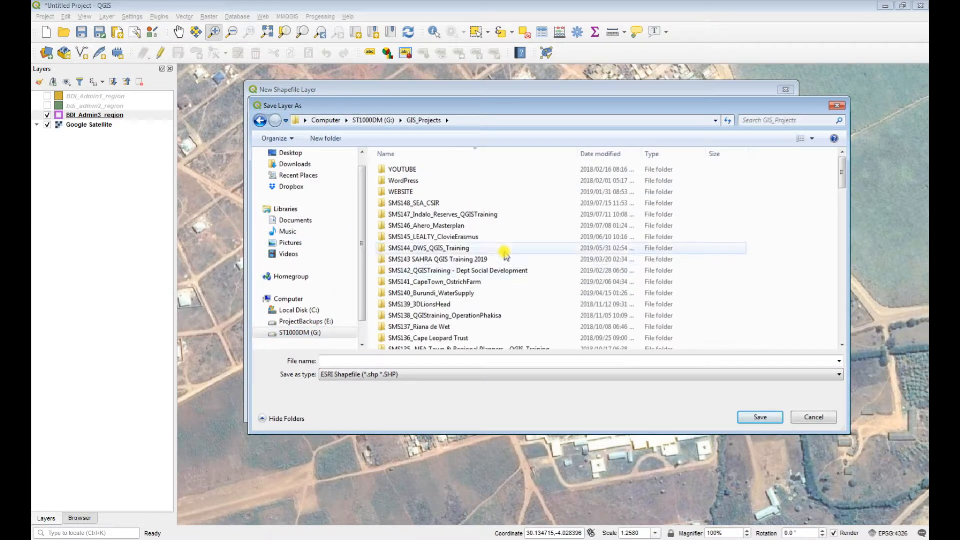
{"action": "scroll", "scroll_direction": "down", "scroll_amount": 3}
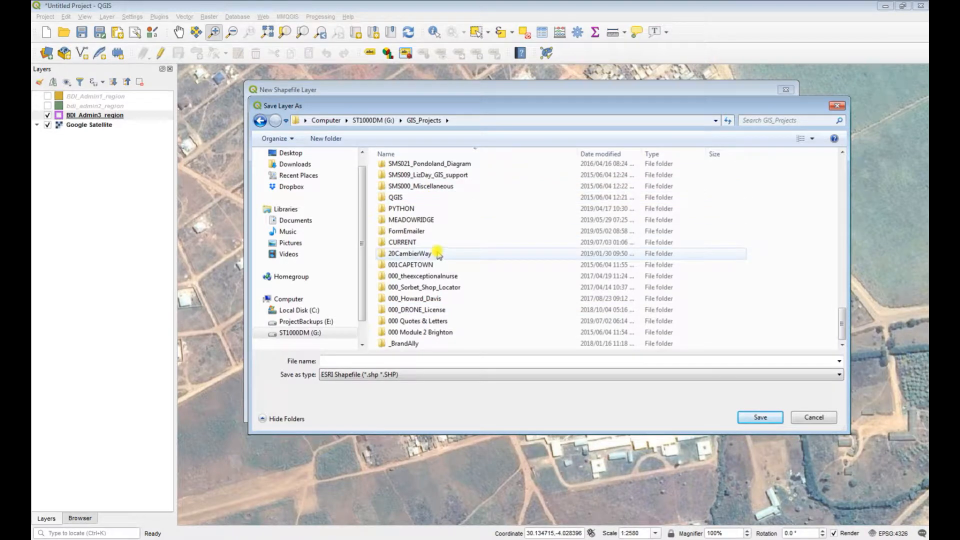
{"action": "double_click", "coordinate": [402, 242]}
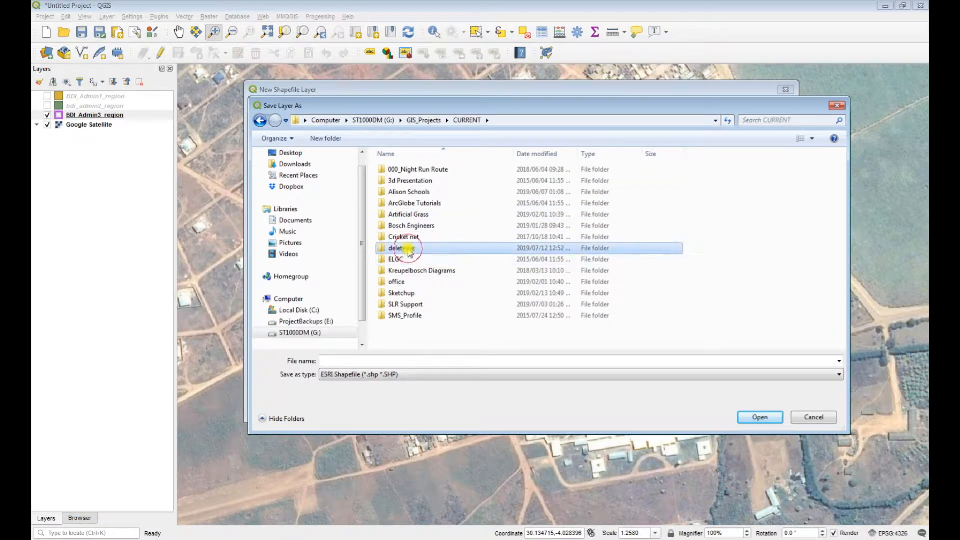
{"action": "double_click", "coordinate": [401, 248]}
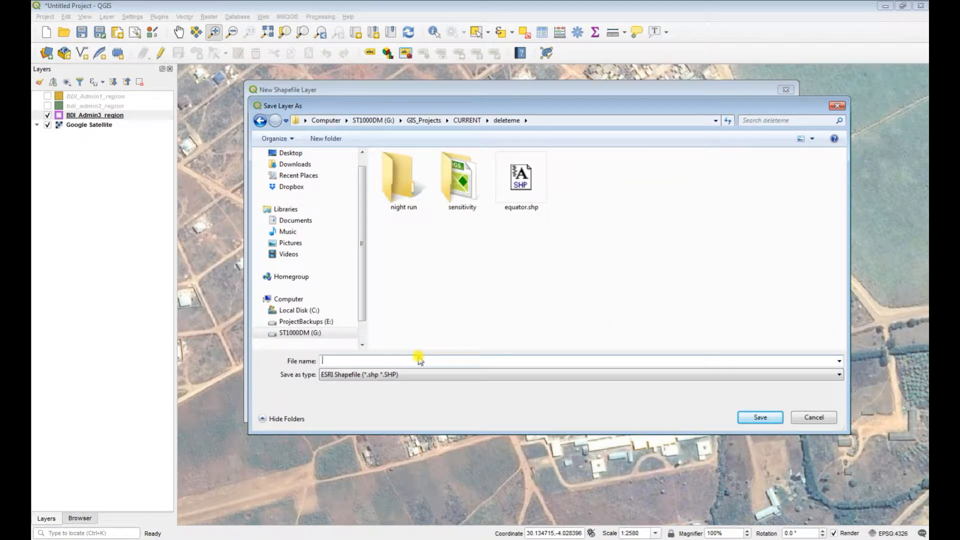
{"action": "type", "text": "Structure"}
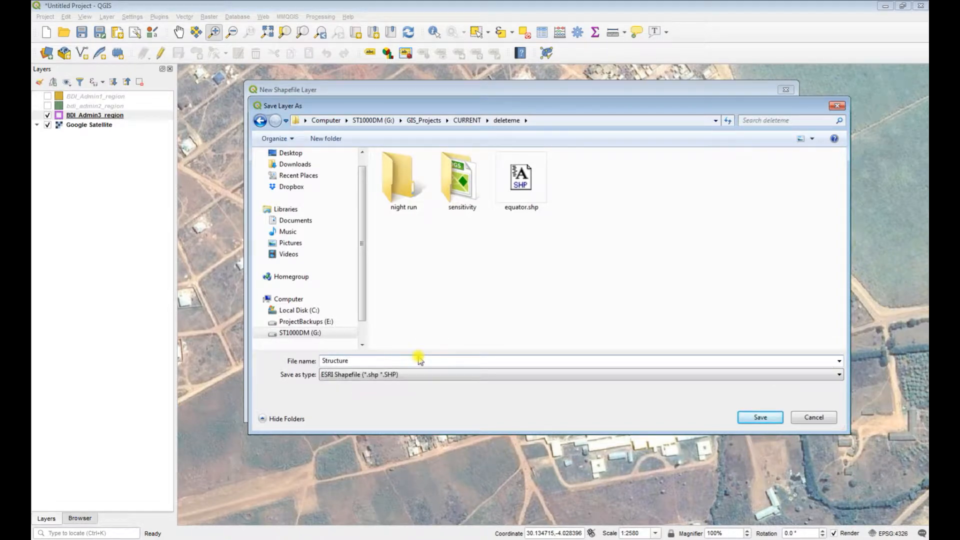
{"action": "left_click", "coordinate": [759, 417]}
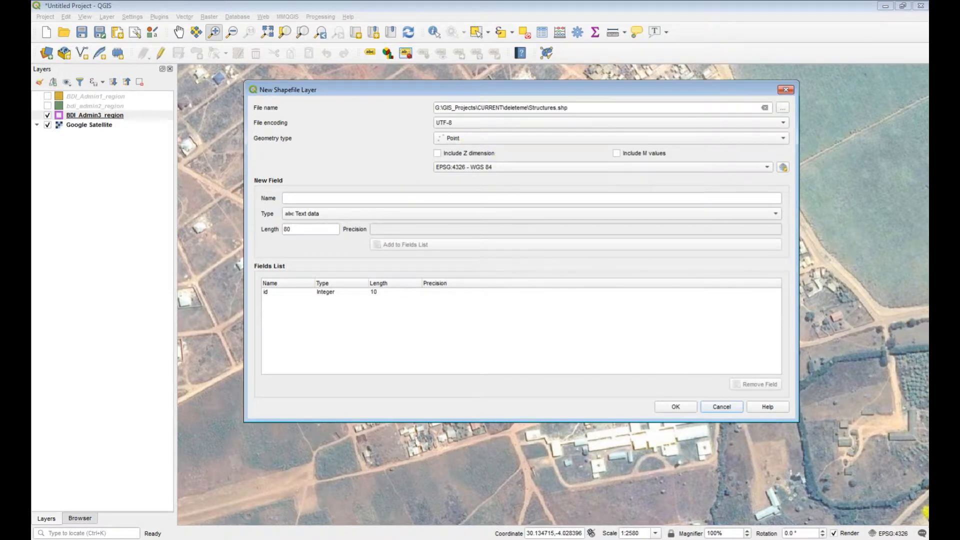
{"action": "mouse_move", "coordinate": [871, 506]}
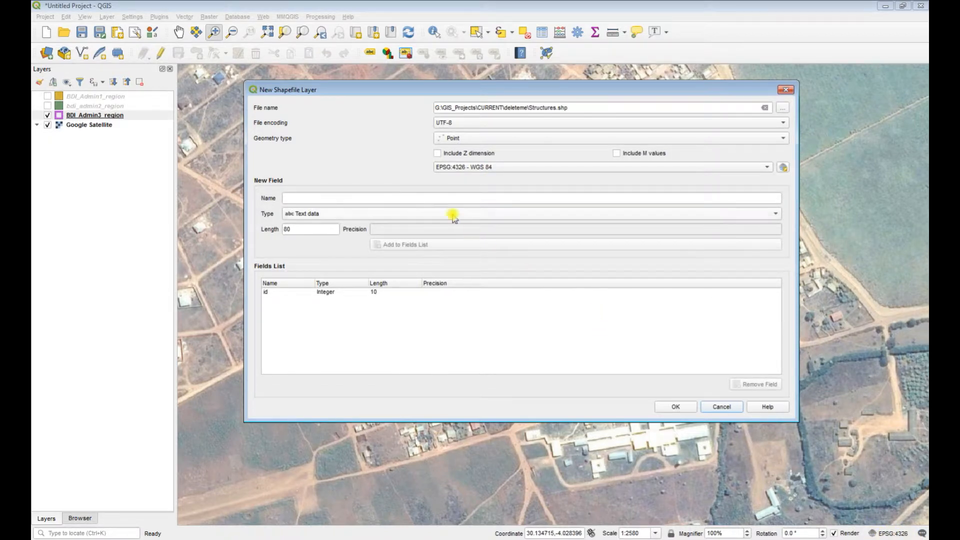
{"action": "mouse_move", "coordinate": [481, 167]}
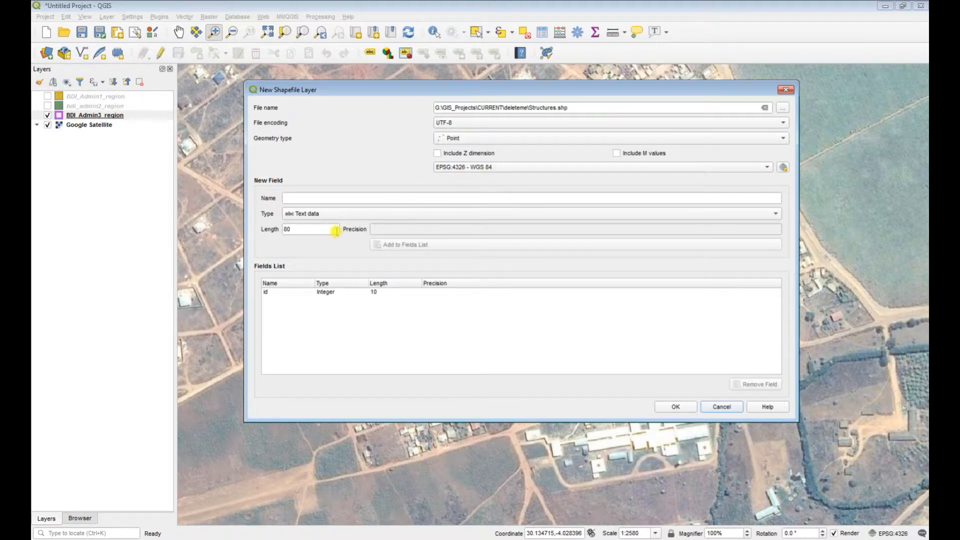
Add a text Name field and a whole-number Distance field to the fields list.
{"action": "type", "text": "Na"}
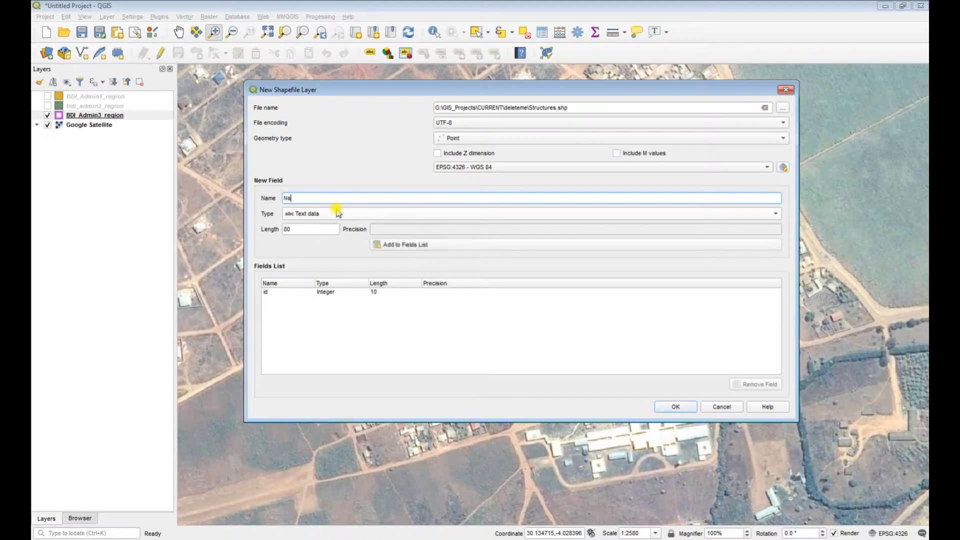
{"action": "left_click", "coordinate": [404, 244]}
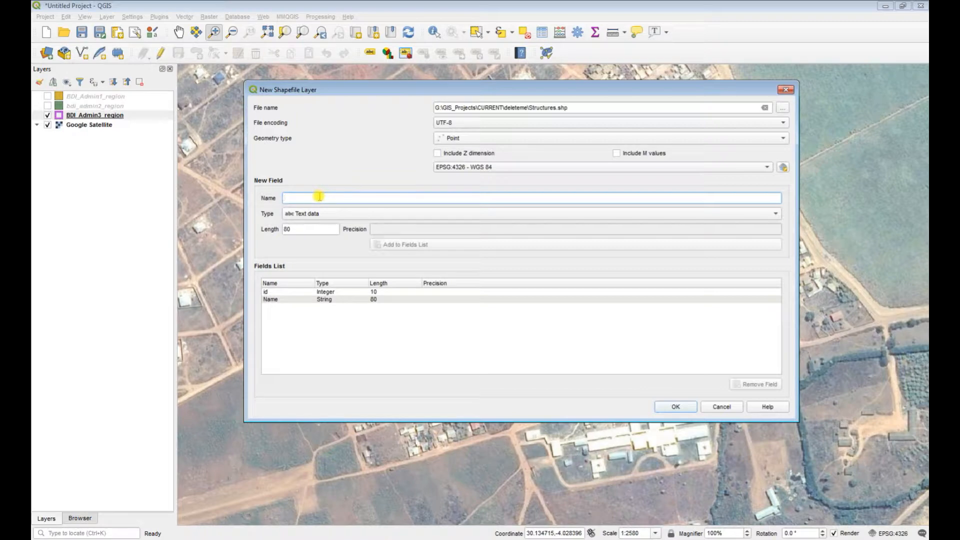
{"action": "type", "text": "D"}
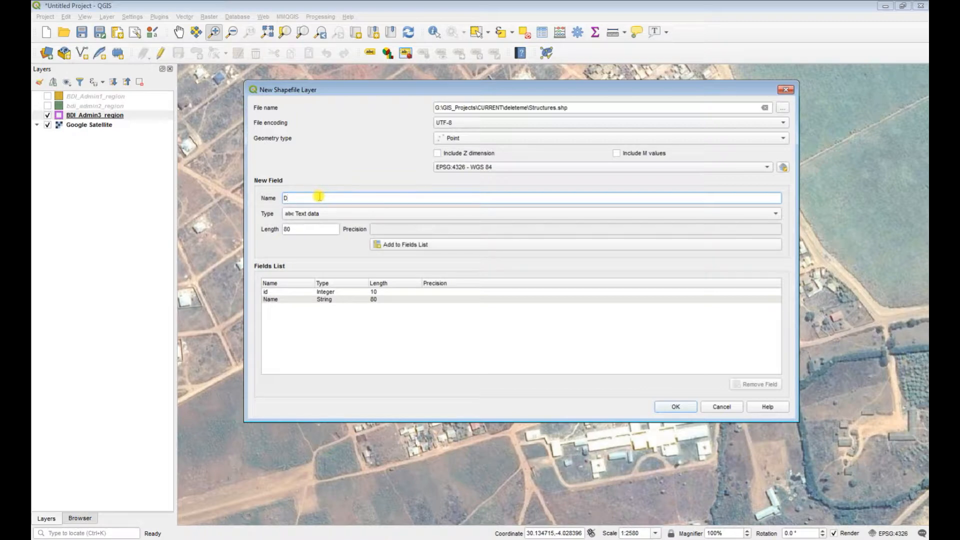
{"action": "type", "text": "istance"}
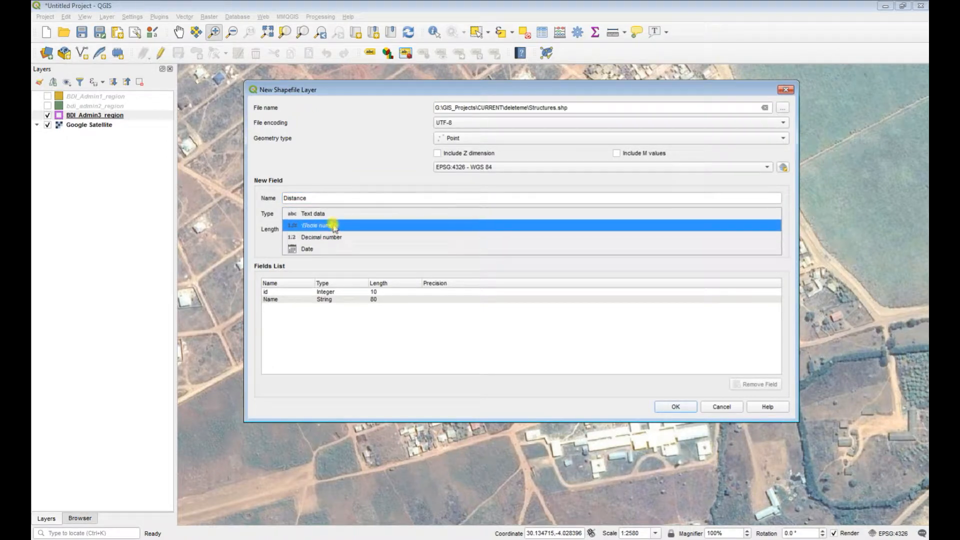
{"action": "left_click", "coordinate": [321, 225]}
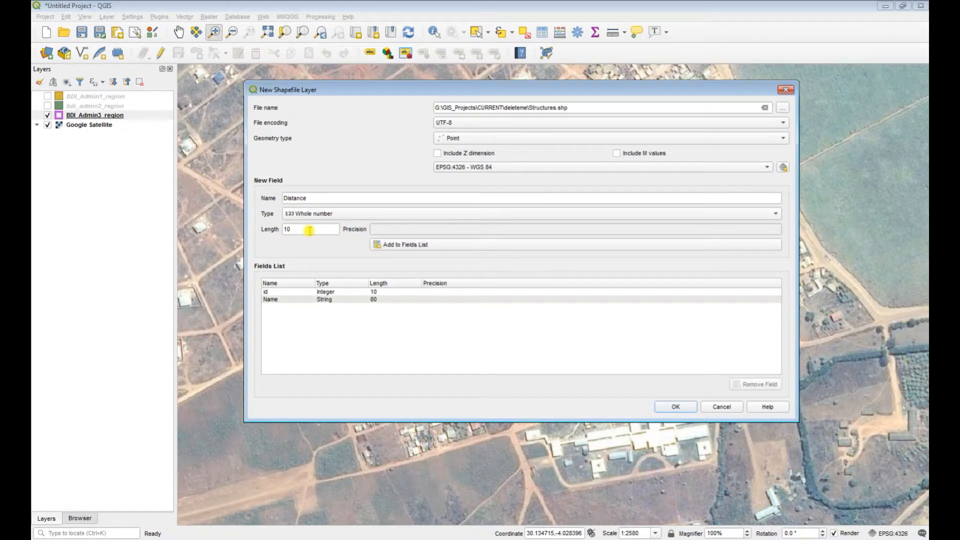
{"action": "left_click", "coordinate": [405, 244]}
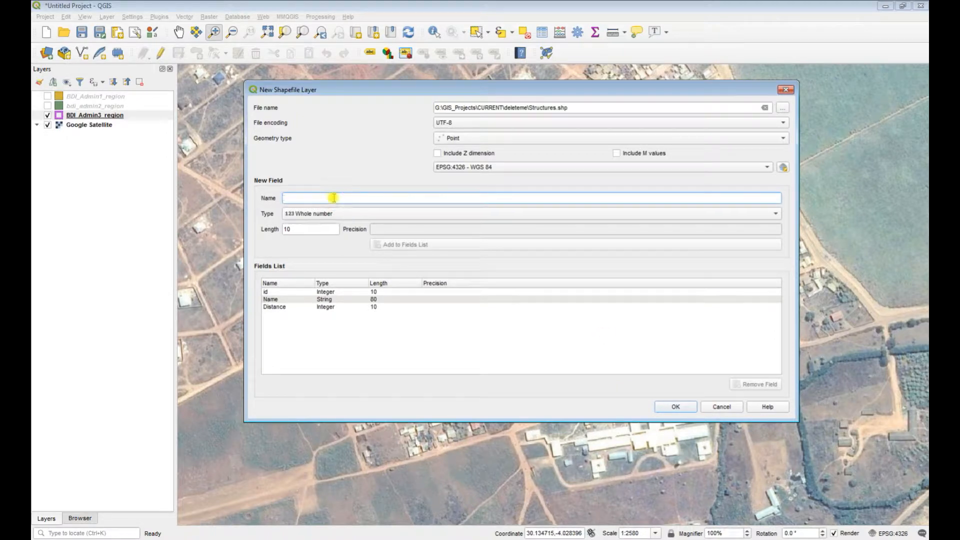
Add a 50-character Category text field and create the Structures layer.
{"action": "type", "text": "Category"}
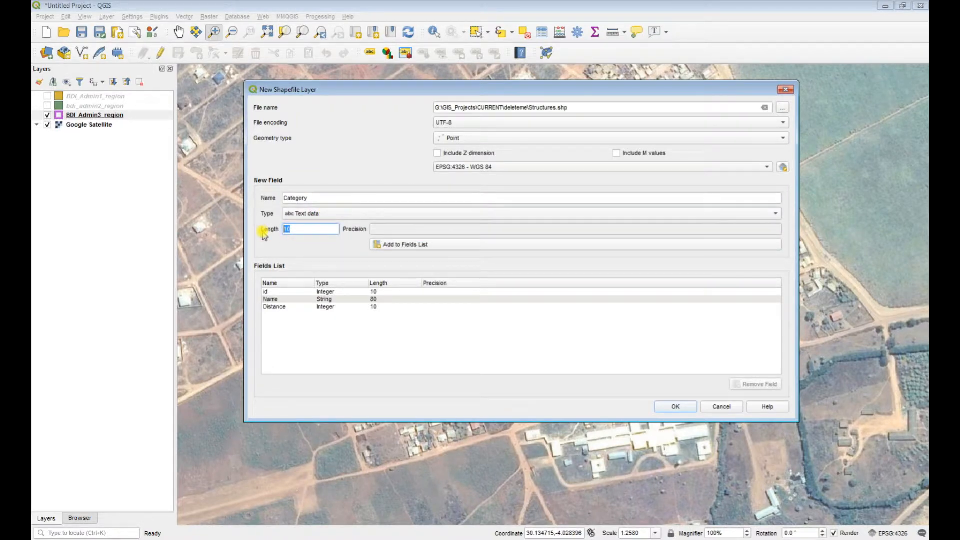
{"action": "left_click", "coordinate": [404, 244]}
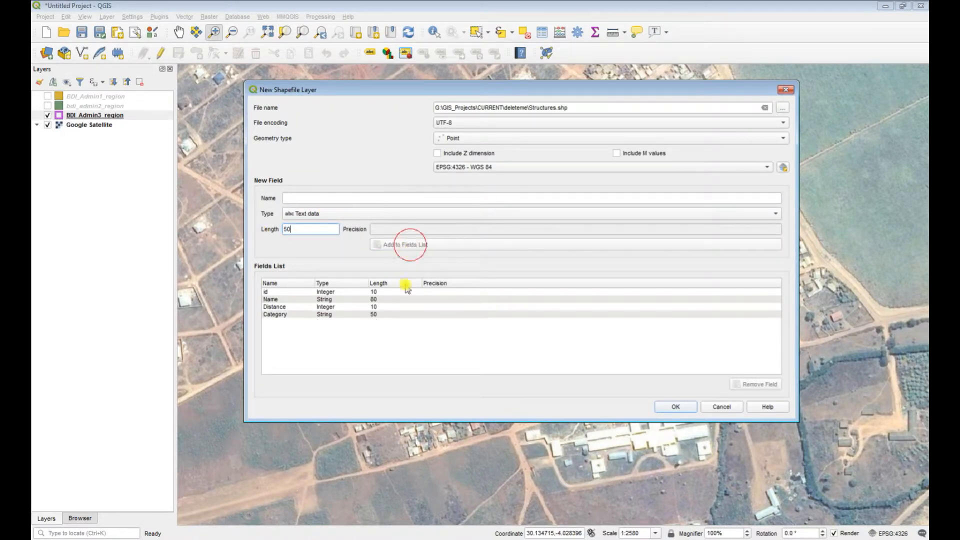
{"action": "left_click", "coordinate": [674, 407]}
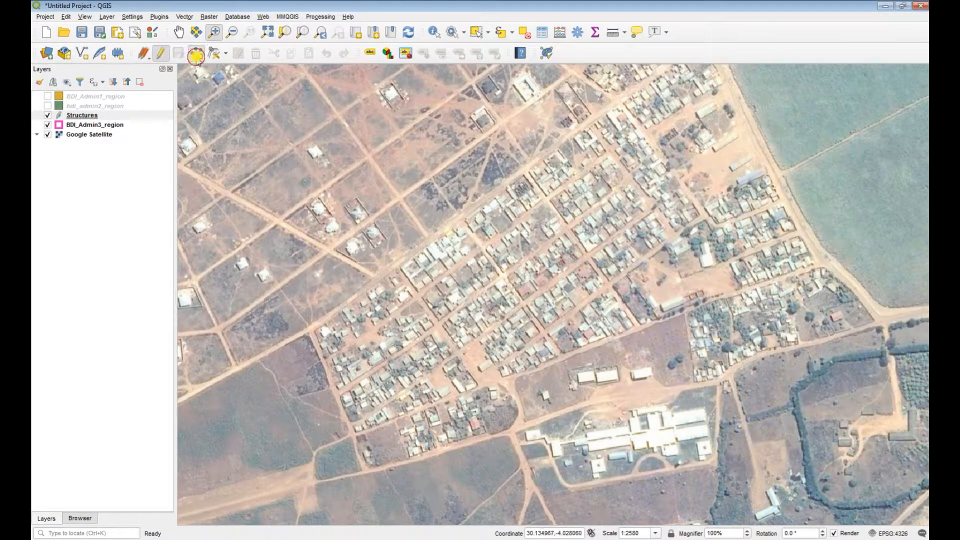
Place a point on the school with id 0, Secondary School, Distance 500, Category School.
{"action": "left_click", "coordinate": [621, 436]}
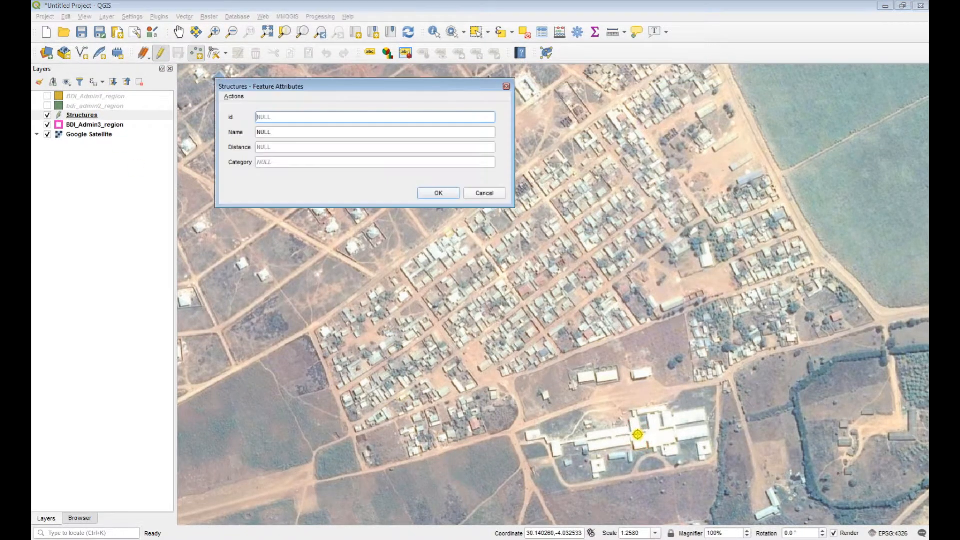
{"action": "type", "text": "0"}
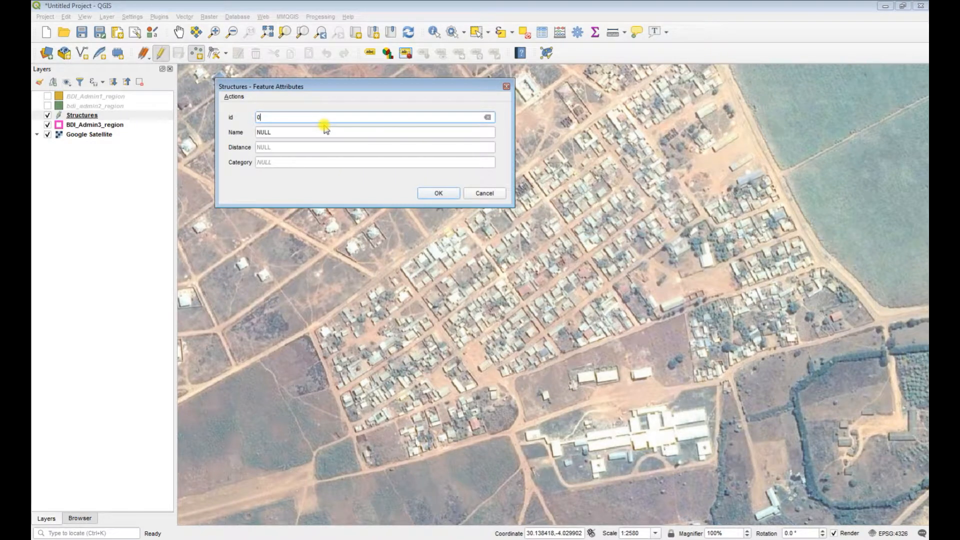
{"action": "left_click", "coordinate": [374, 132]}
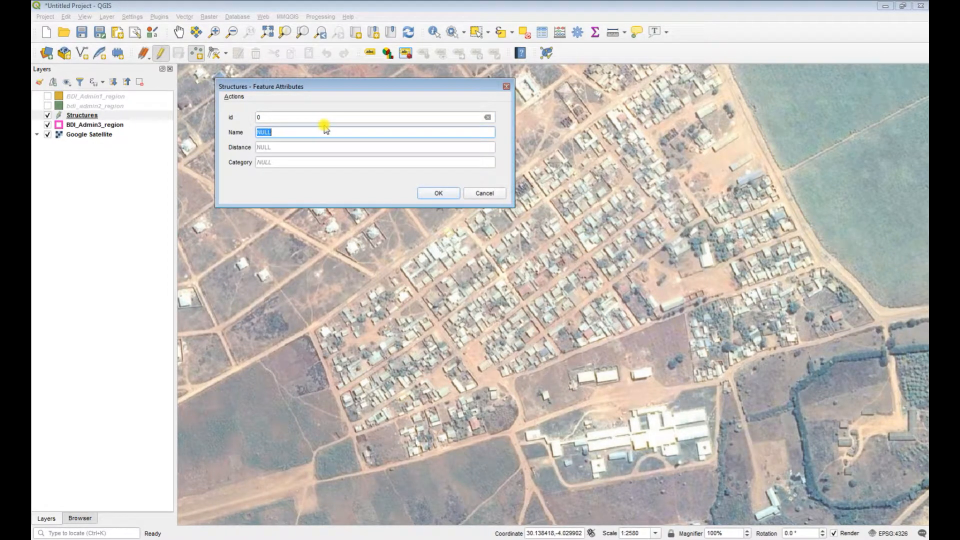
{"action": "type", "text": "Secondary Sch"}
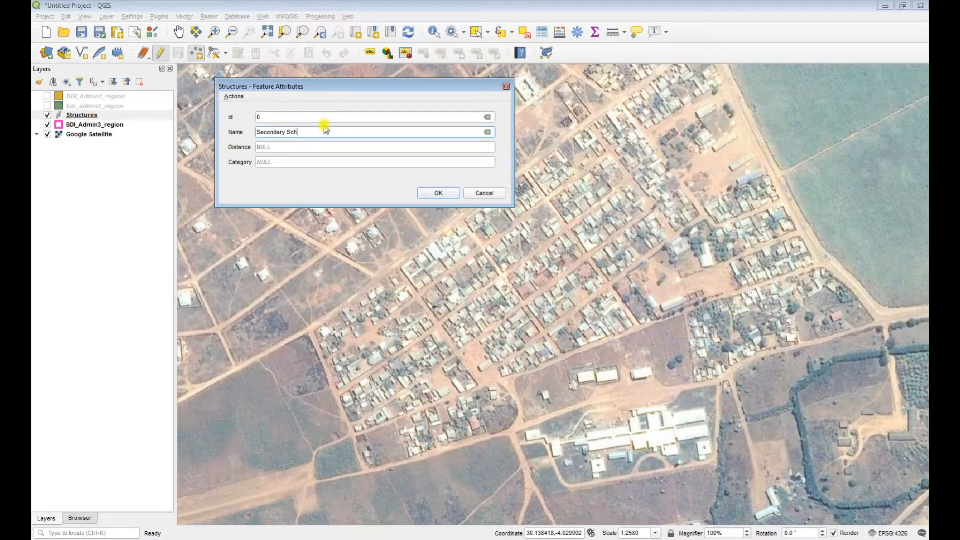
{"action": "type", "text": "ool"}
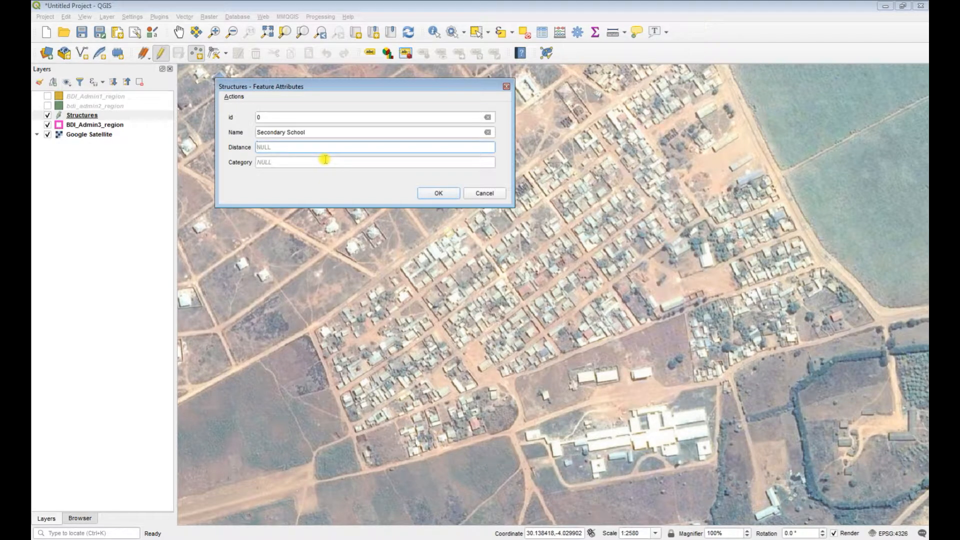
{"action": "type", "text": "500"}
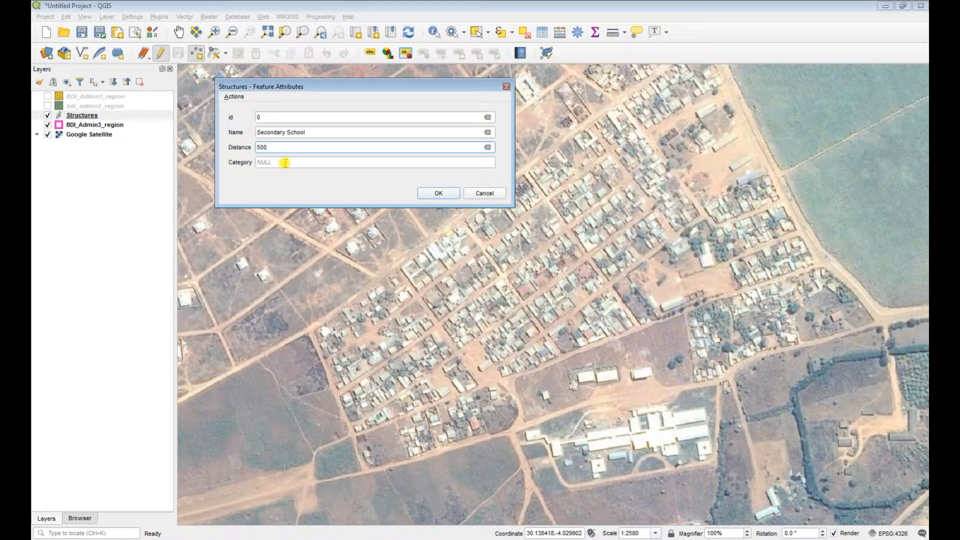
{"action": "type", "text": "5"}
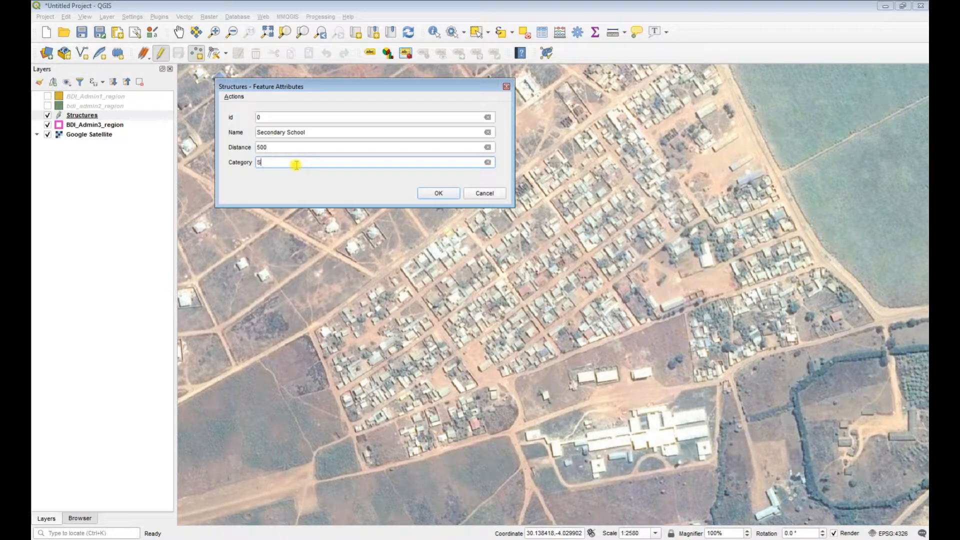
{"action": "type", "text": "chool"}
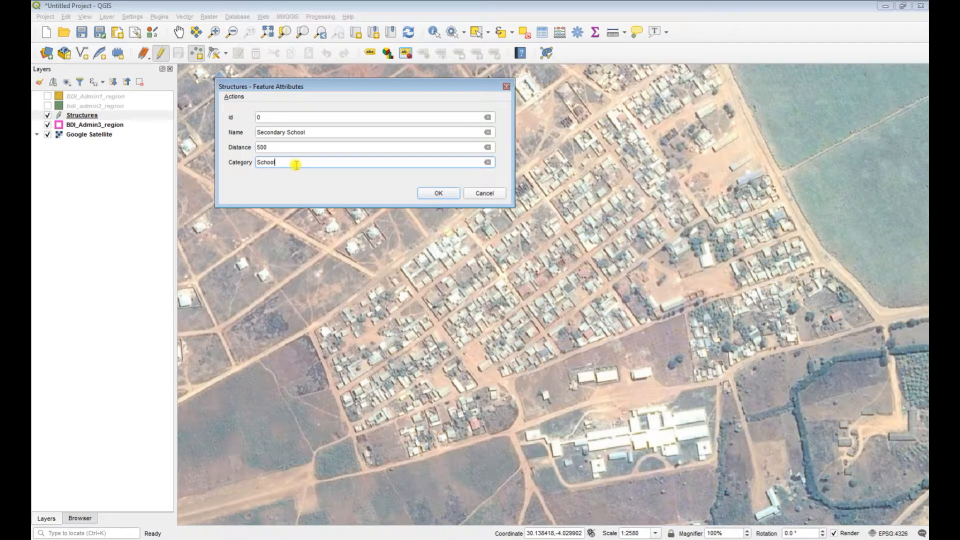
{"action": "left_click", "coordinate": [438, 193]}
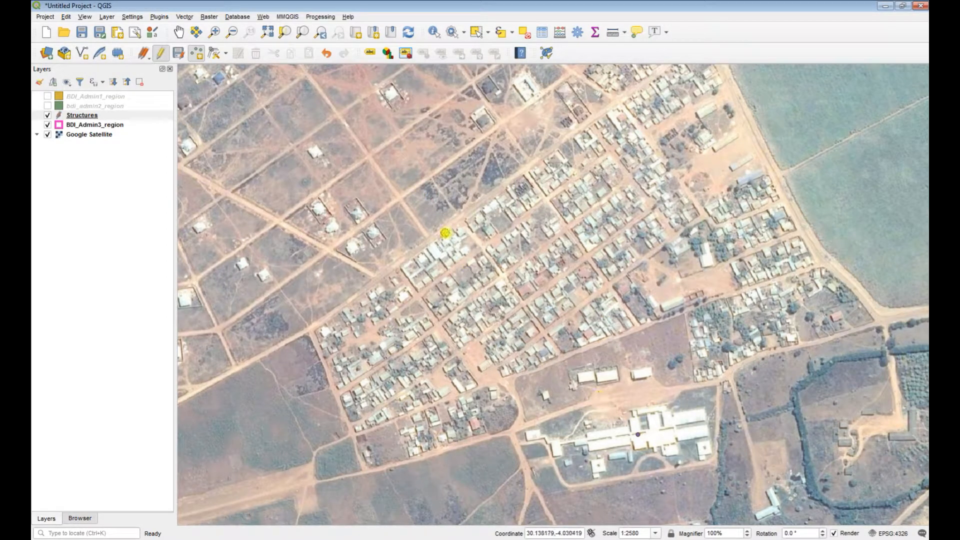
Give the Structures simple marker size 4 and magenta fill #ff27f5, then apply.
{"action": "right_click", "coordinate": [81, 115]}
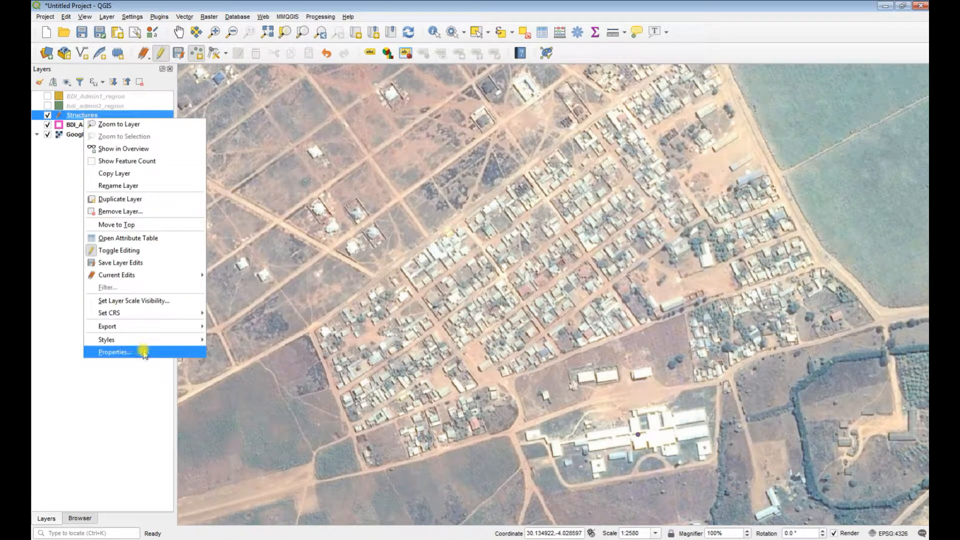
{"action": "left_click", "coordinate": [114, 352]}
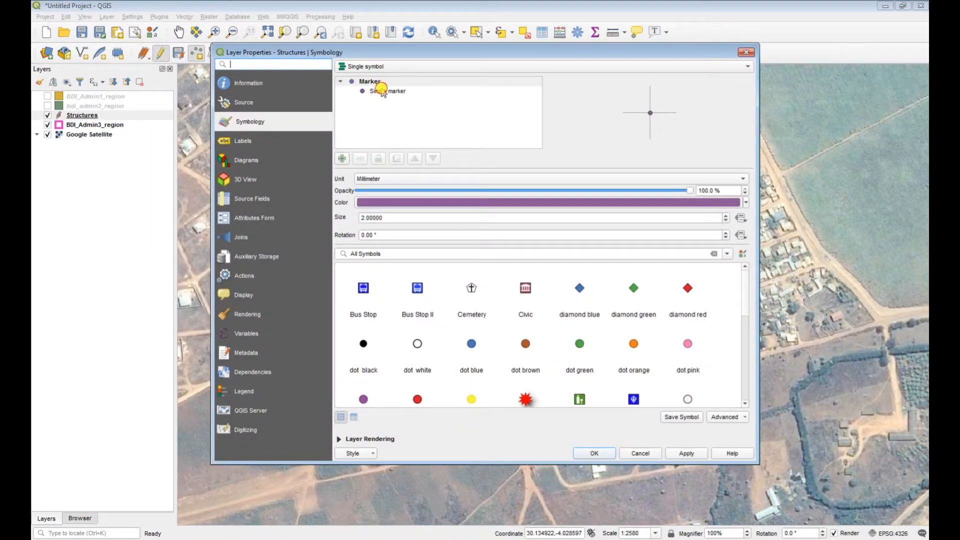
{"action": "left_click", "coordinate": [388, 91]}
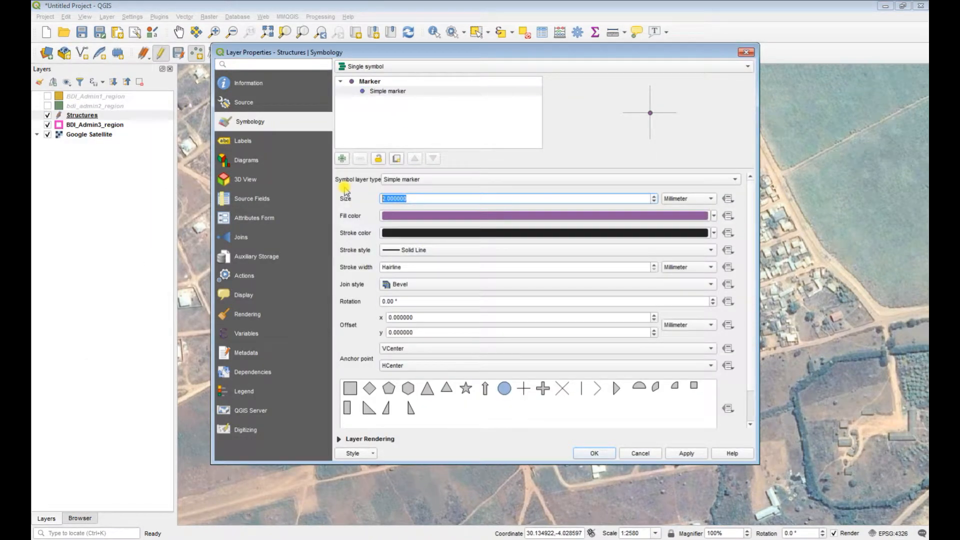
{"action": "left_click", "coordinate": [544, 216]}
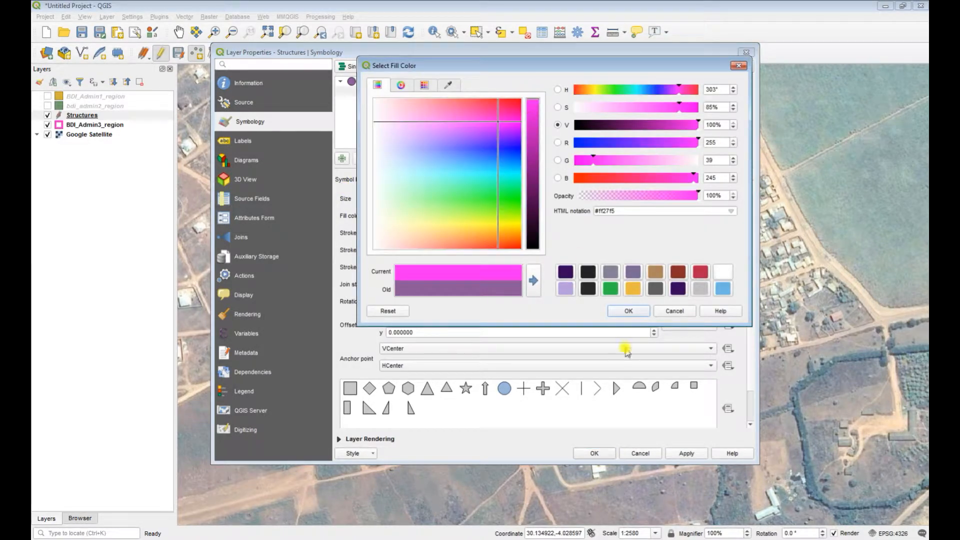
{"action": "left_click", "coordinate": [628, 310]}
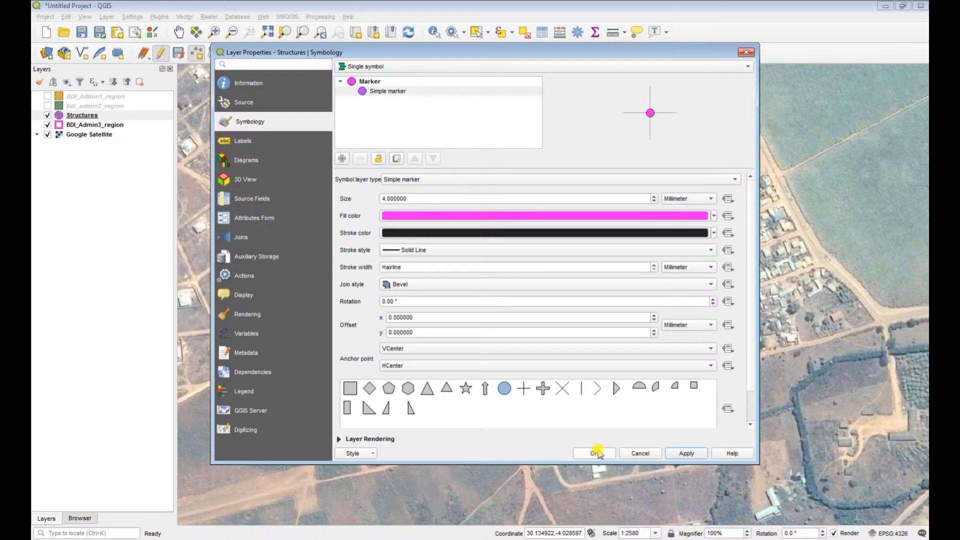
{"action": "left_click", "coordinate": [593, 453]}
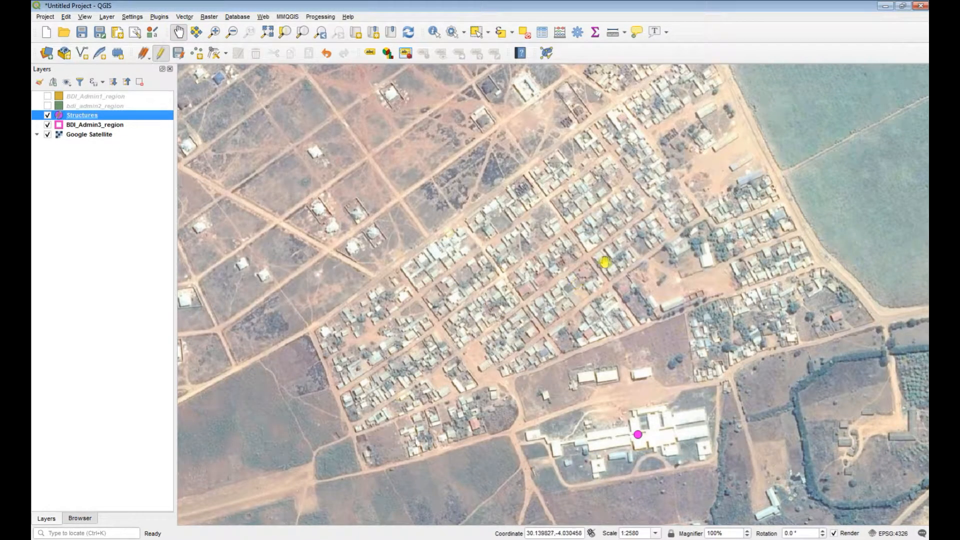
Place a point on the creche with id 1, Creche Name, its distance and Category Creche.
{"action": "left_click_drag", "start_coordinate": [606, 263], "coordinate": [441, 219]}
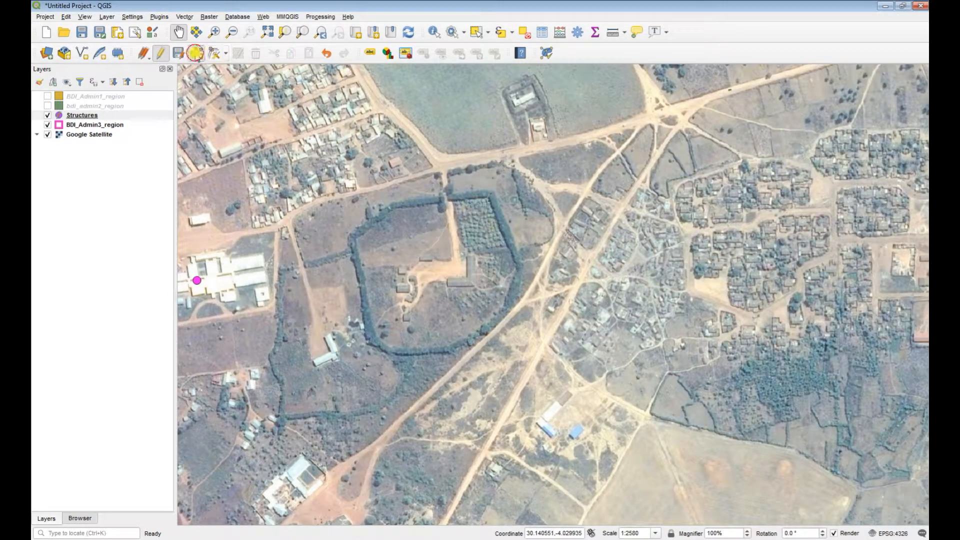
{"action": "left_click", "coordinate": [197, 280]}
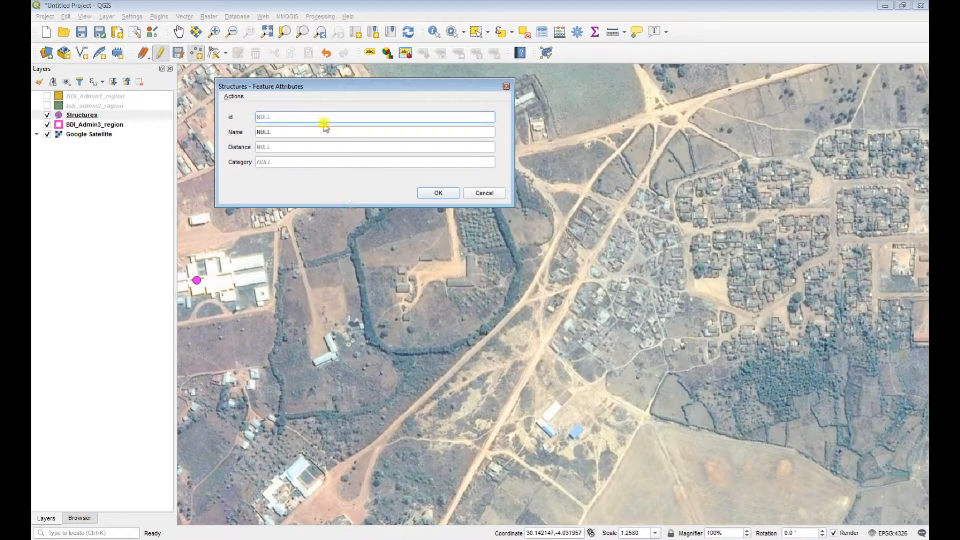
{"action": "type", "text": "1"}
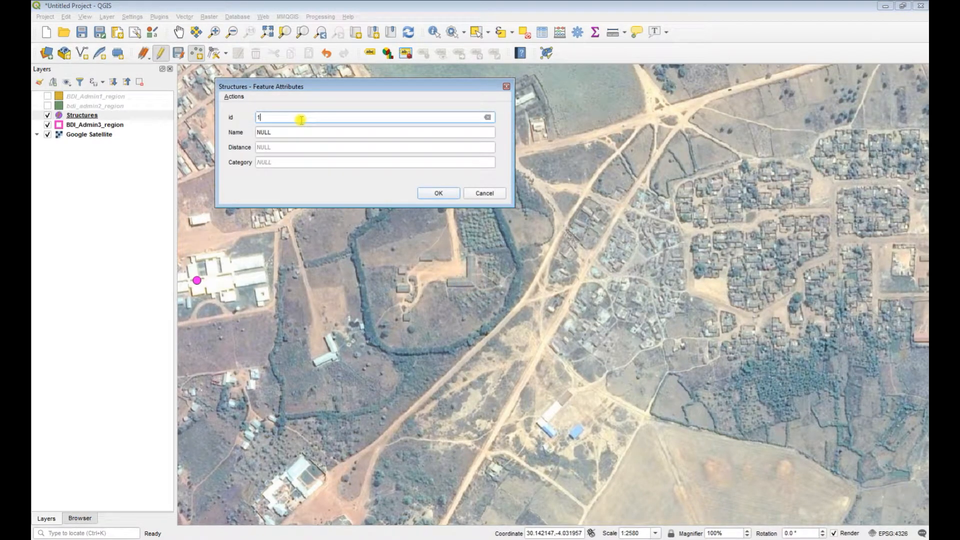
{"action": "left_click", "coordinate": [373, 132]}
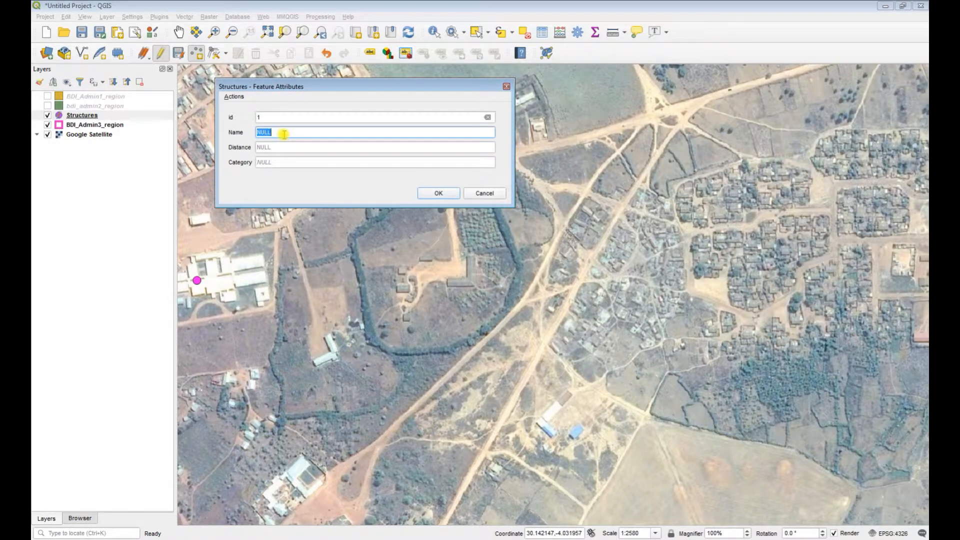
{"action": "type", "text": "Creche Name"}
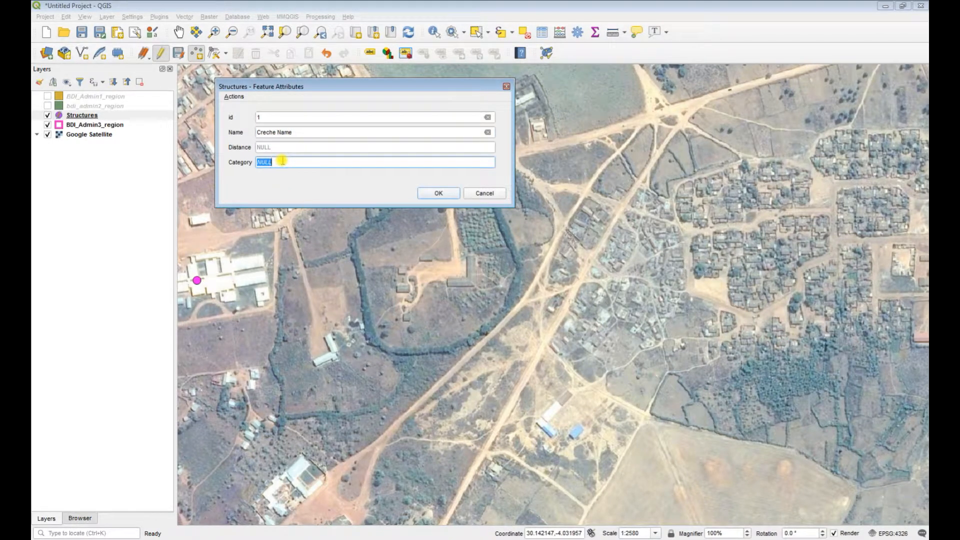
{"action": "type", "text": "C"}
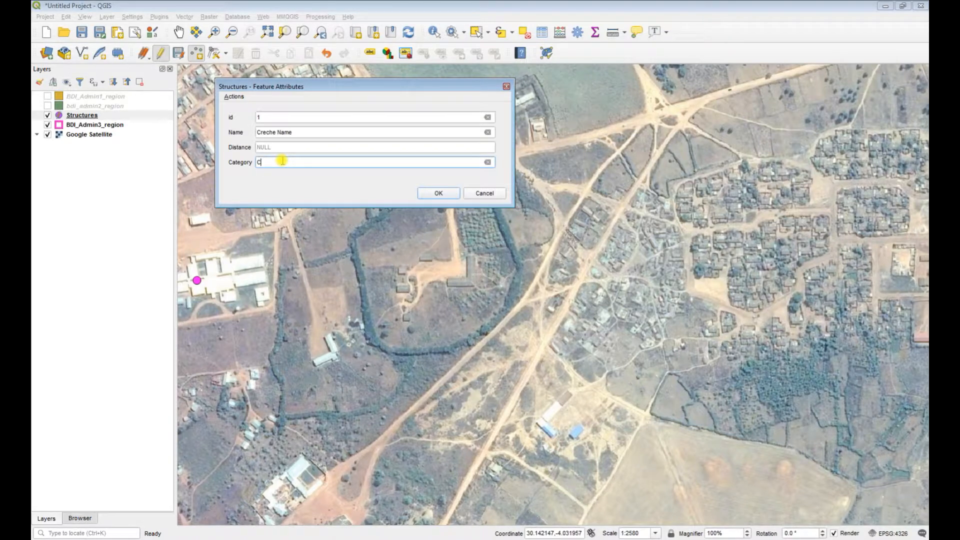
{"action": "type", "text": "reche"}
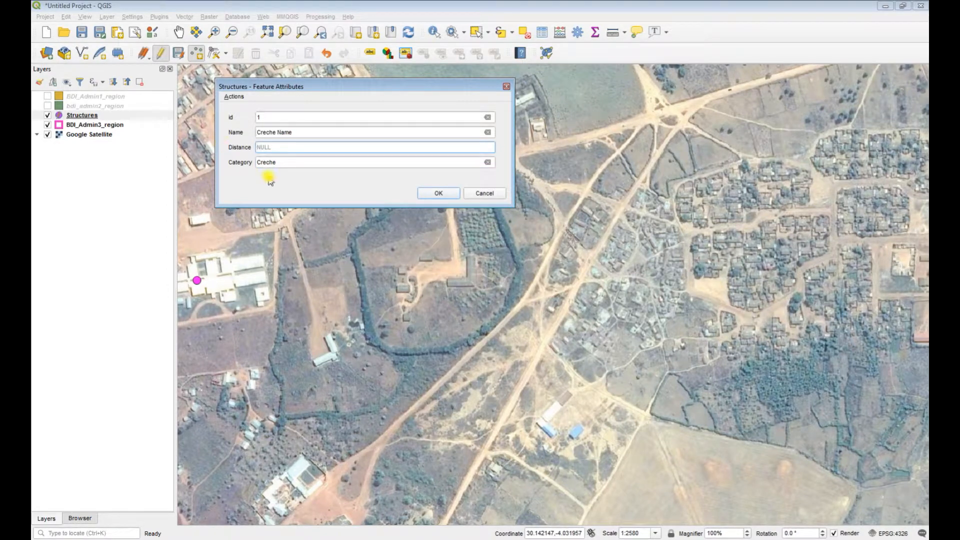
{"action": "type", "text": "2"}
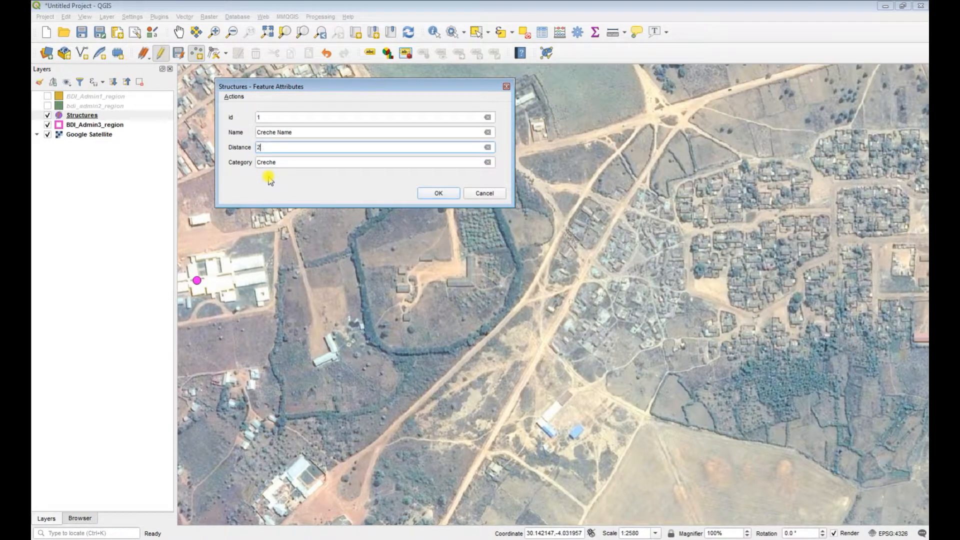
{"action": "left_click", "coordinate": [438, 193]}
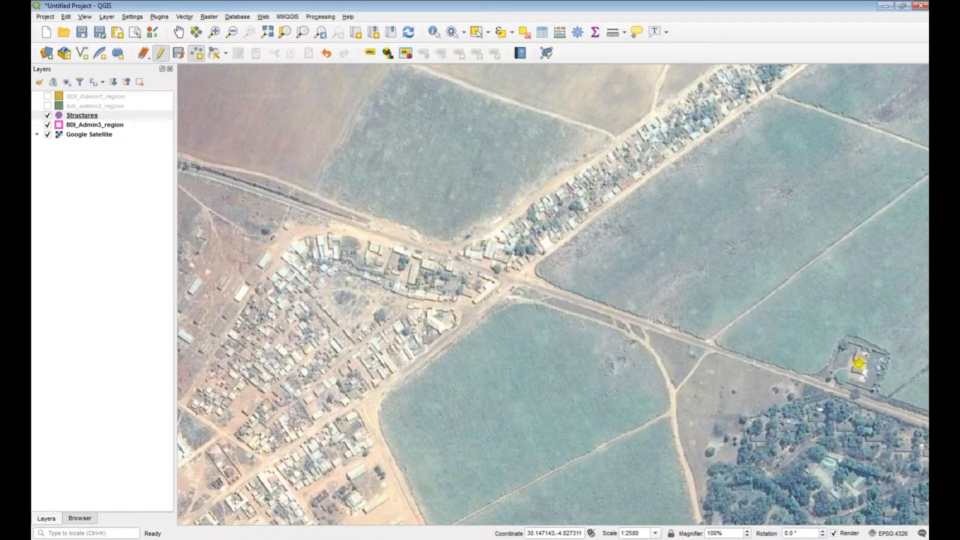
Place a point on the compound named Mayor with Distance 350 and Category House.
{"action": "left_click", "coordinate": [860, 364]}
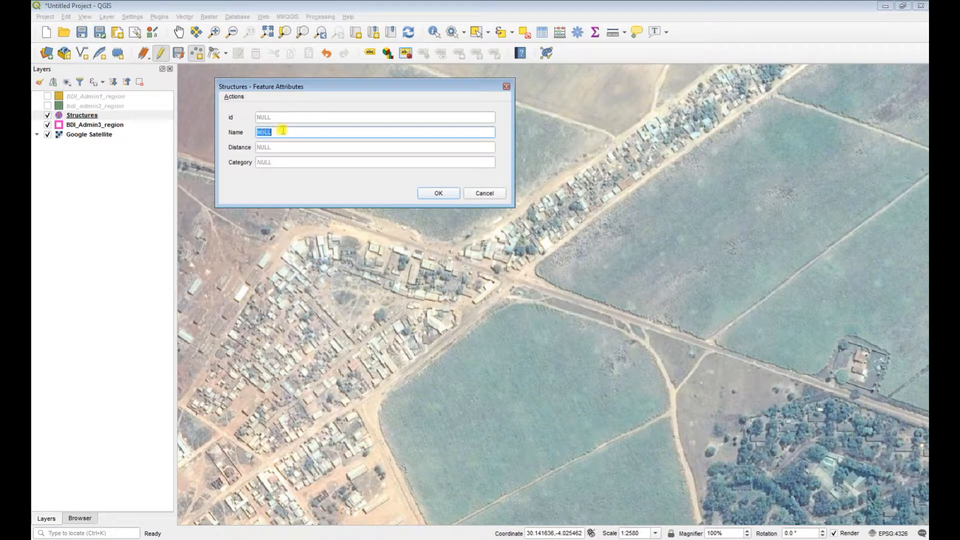
{"action": "type", "text": "Maj"}
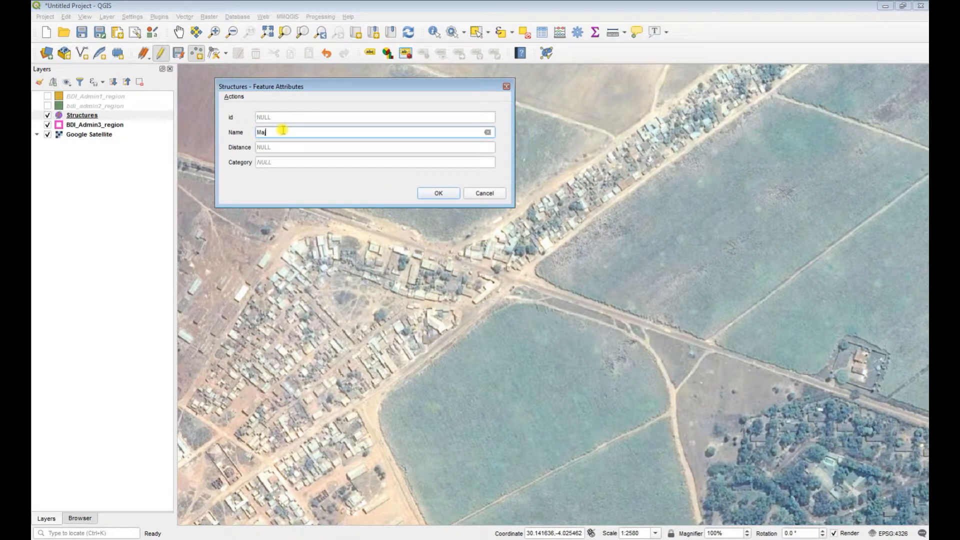
{"action": "type", "text": "yor"}
{"action": "left_click", "coordinate": [375, 117]}
{"action": "type", "text": "2"}
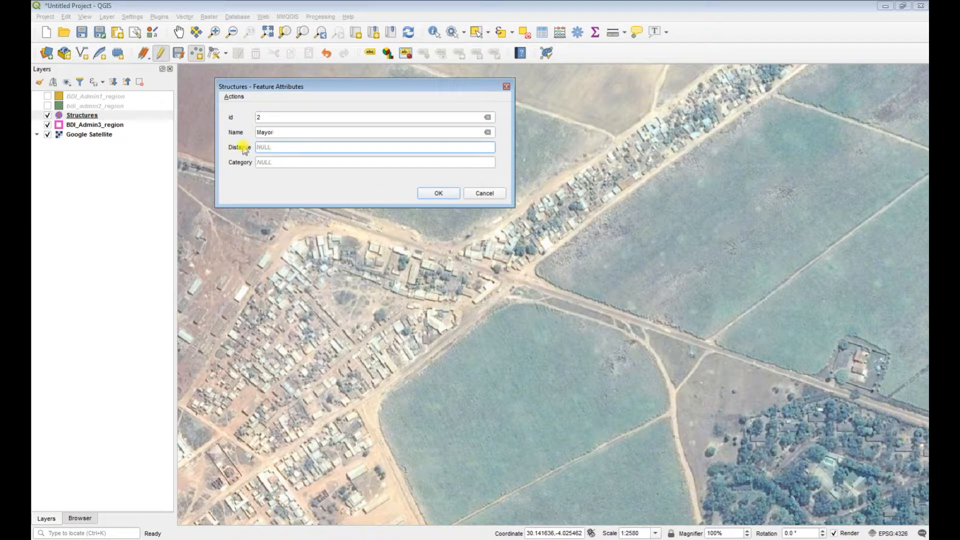
{"action": "type", "text": "350"}
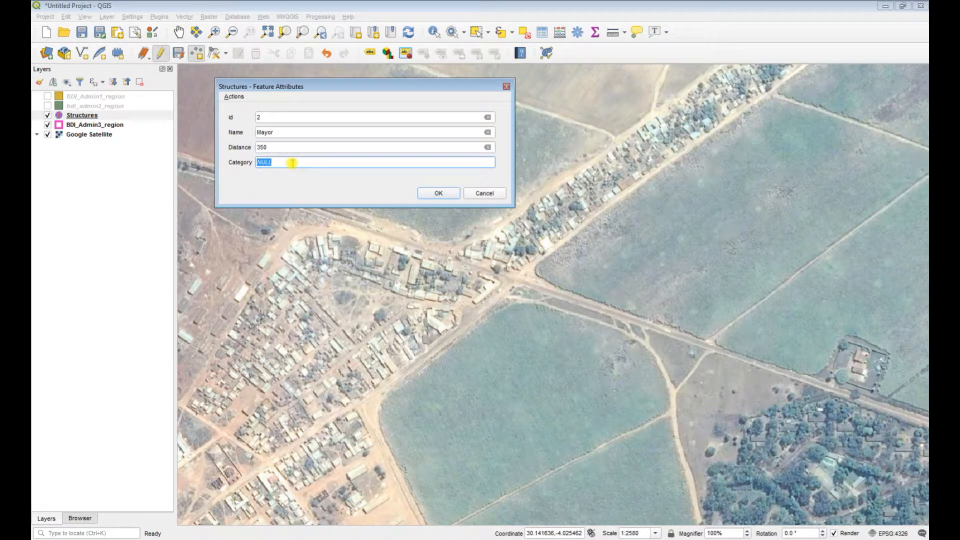
{"action": "type", "text": "House"}
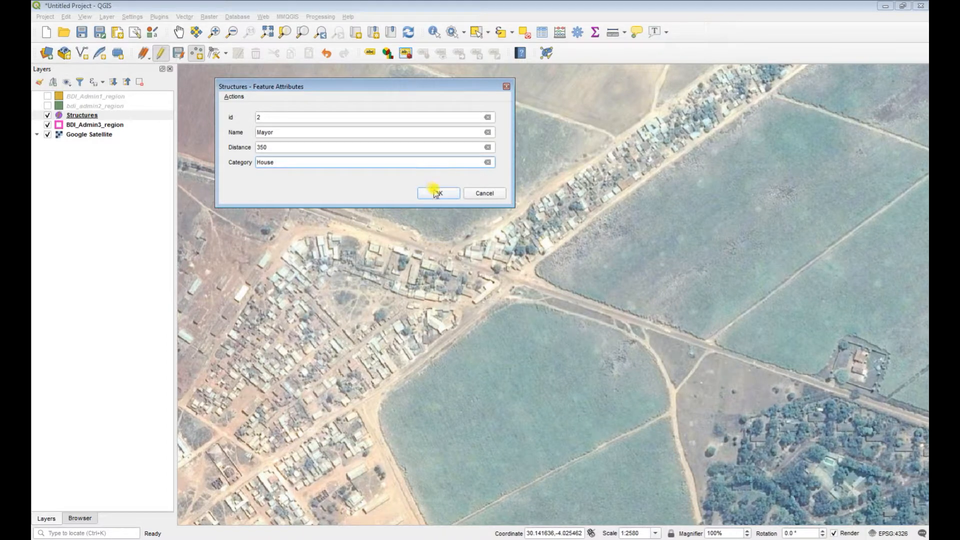
{"action": "left_click", "coordinate": [438, 193]}
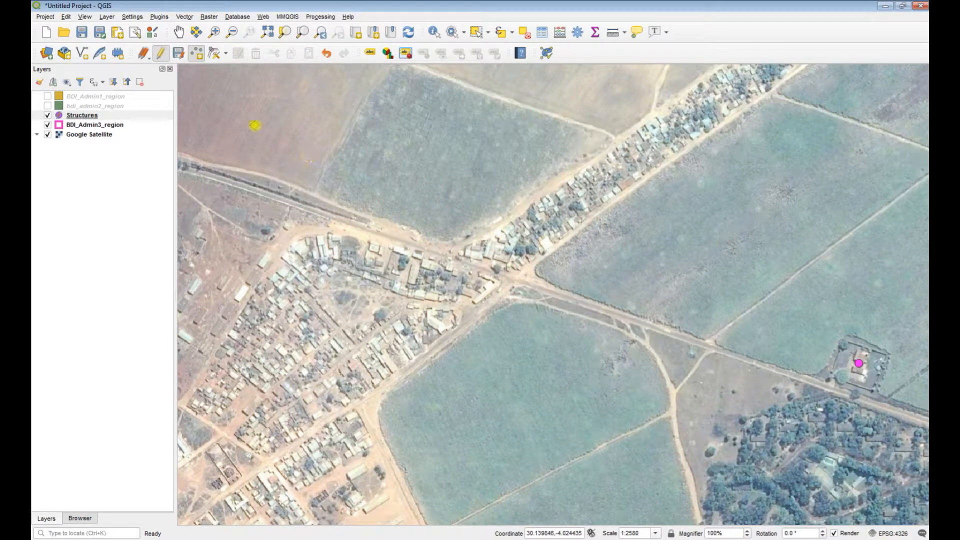
{"action": "left_click", "coordinate": [160, 53]}
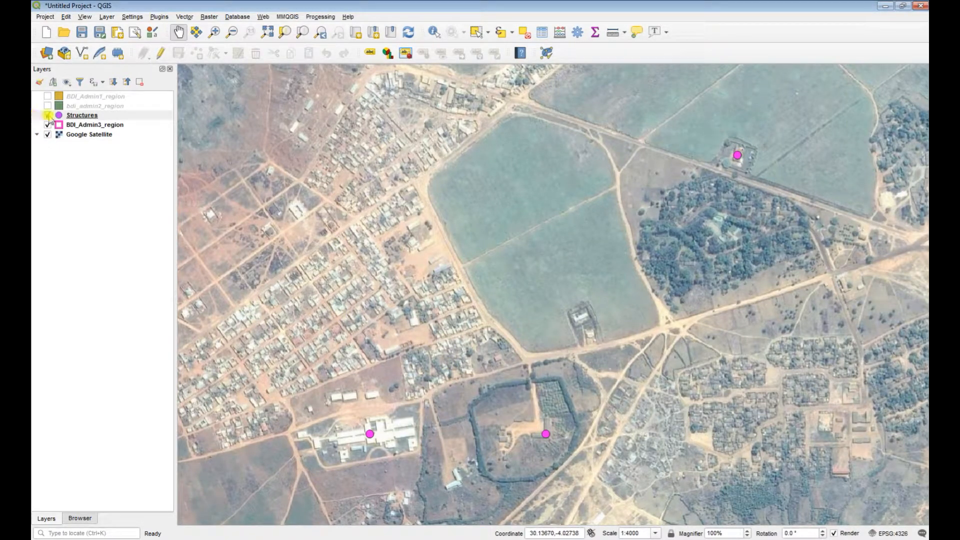
Select the Structures layer and bring up the Vector geoprocessing tools.
{"action": "left_click", "coordinate": [47, 115]}
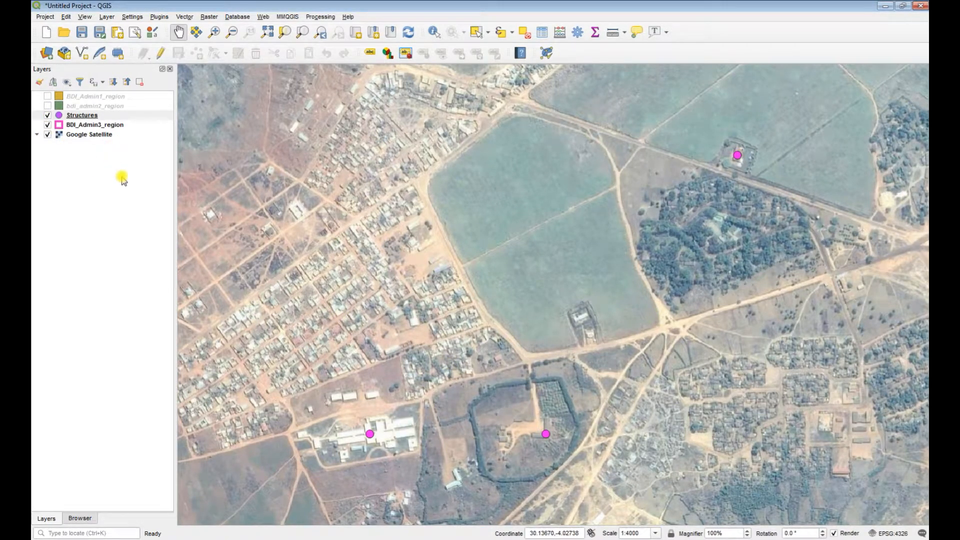
{"action": "left_click", "coordinate": [184, 17]}
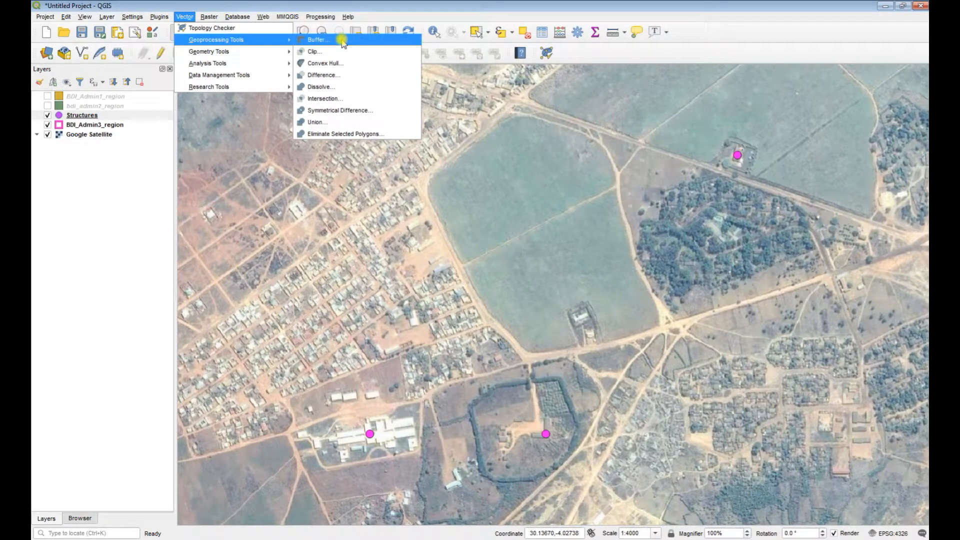
{"action": "left_click", "coordinate": [317, 39]}
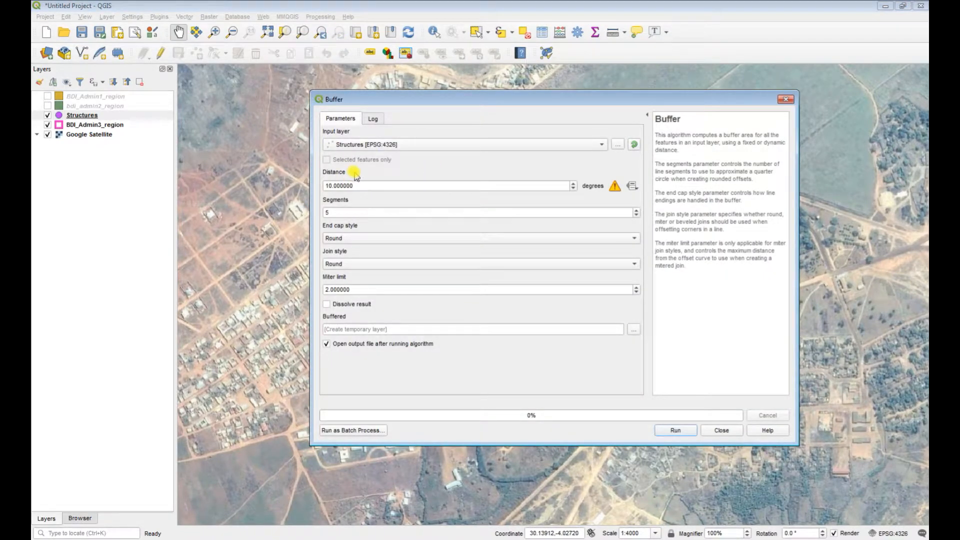
{"action": "mouse_move", "coordinate": [392, 186]}
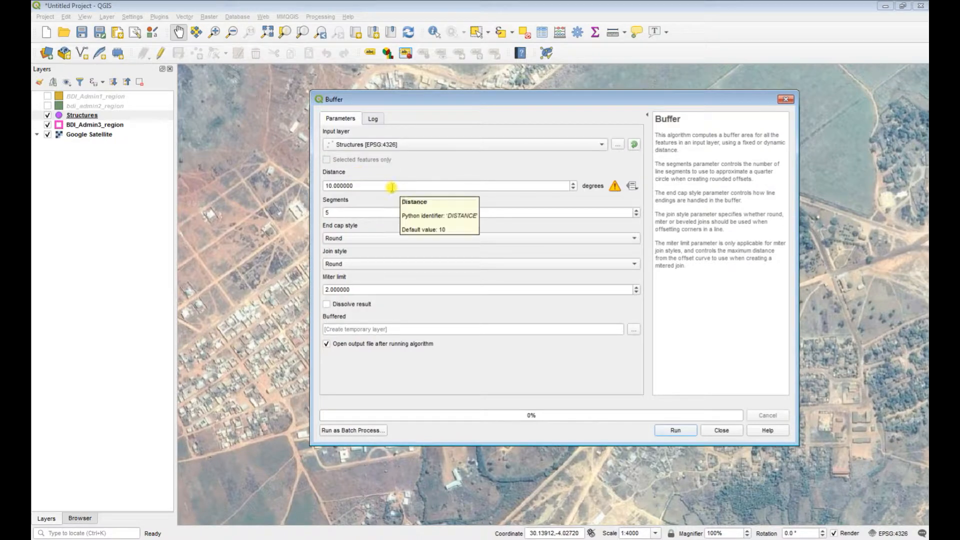
{"action": "mouse_move", "coordinate": [361, 200]}
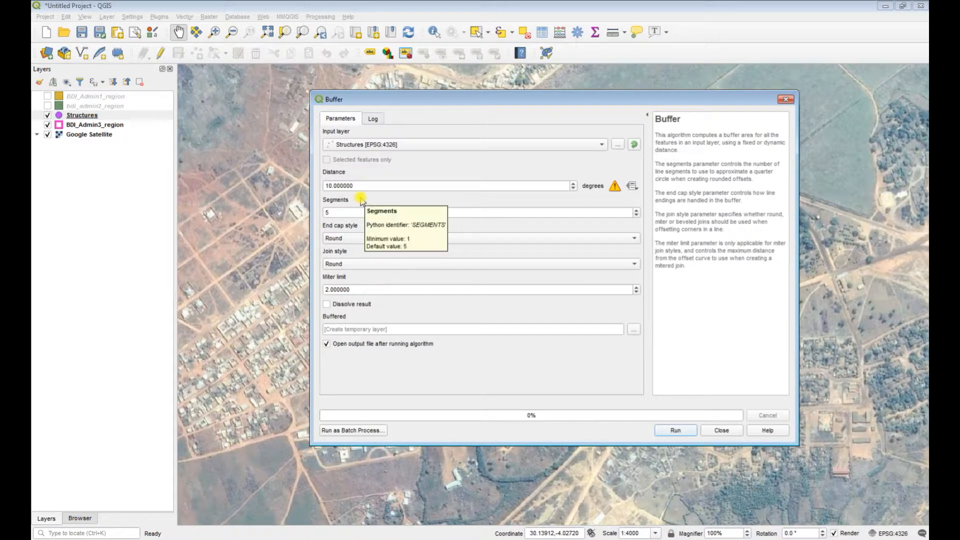
{"action": "mouse_move", "coordinate": [461, 407]}
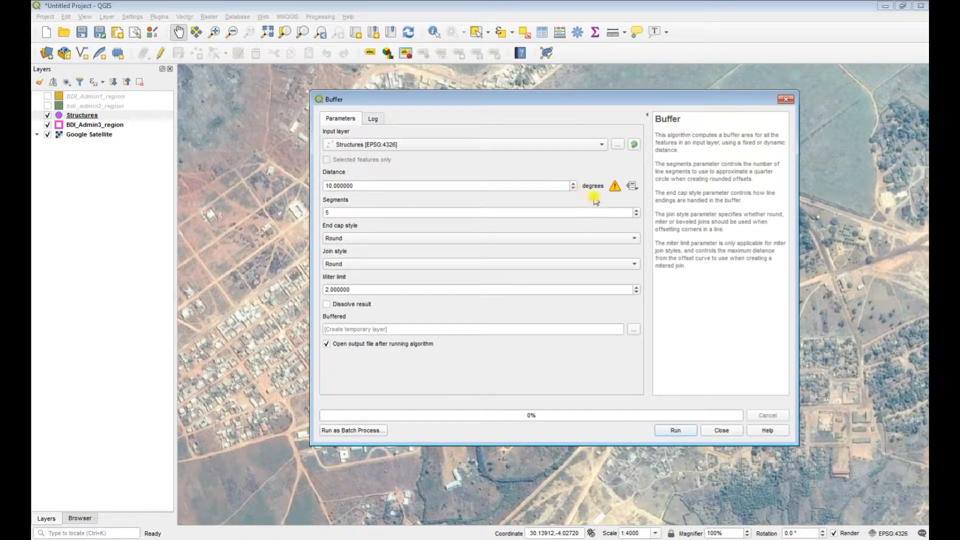
{"action": "mouse_move", "coordinate": [615, 191]}
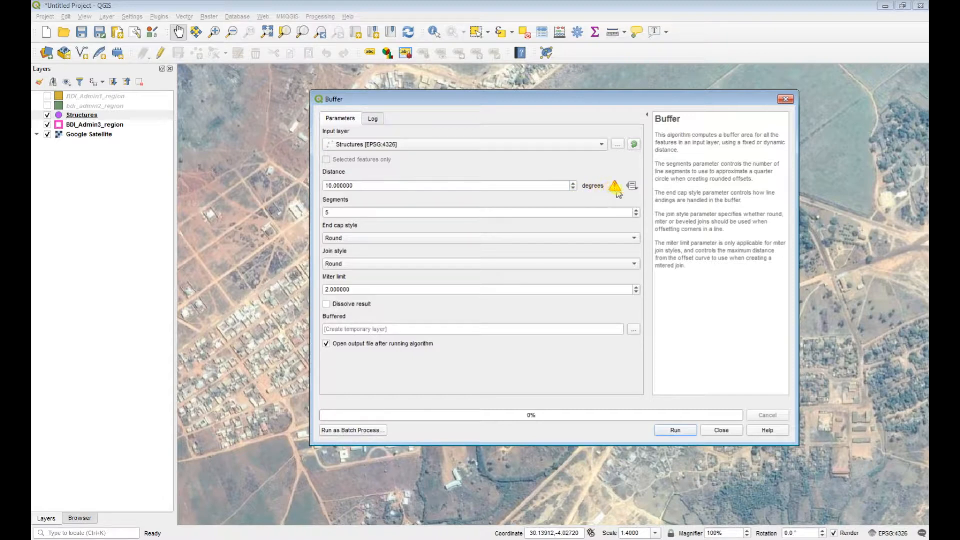
{"action": "mouse_move", "coordinate": [614, 186]}
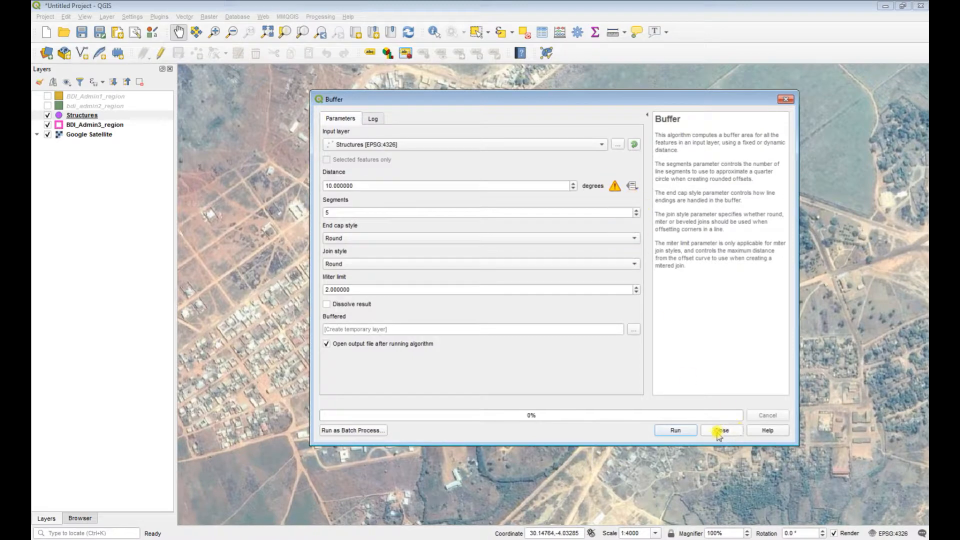
{"action": "left_click", "coordinate": [721, 430]}
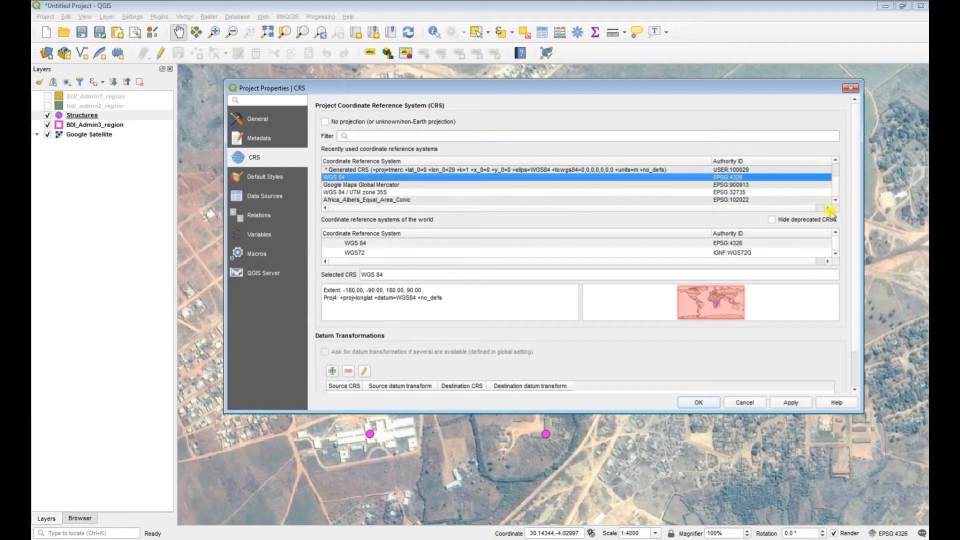
Choose WGS 84 / UTM zone 35S (EPSG:32735) as the project CRS and apply it.
{"action": "left_click", "coordinate": [358, 192]}
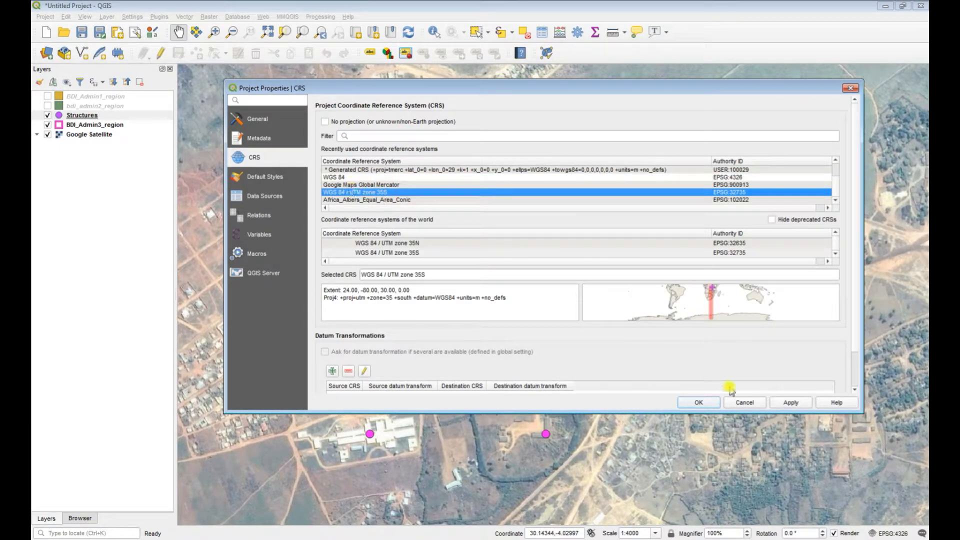
{"action": "left_click", "coordinate": [698, 402]}
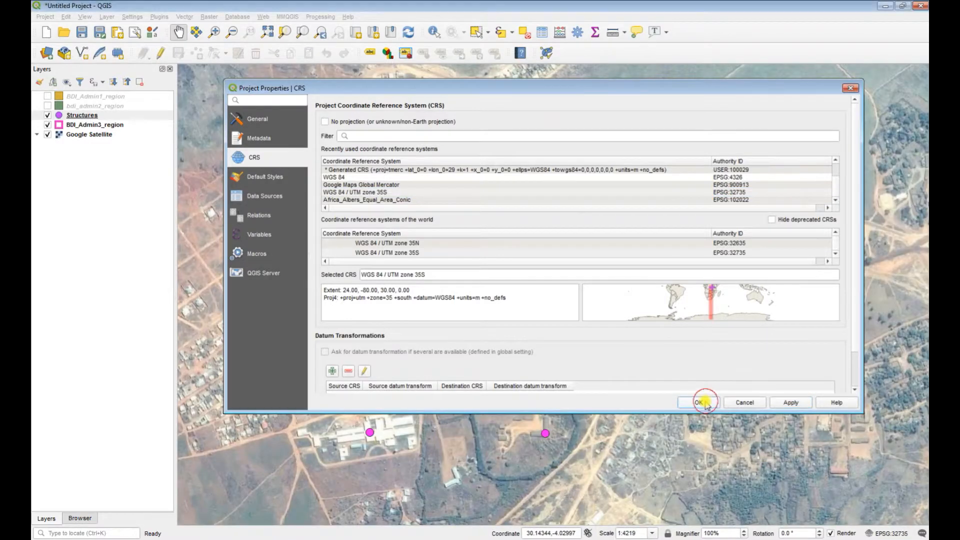
{"action": "left_click", "coordinate": [698, 402]}
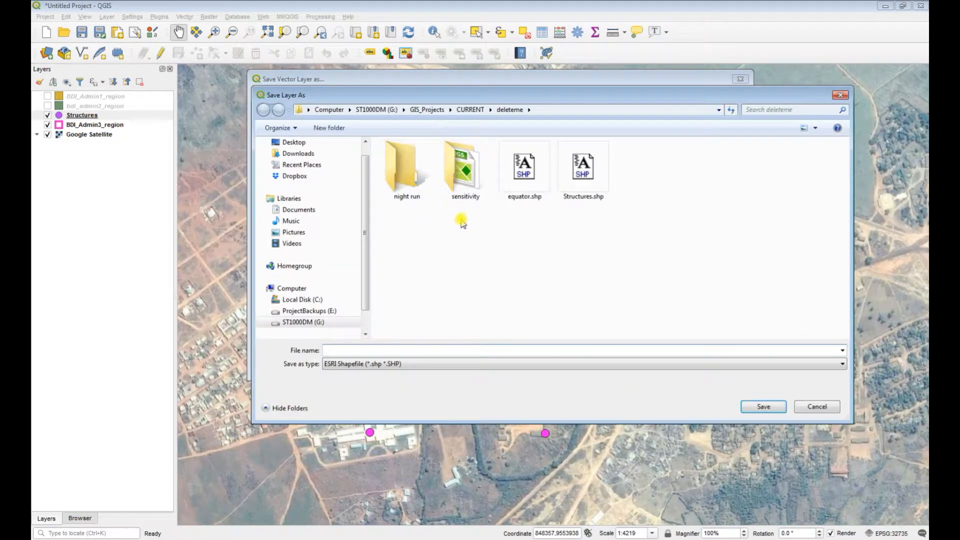
Export Structures as StructuresUTM35s.shp in the project's UTM zone 35S CRS.
{"action": "left_click", "coordinate": [582, 165]}
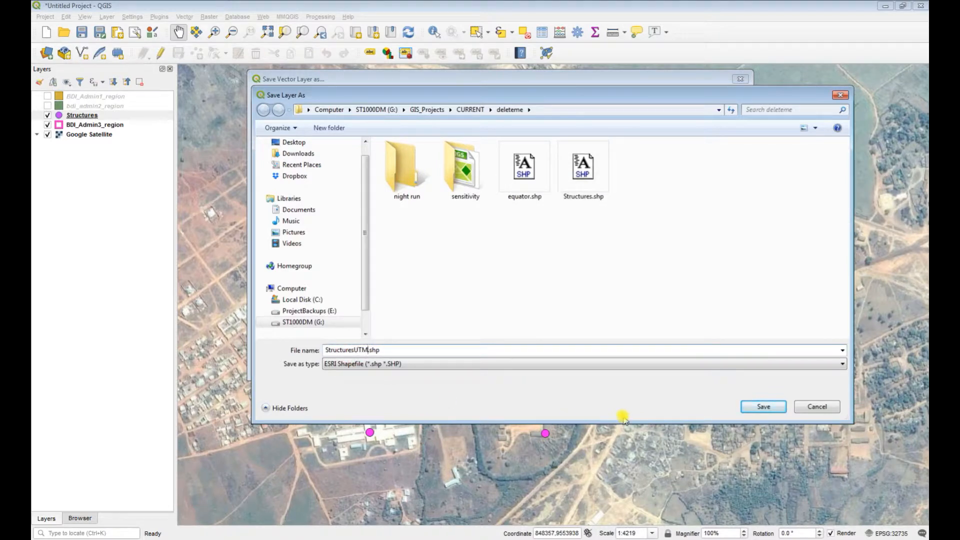
{"action": "type", "text": "35"}
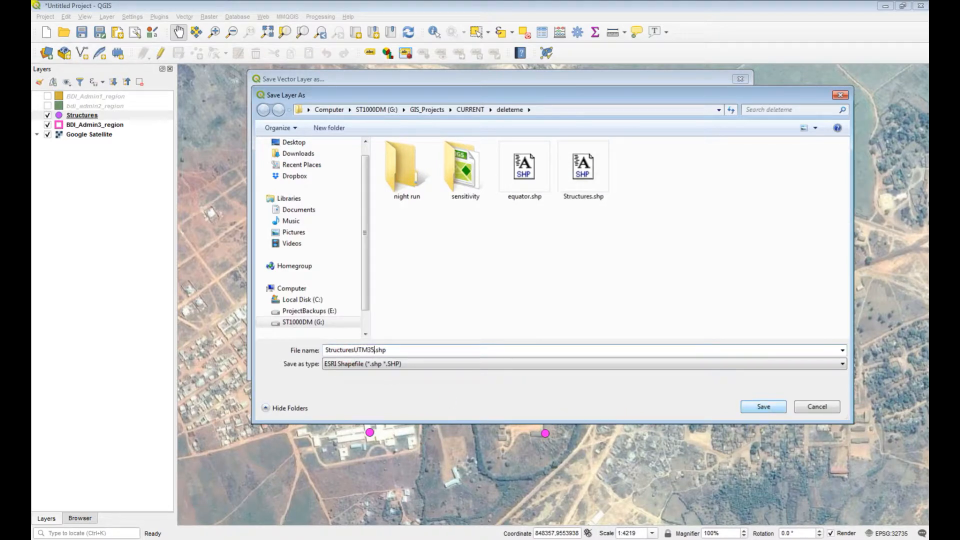
{"action": "left_click", "coordinate": [762, 407]}
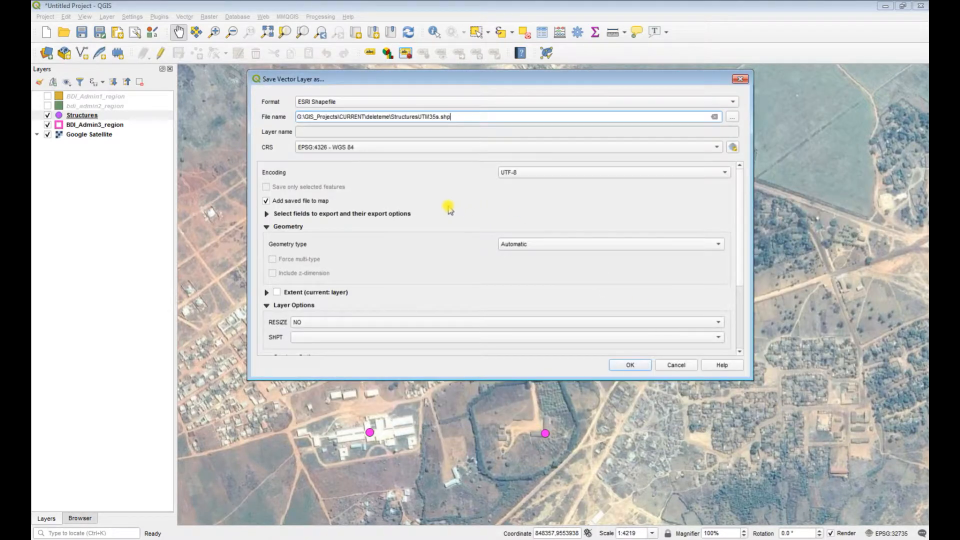
{"action": "left_click", "coordinate": [716, 147]}
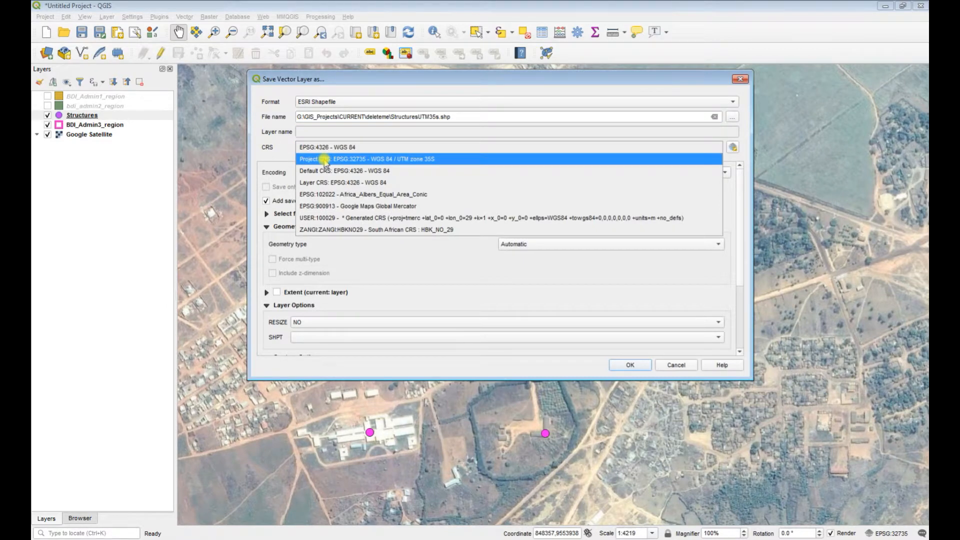
{"action": "left_click", "coordinate": [367, 159]}
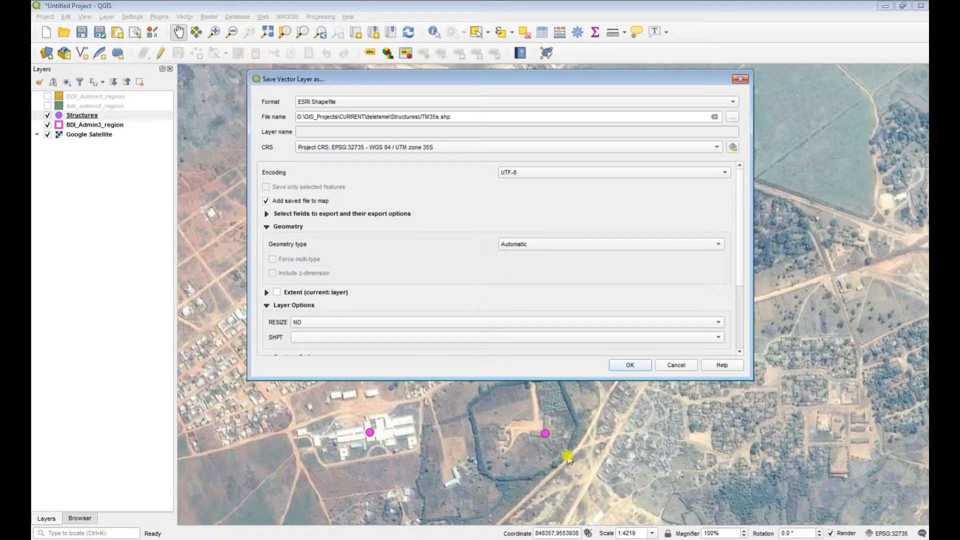
{"action": "mouse_move", "coordinate": [568, 464]}
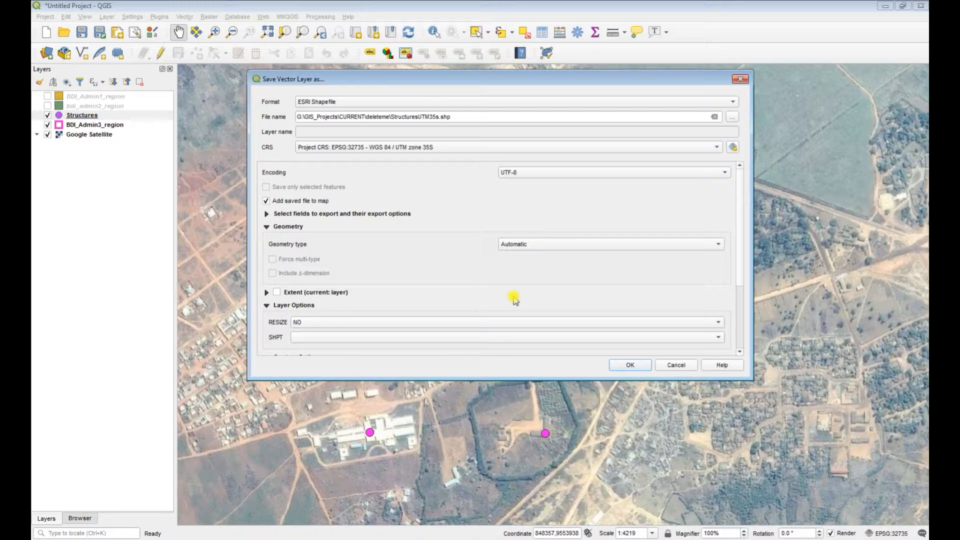
{"action": "mouse_move", "coordinate": [189, 138]}
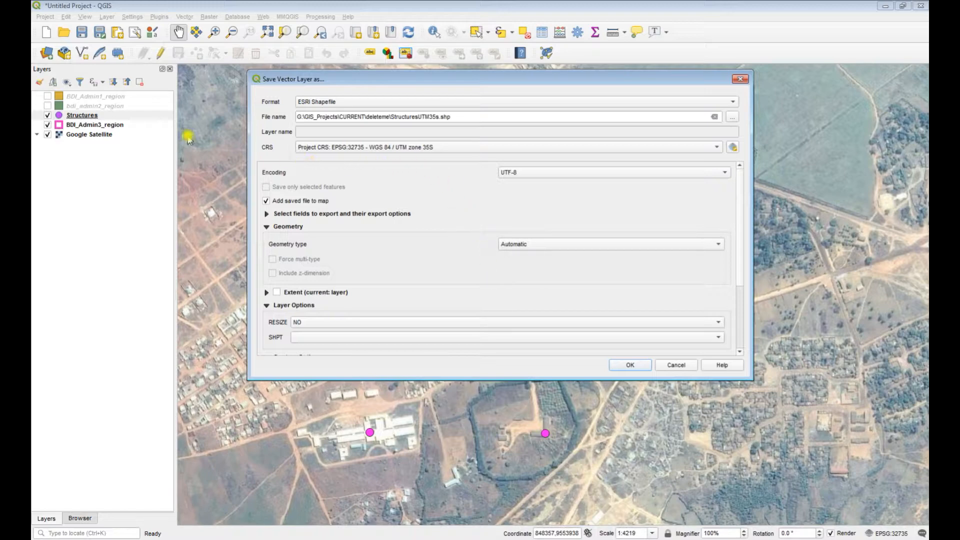
{"action": "mouse_move", "coordinate": [346, 169]}
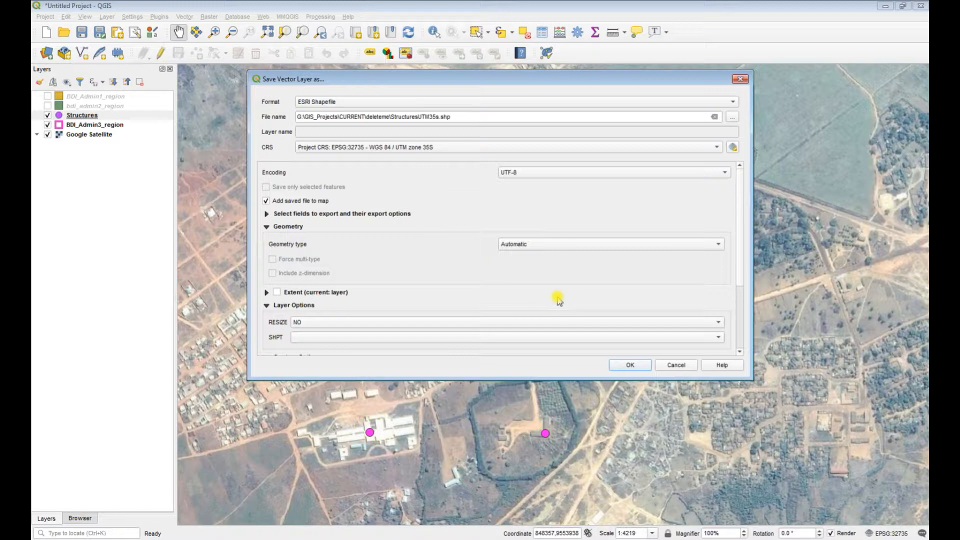
{"action": "mouse_move", "coordinate": [735, 426]}
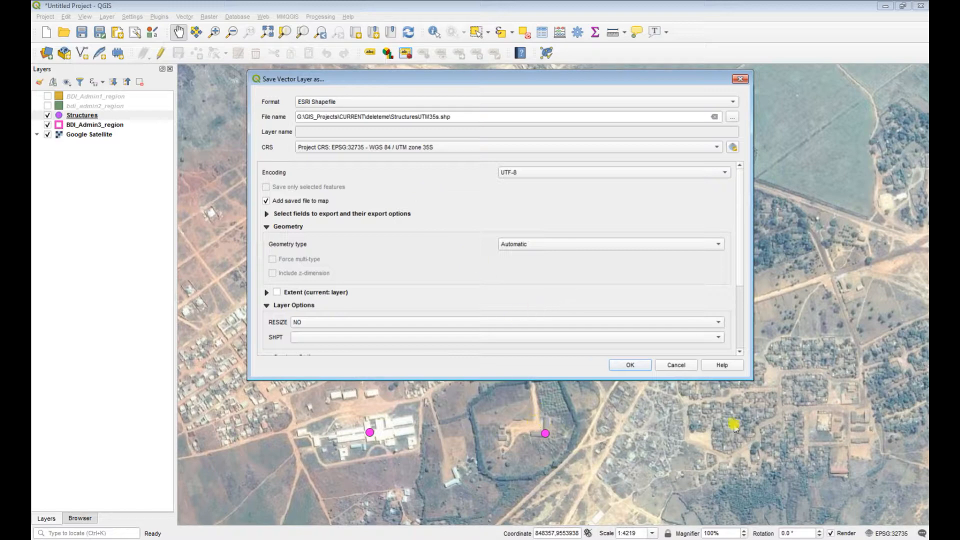
{"action": "mouse_move", "coordinate": [585, 444]}
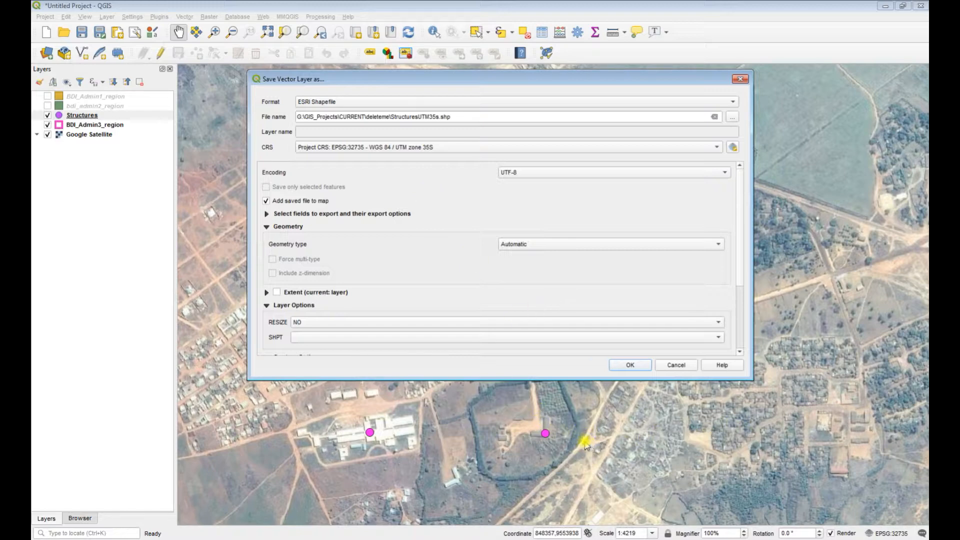
{"action": "mouse_move", "coordinate": [541, 299]}
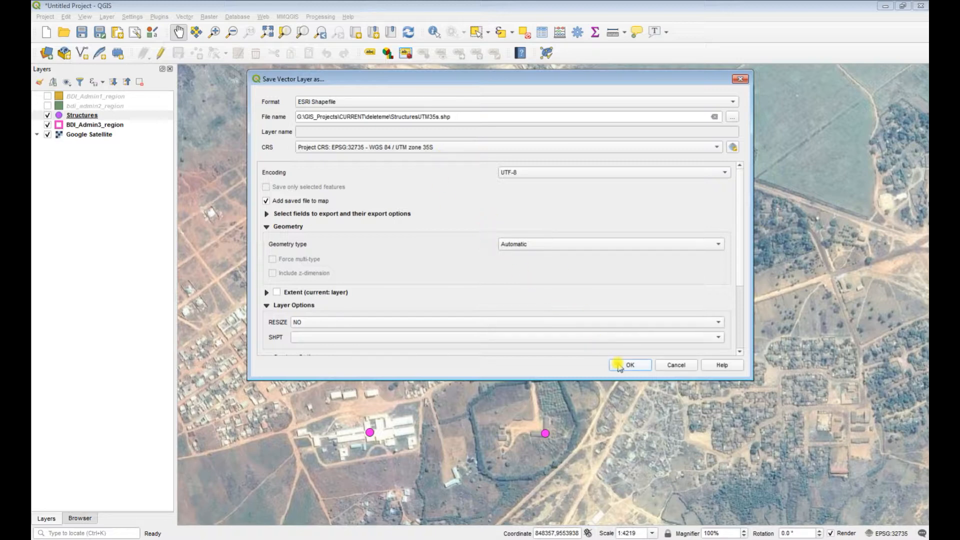
{"action": "left_click", "coordinate": [629, 365]}
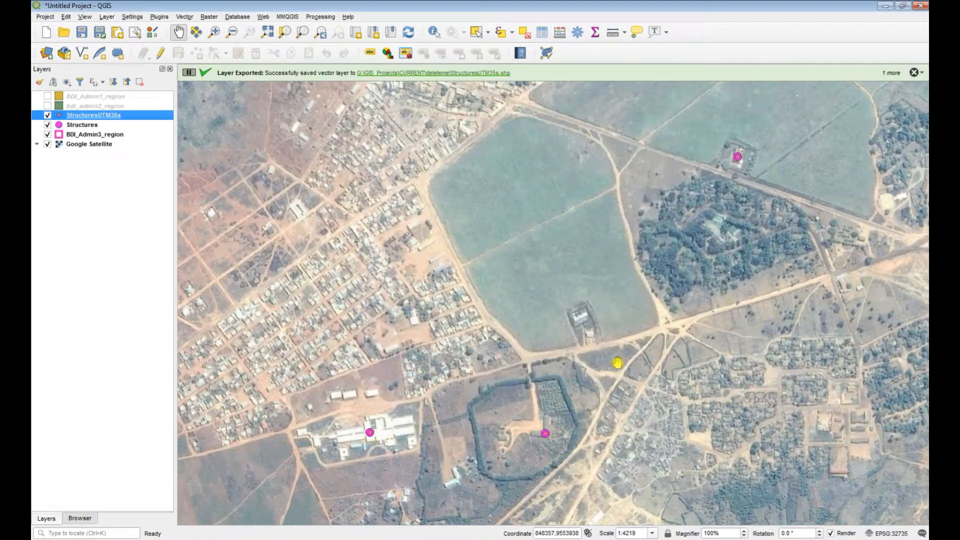
Style the StructuresUTM35s points with a cyan dot symbol of size 4.
{"action": "right_click", "coordinate": [94, 115]}
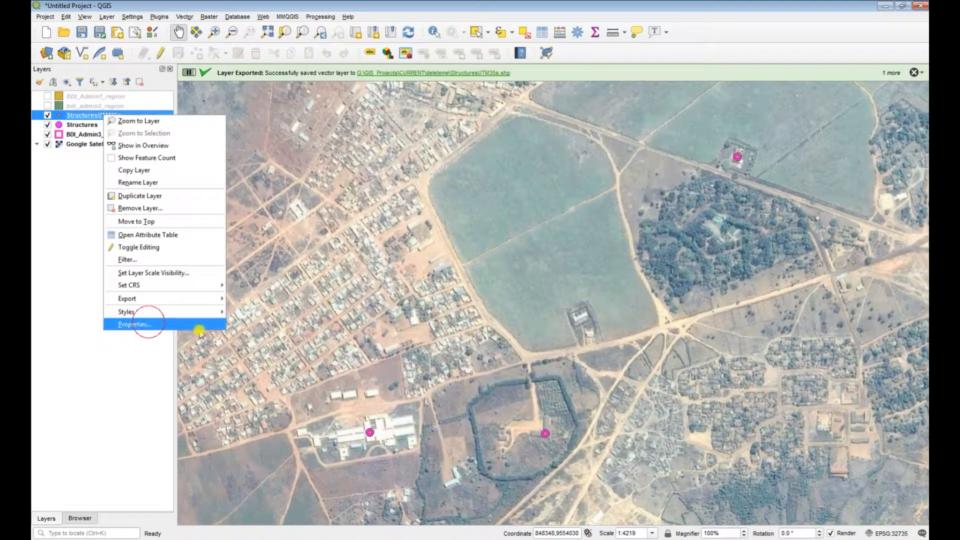
{"action": "left_click", "coordinate": [133, 324]}
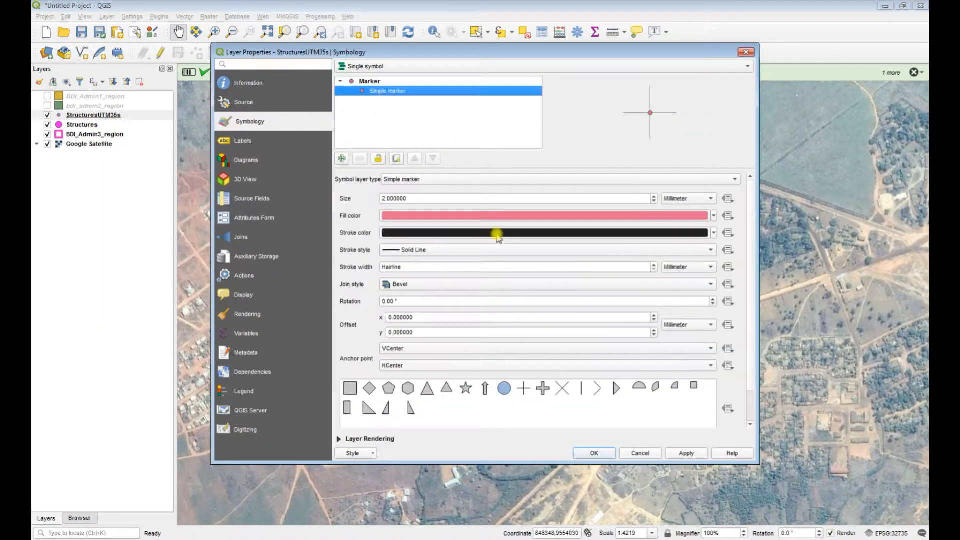
{"action": "left_click", "coordinate": [543, 216]}
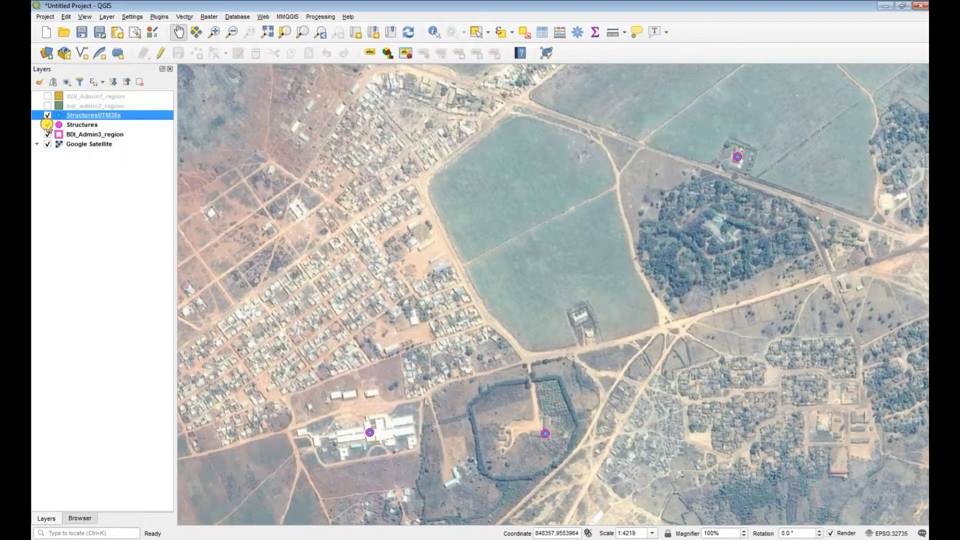
{"action": "right_click", "coordinate": [94, 115]}
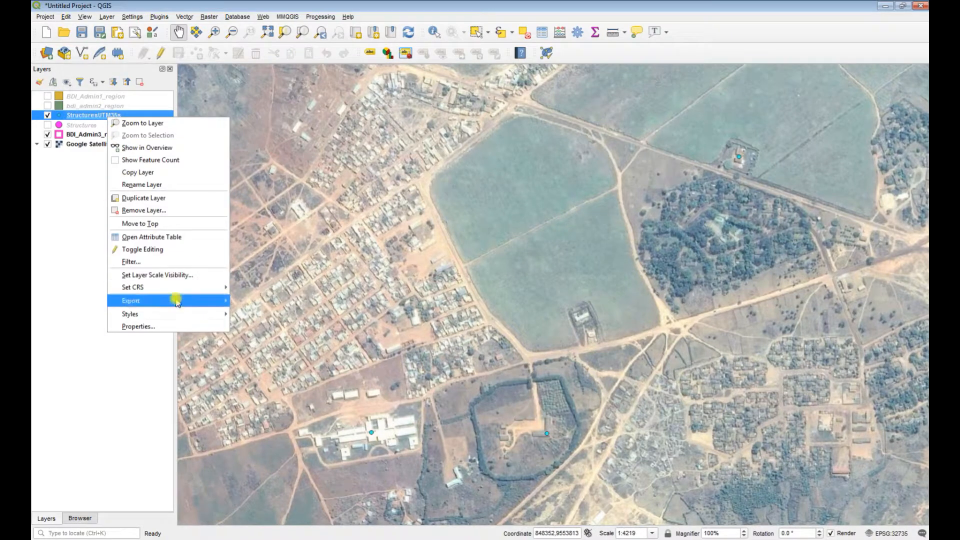
{"action": "left_click", "coordinate": [138, 326]}
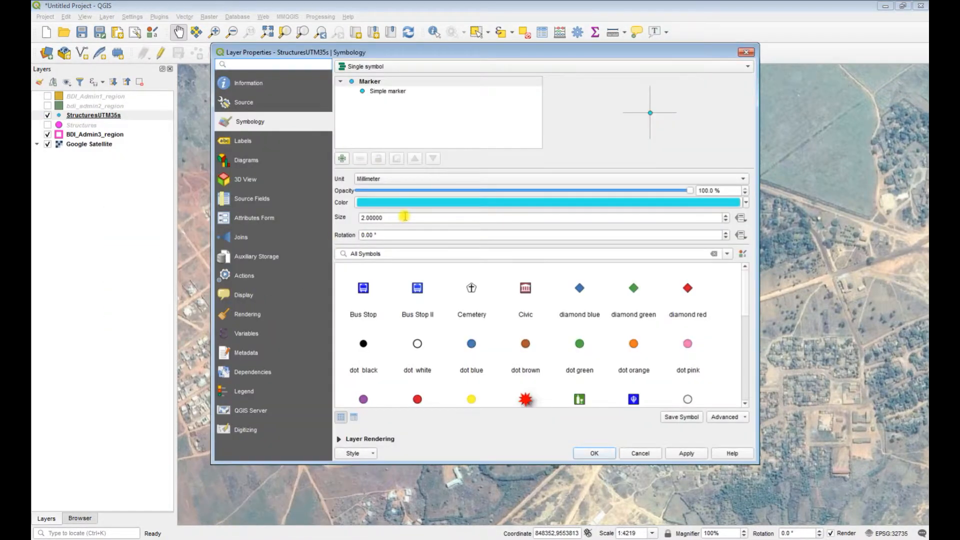
{"action": "type", "text": "4"}
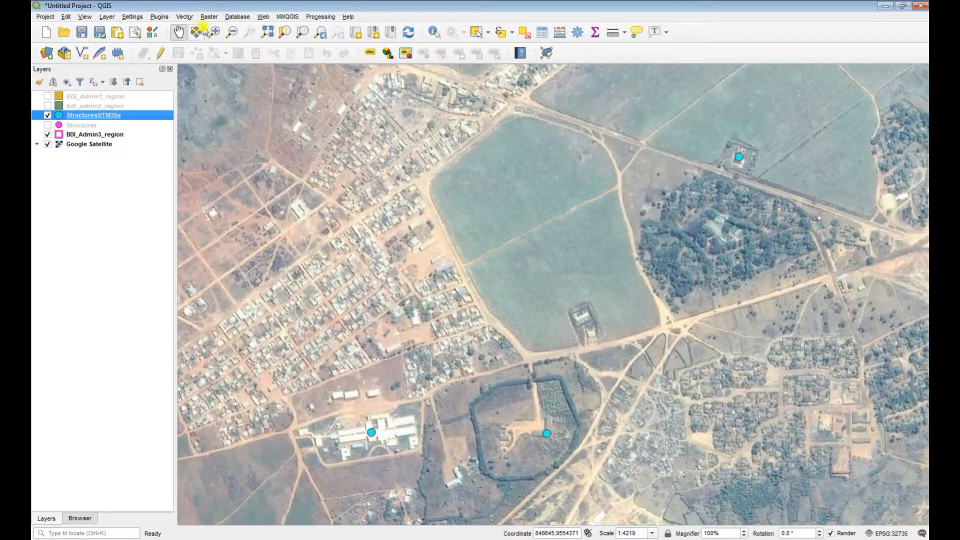
Buffer the StructuresUTM35s points at 250 metres into a saved Buffered layer.
{"action": "left_click", "coordinate": [184, 17]}
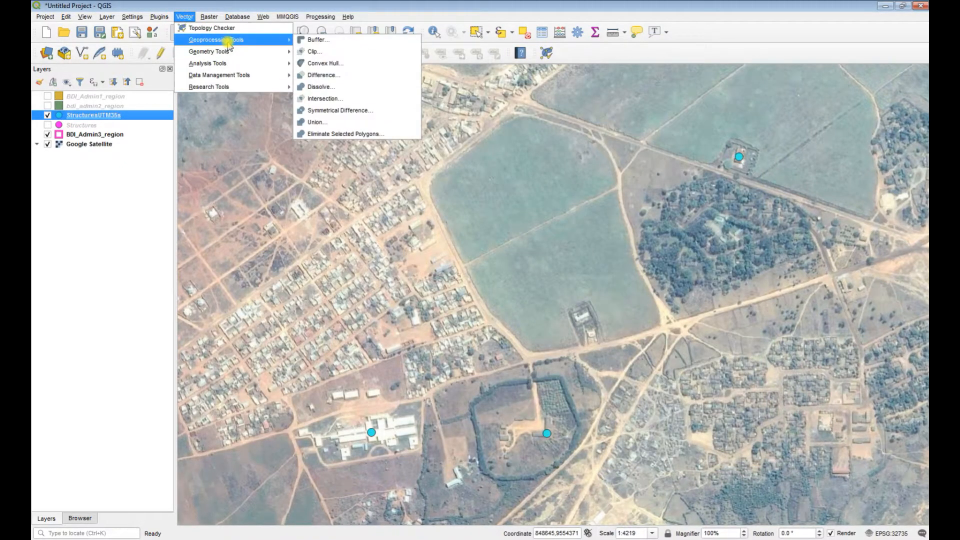
{"action": "left_click", "coordinate": [318, 39]}
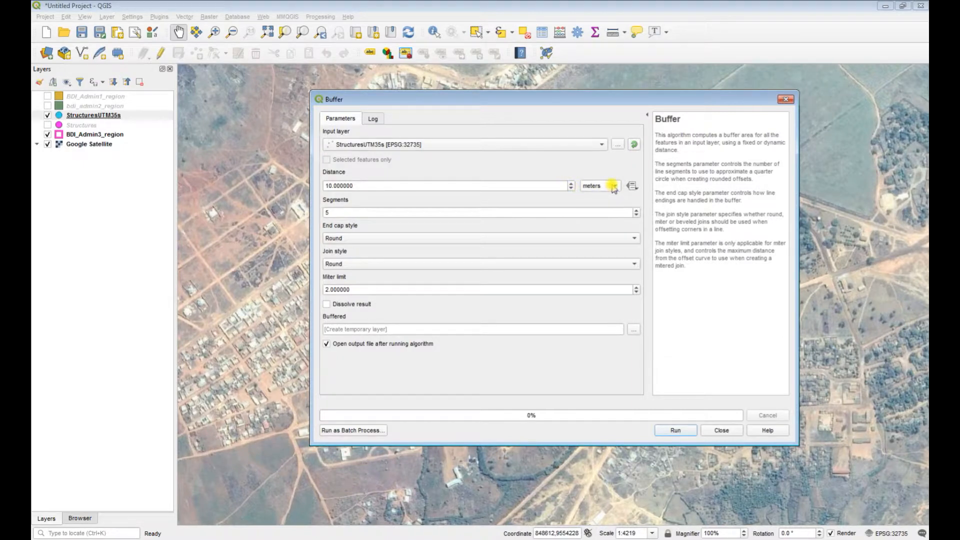
{"action": "mouse_move", "coordinate": [620, 192]}
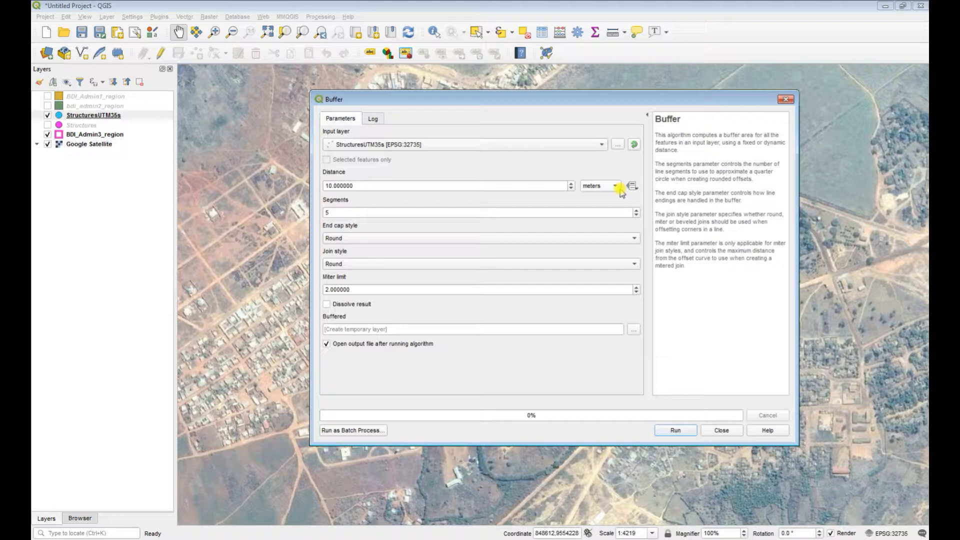
{"action": "mouse_move", "coordinate": [459, 199]}
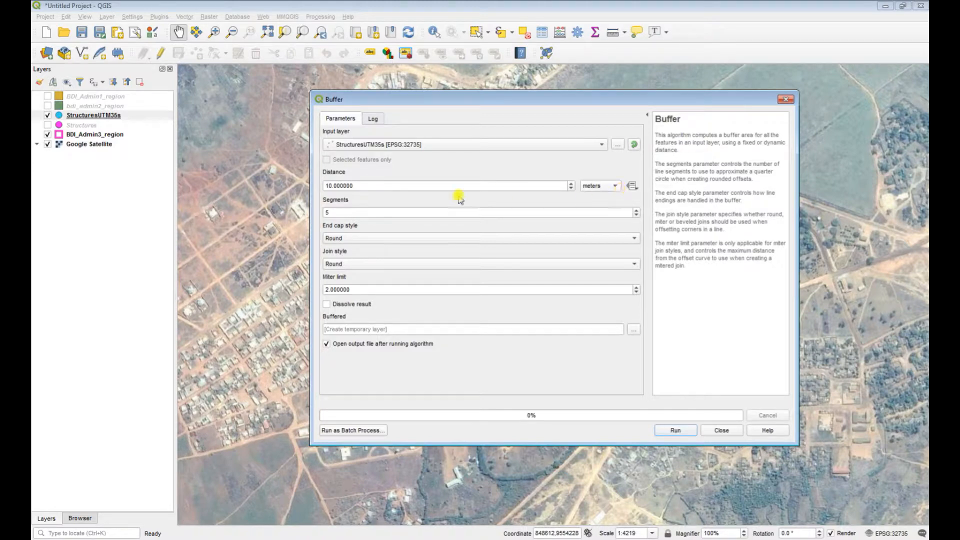
{"action": "triple_click", "coordinate": [447, 186]}
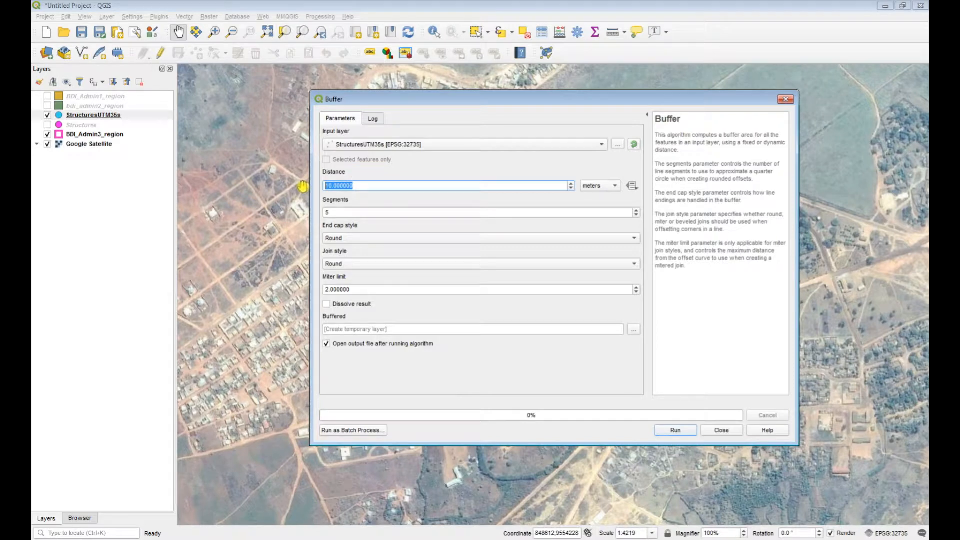
{"action": "type", "text": "250"}
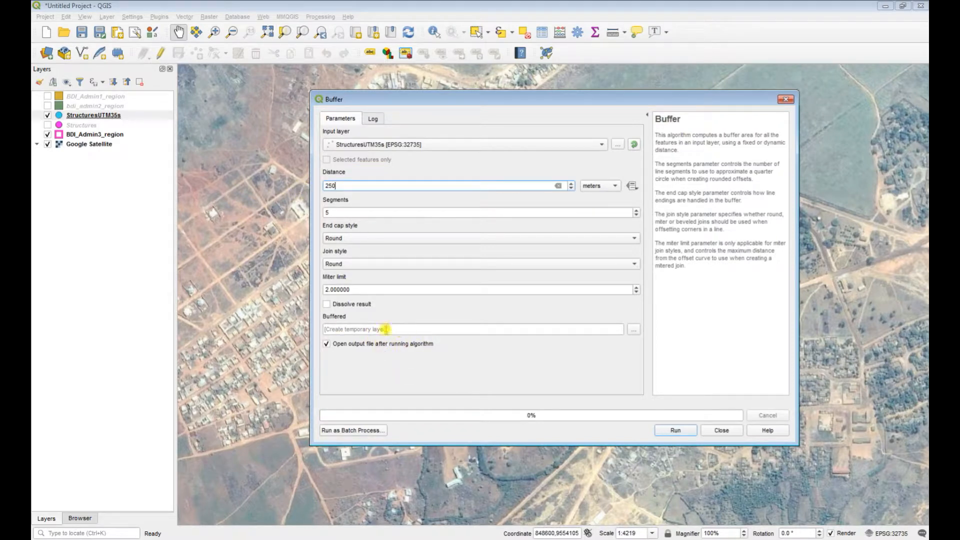
{"action": "mouse_move", "coordinate": [634, 329]}
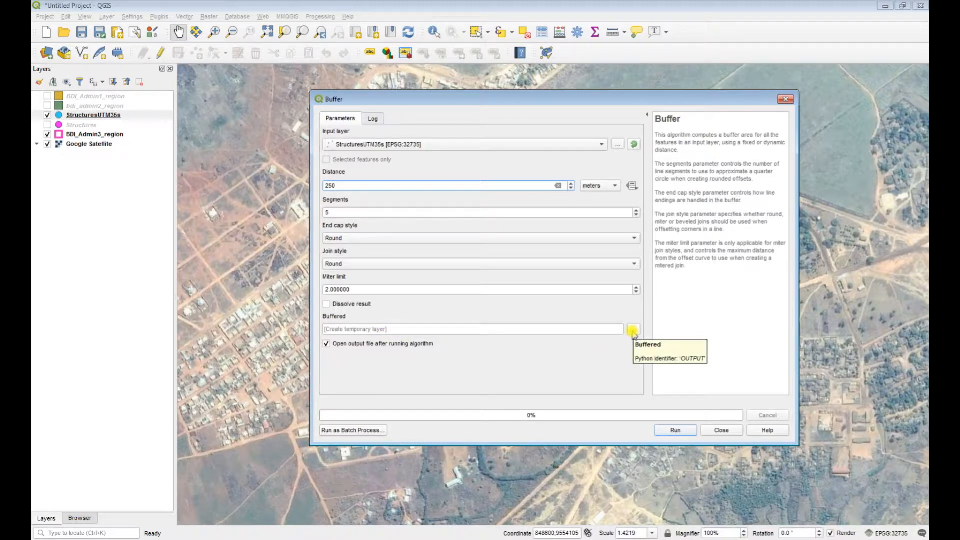
{"action": "left_click", "coordinate": [634, 329]}
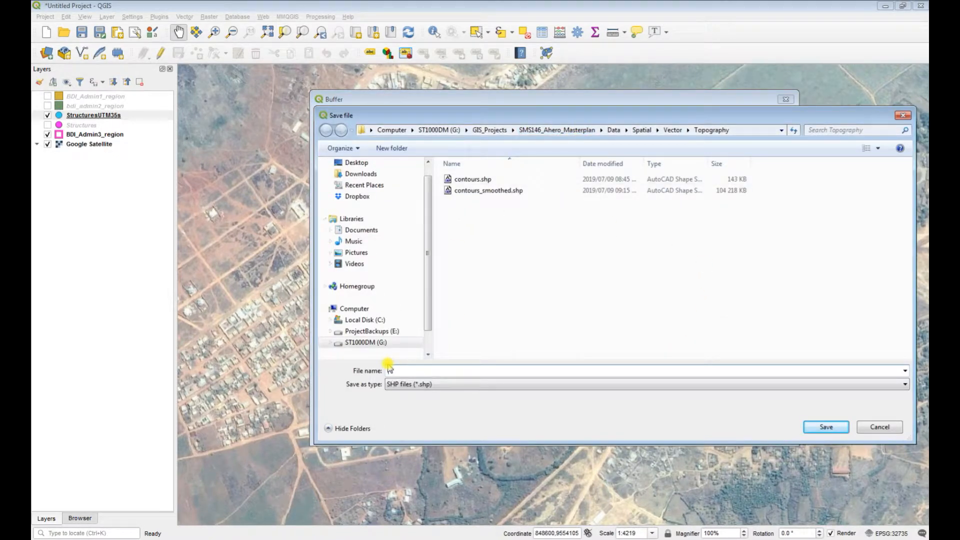
{"action": "left_click", "coordinate": [600, 370]}
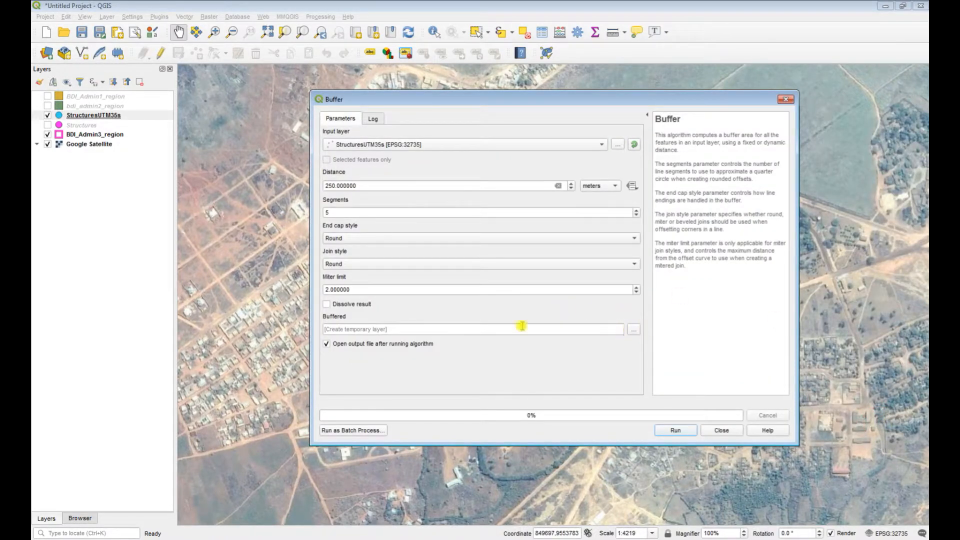
{"action": "mouse_move", "coordinate": [621, 205]}
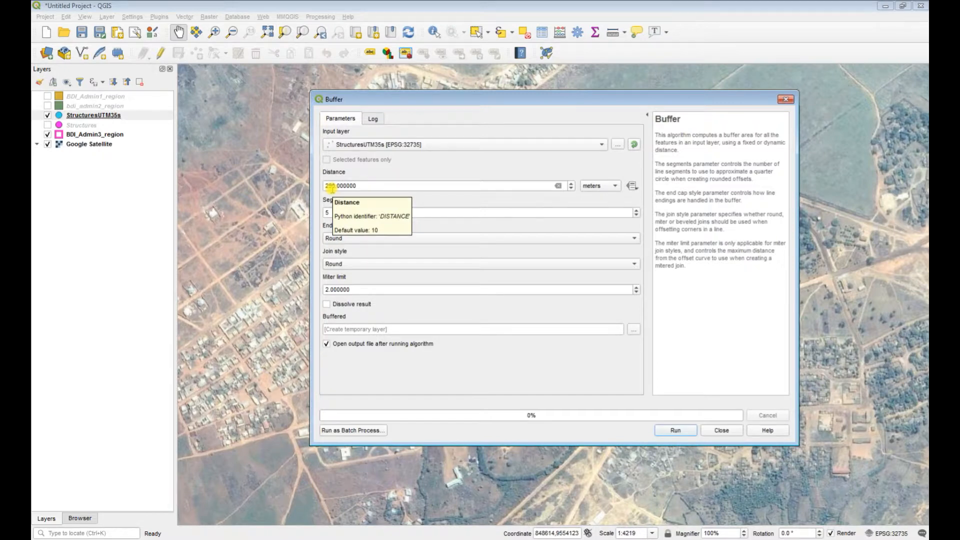
{"action": "mouse_move", "coordinate": [452, 342]}
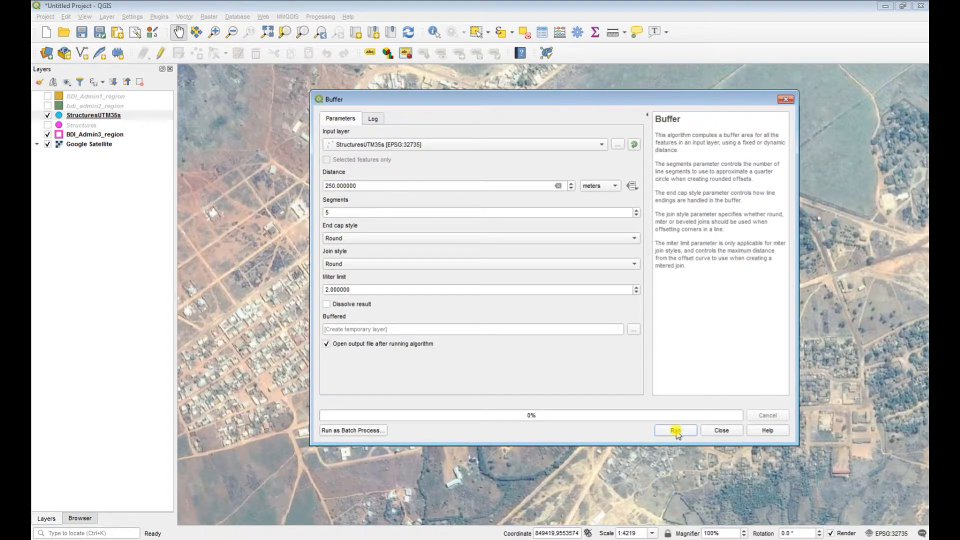
{"action": "left_click", "coordinate": [674, 430]}
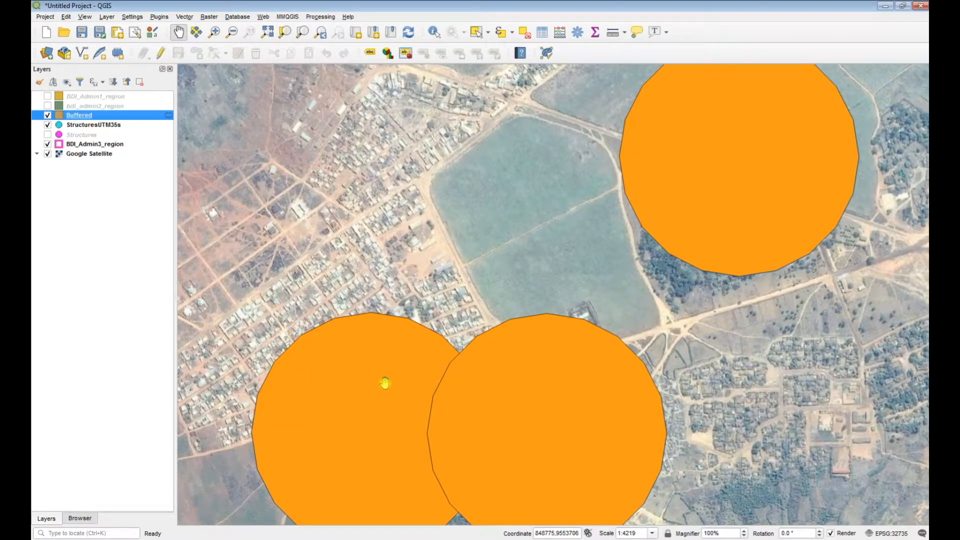
{"action": "mouse_move", "coordinate": [122, 124]}
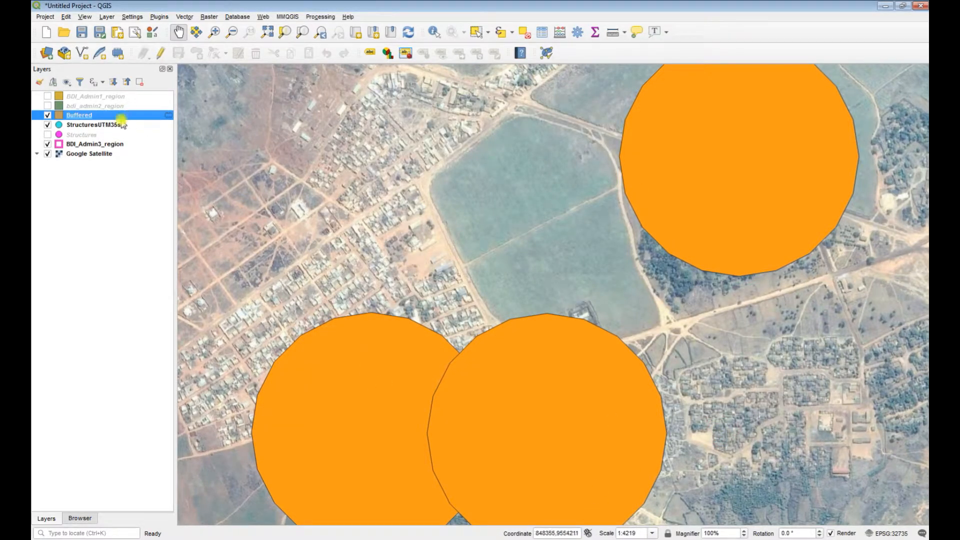
Lower the Buffered layer's opacity slider so the circles become semi-transparent.
{"action": "right_click", "coordinate": [78, 115]}
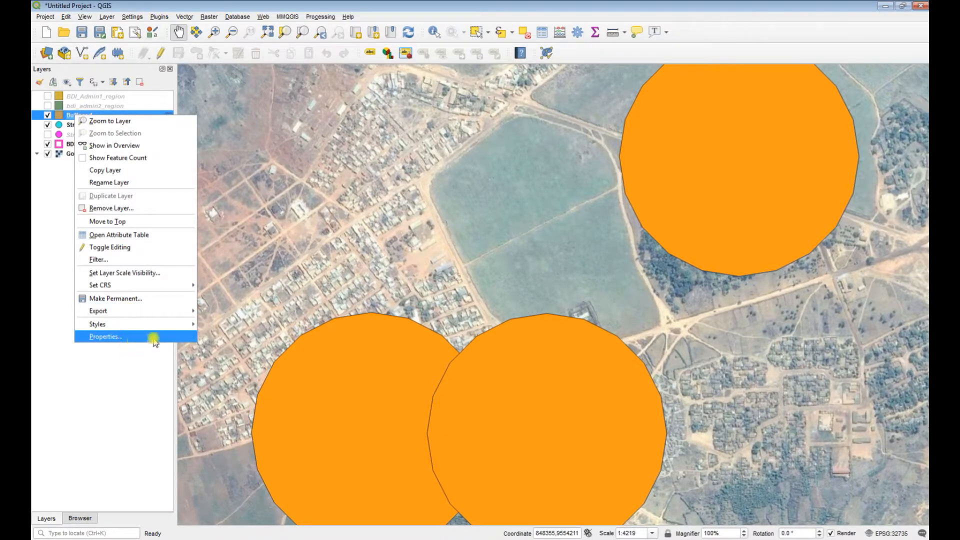
{"action": "left_click", "coordinate": [105, 336]}
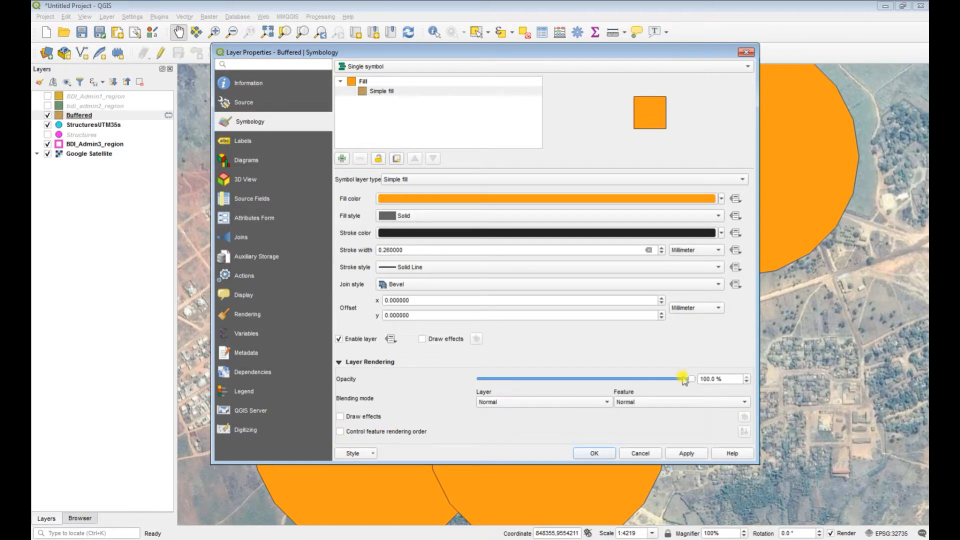
{"action": "left_click_drag", "start_coordinate": [684, 378], "coordinate": [579, 378]}
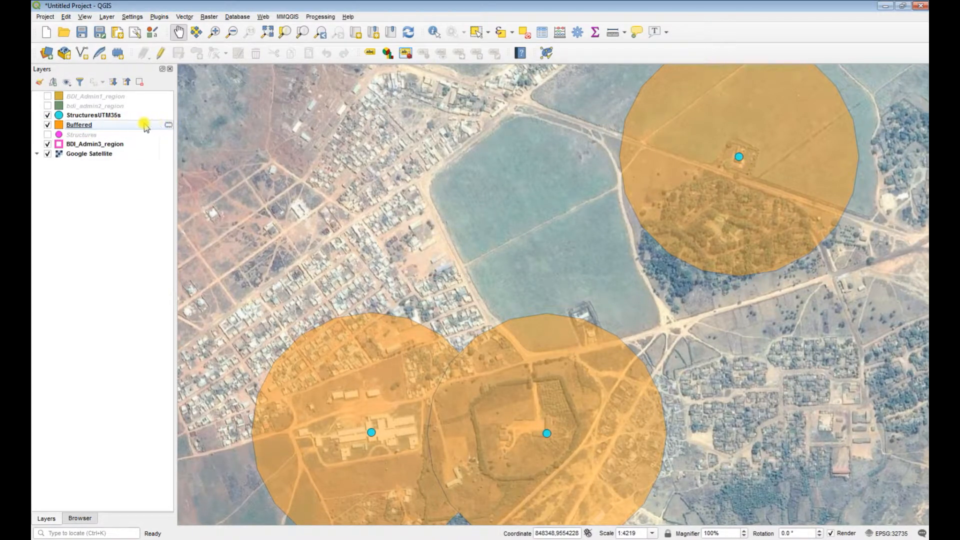
{"action": "mouse_move", "coordinate": [78, 125]}
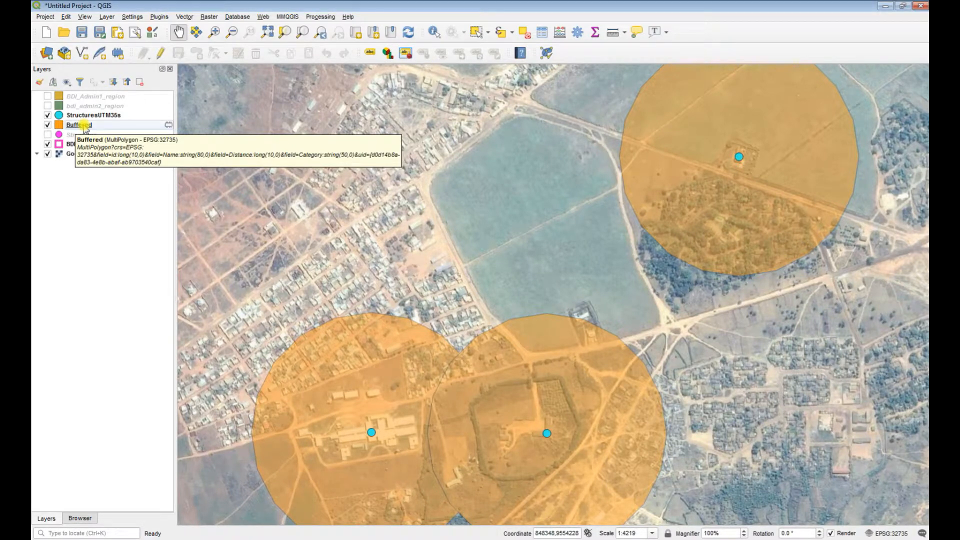
{"action": "right_click", "coordinate": [78, 124]}
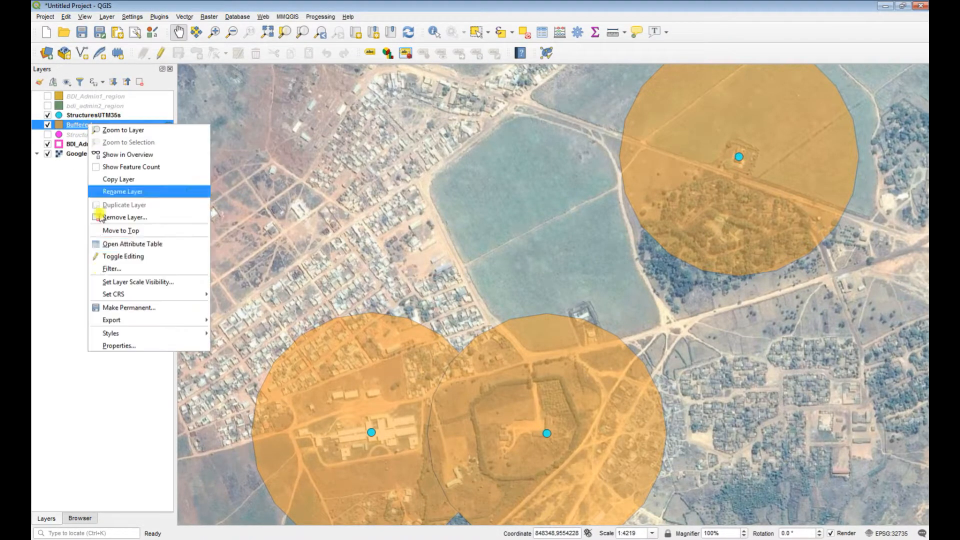
{"action": "left_click", "coordinate": [111, 332]}
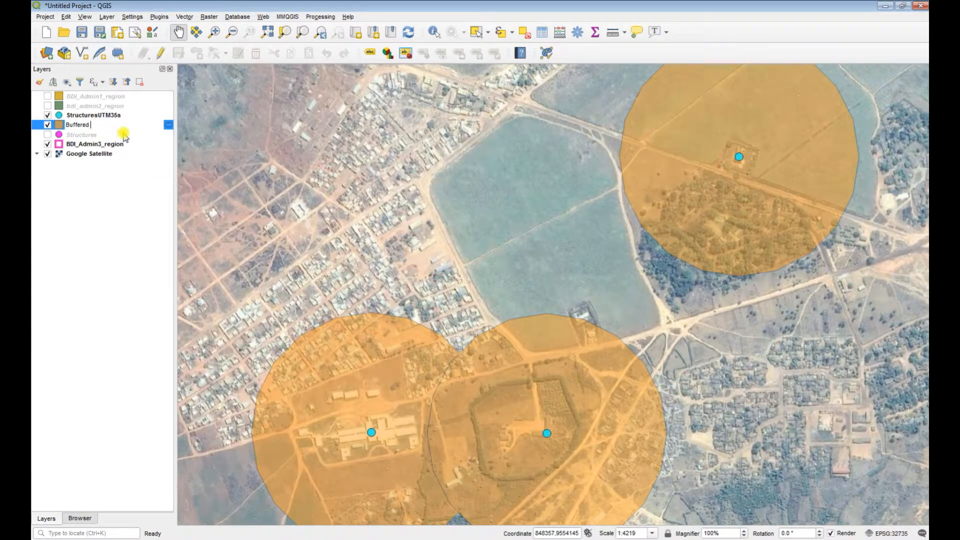
{"action": "type", "text": "500"}
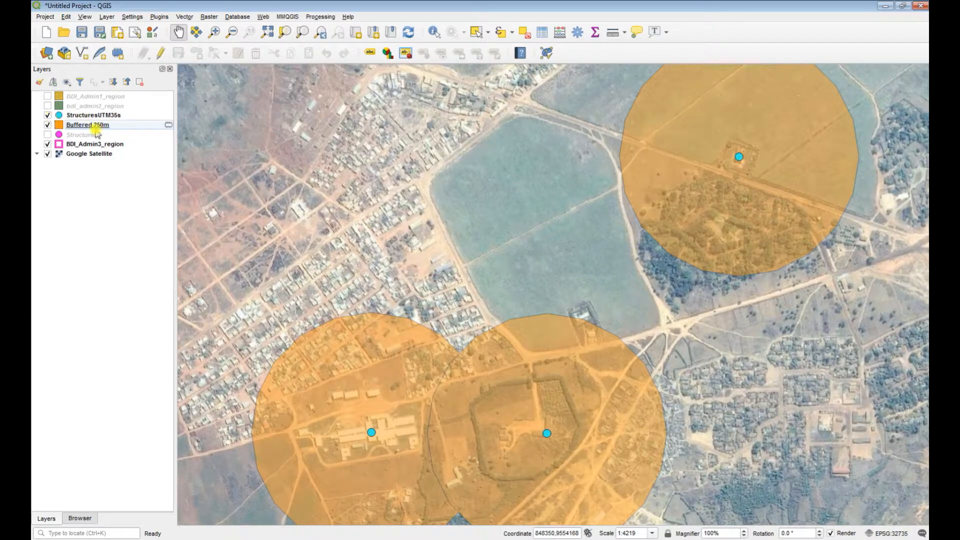
{"action": "mouse_move", "coordinate": [79, 134]}
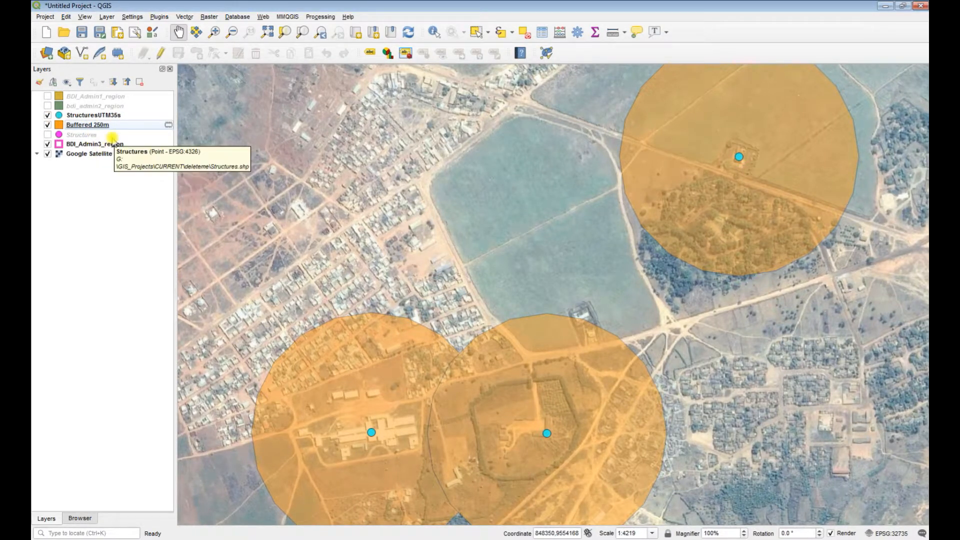
{"action": "mouse_move", "coordinate": [198, 18]}
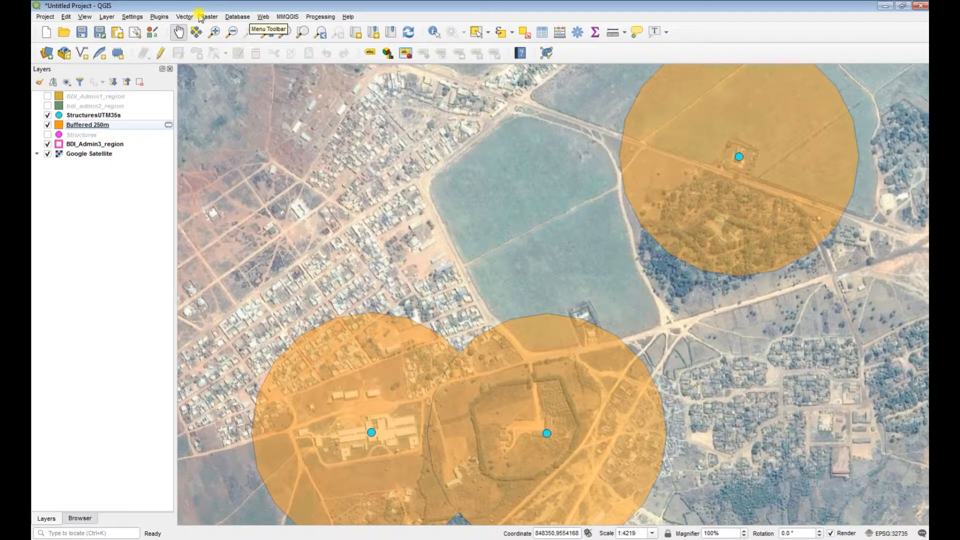
{"action": "mouse_move", "coordinate": [178, 15]}
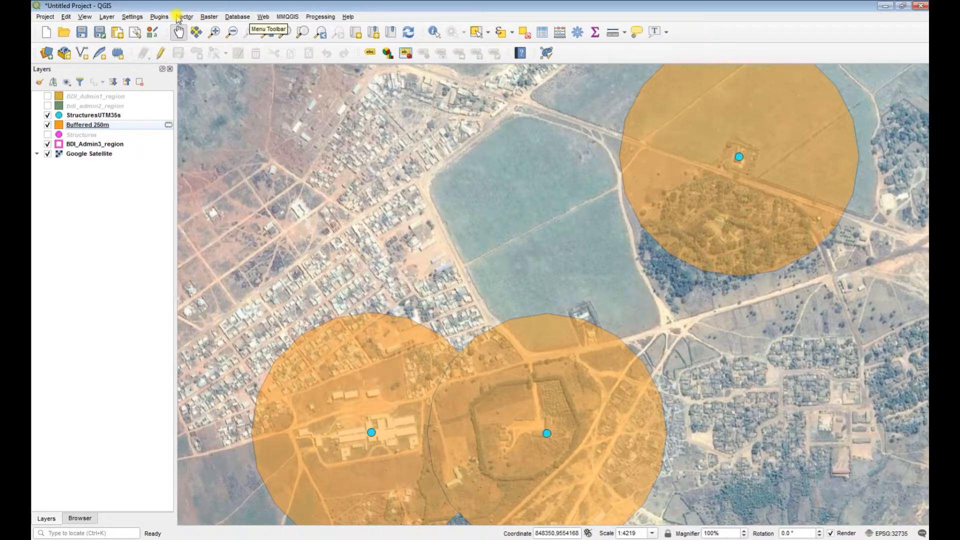
{"action": "left_click", "coordinate": [183, 17]}
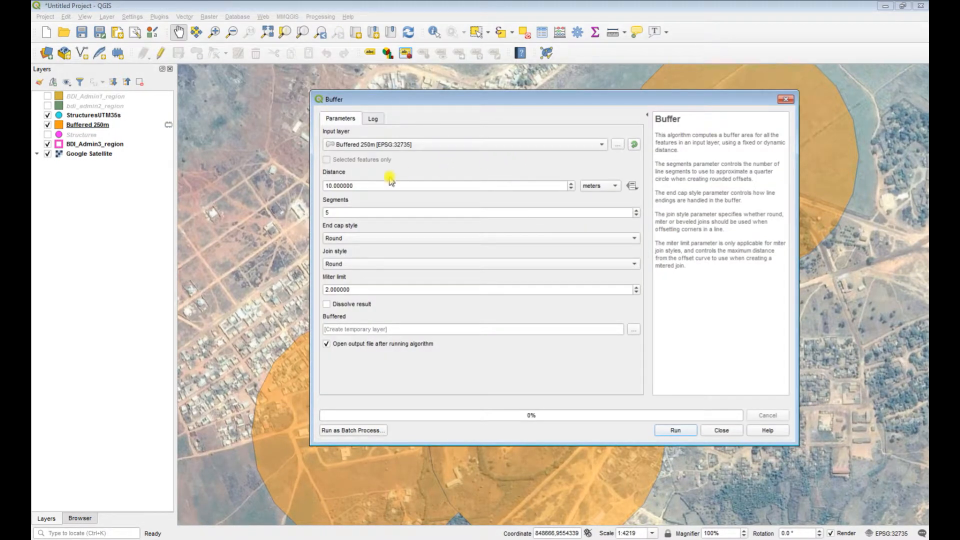
{"action": "mouse_move", "coordinate": [386, 282]}
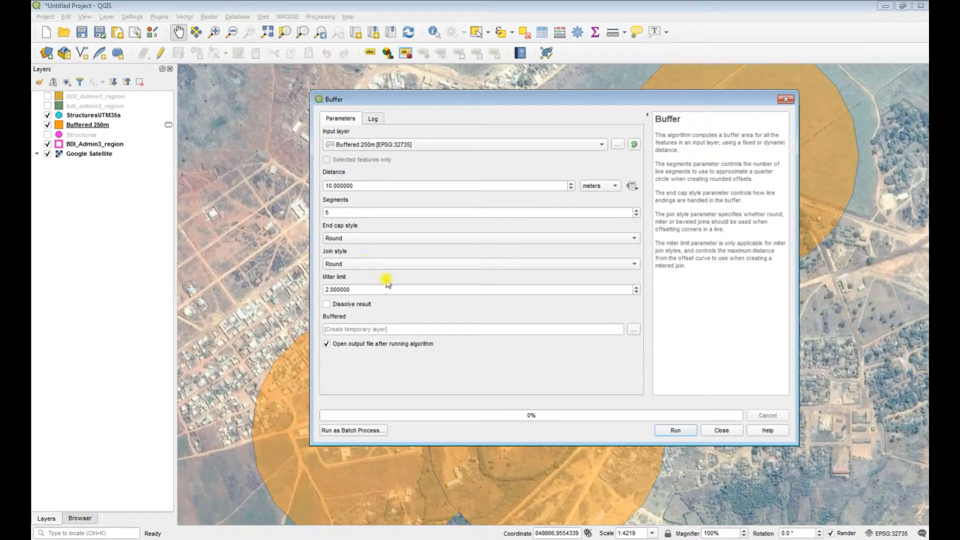
{"action": "mouse_move", "coordinate": [398, 294]}
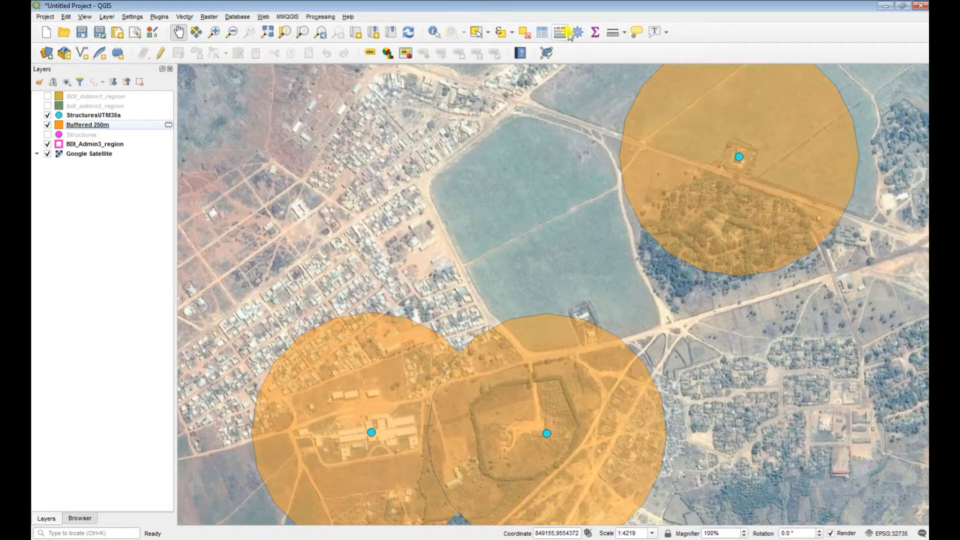
{"action": "mouse_move", "coordinate": [576, 31]}
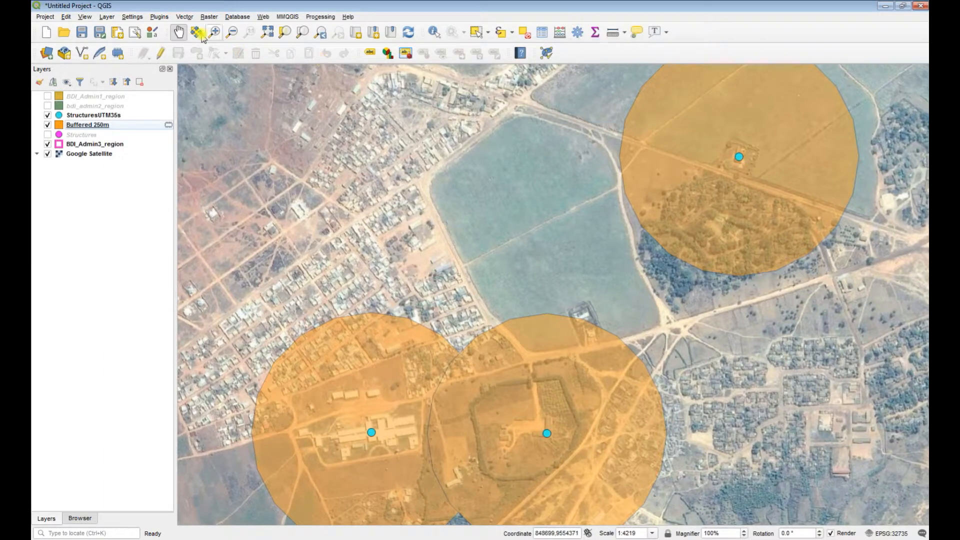
{"action": "left_click", "coordinate": [159, 17]}
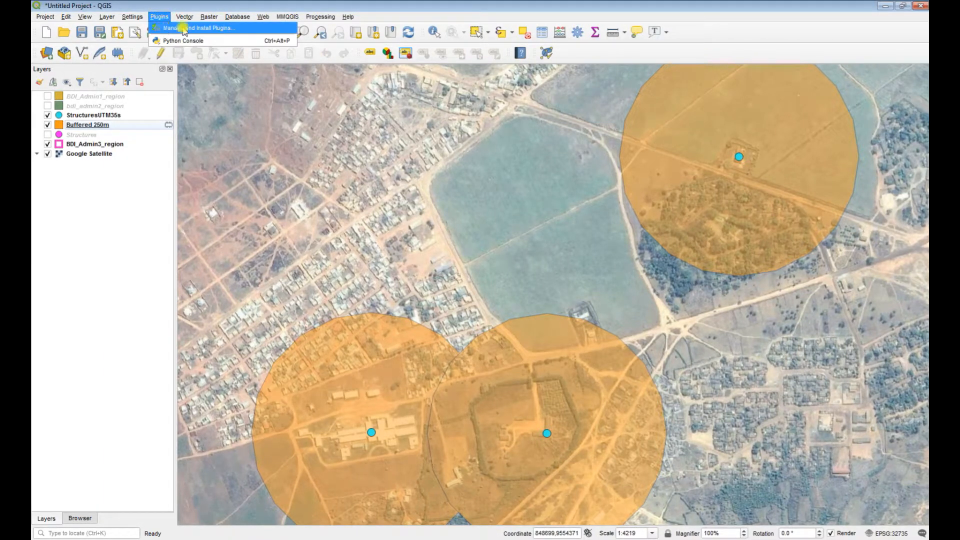
{"action": "left_click", "coordinate": [184, 28]}
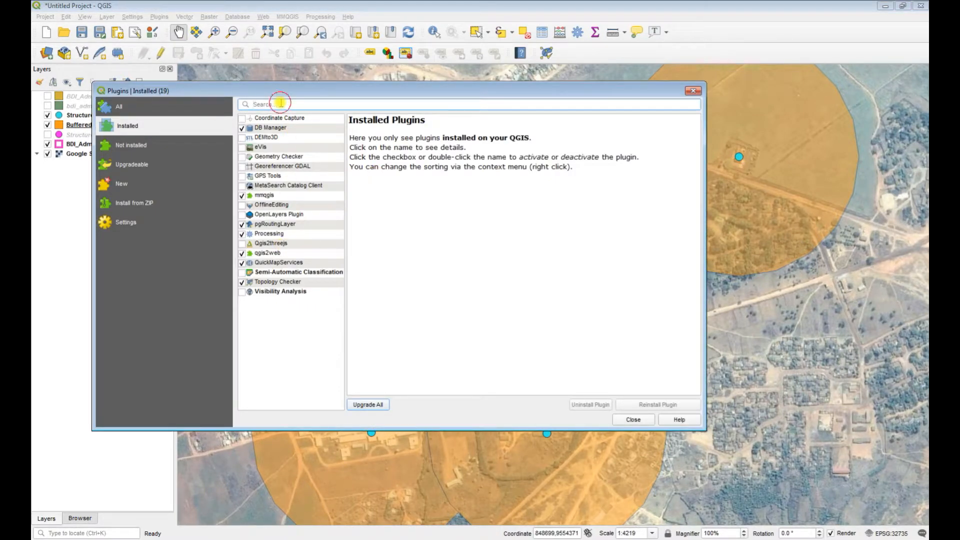
{"action": "type", "text": "proc"}
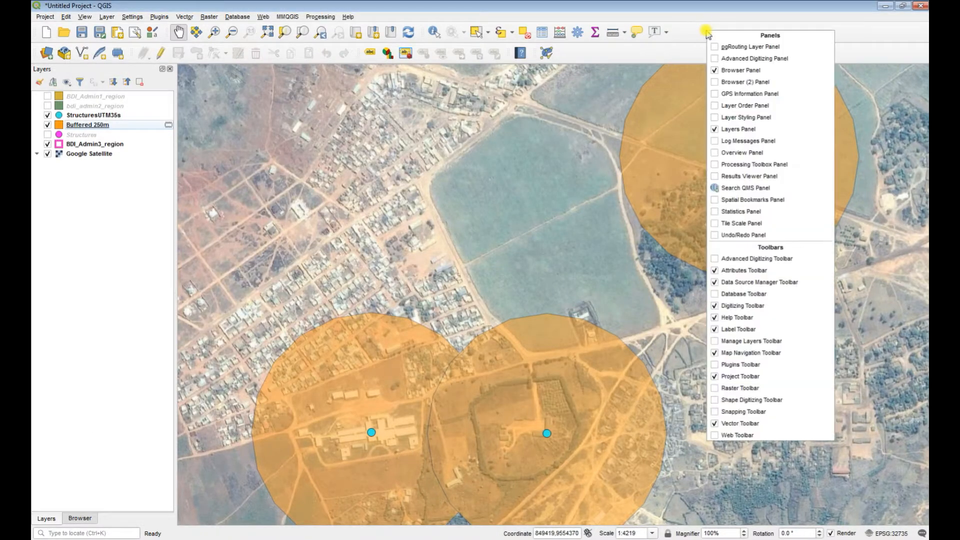
{"action": "mouse_move", "coordinate": [742, 235]}
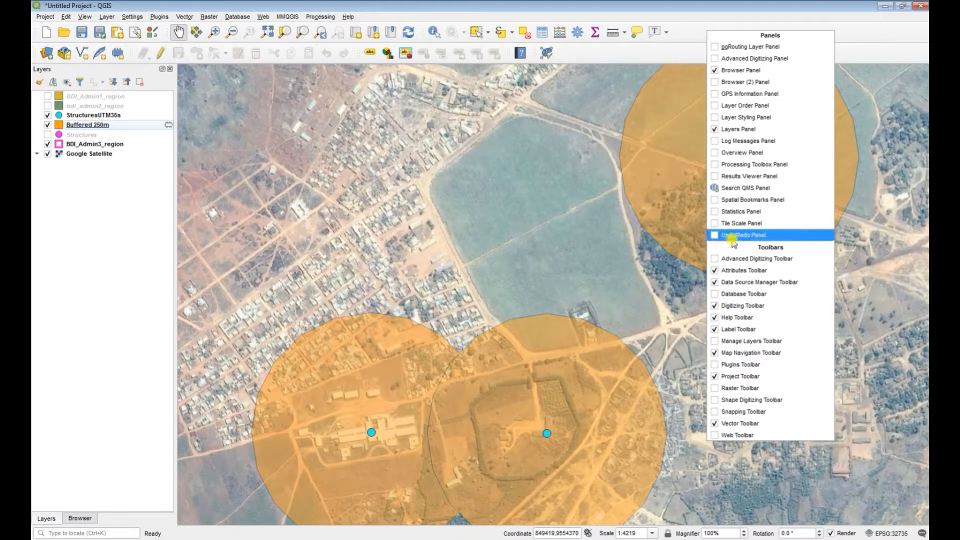
{"action": "mouse_move", "coordinate": [744, 117]}
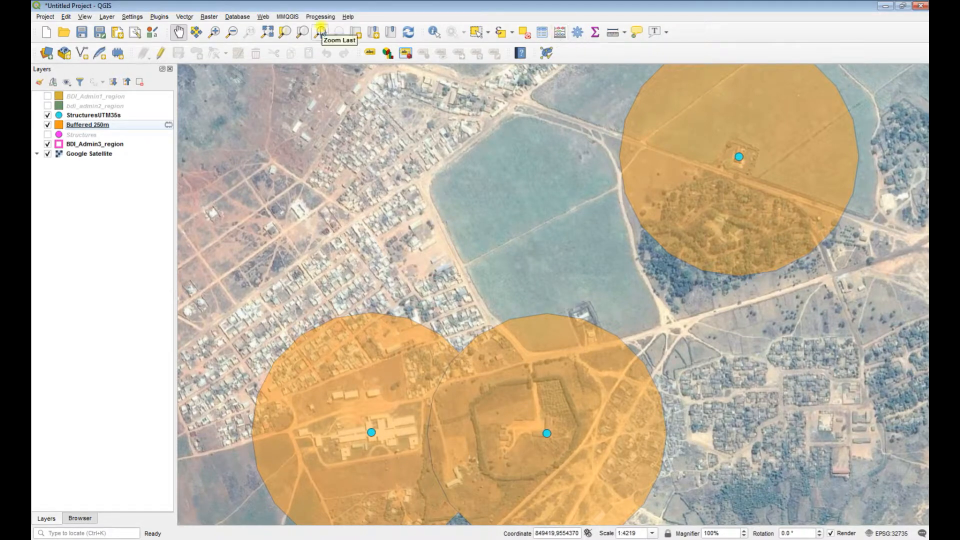
Show the Processing Toolbox and search it for 'buffer' algorithms.
{"action": "left_click", "coordinate": [320, 17]}
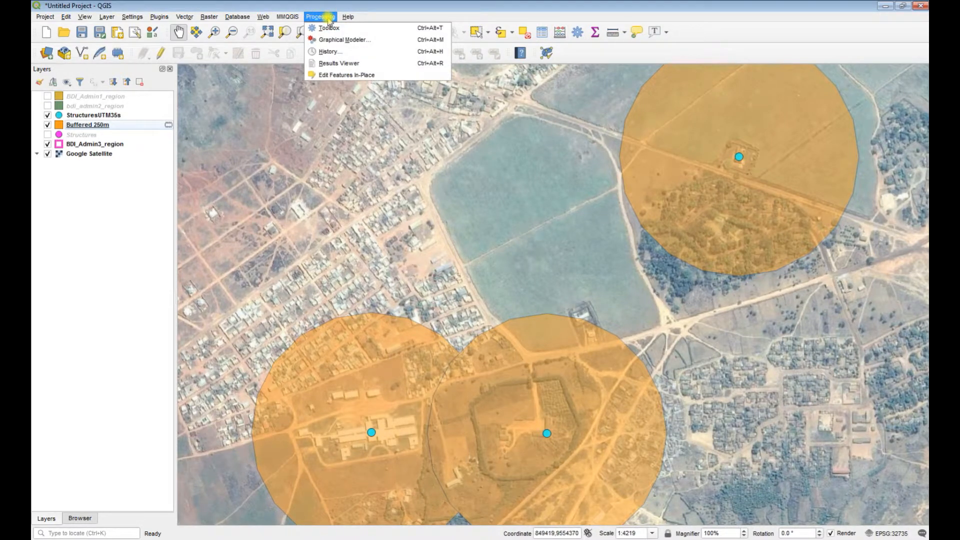
{"action": "mouse_move", "coordinate": [329, 28]}
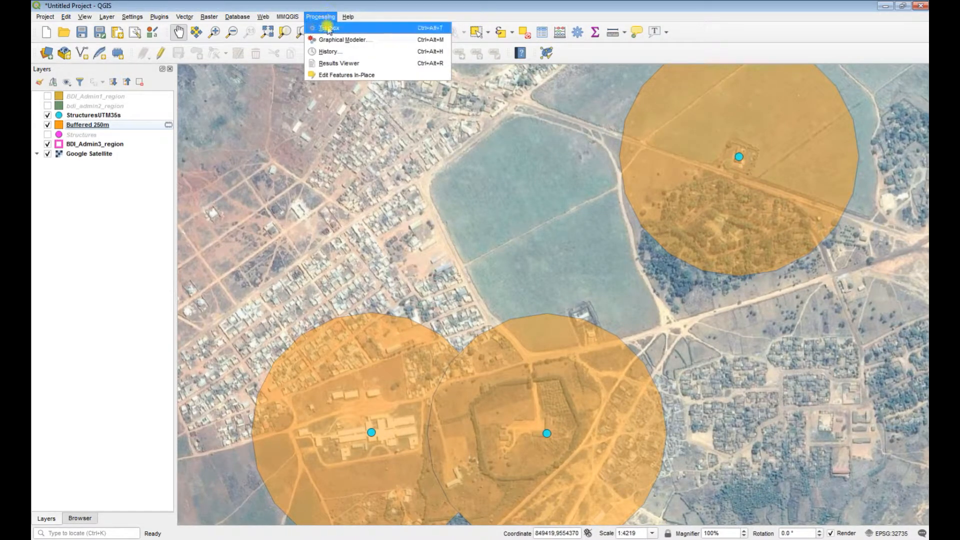
{"action": "left_click", "coordinate": [331, 28]}
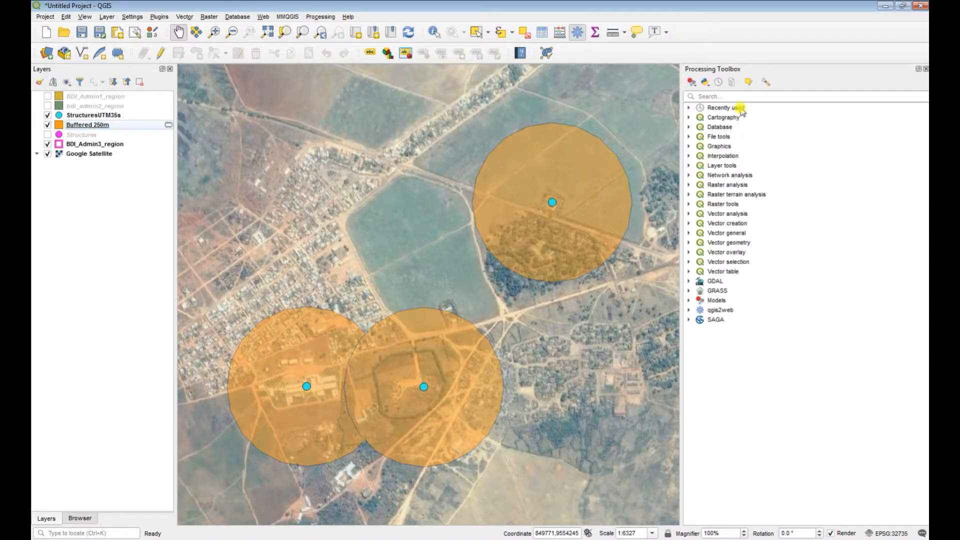
{"action": "mouse_move", "coordinate": [768, 129]}
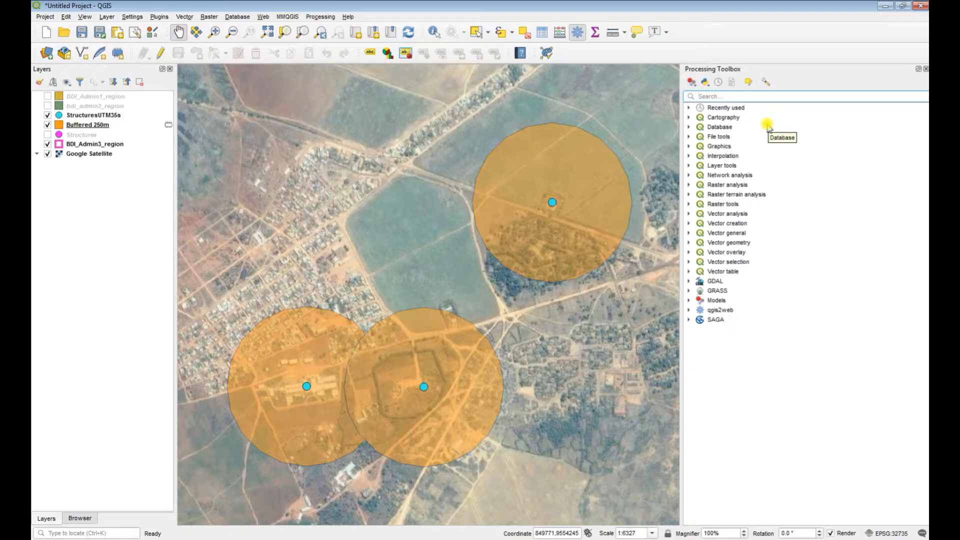
{"action": "mouse_move", "coordinate": [790, 182]}
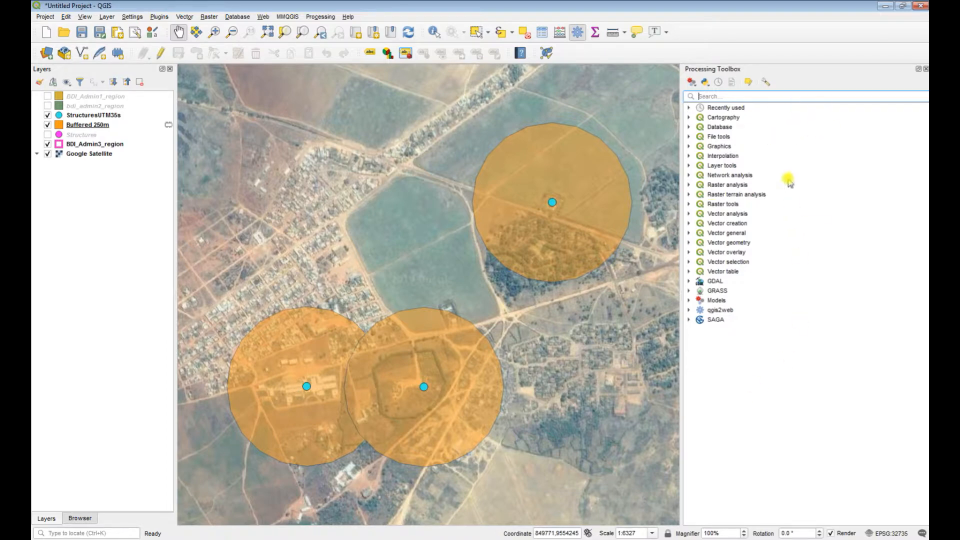
{"action": "mouse_move", "coordinate": [691, 184]}
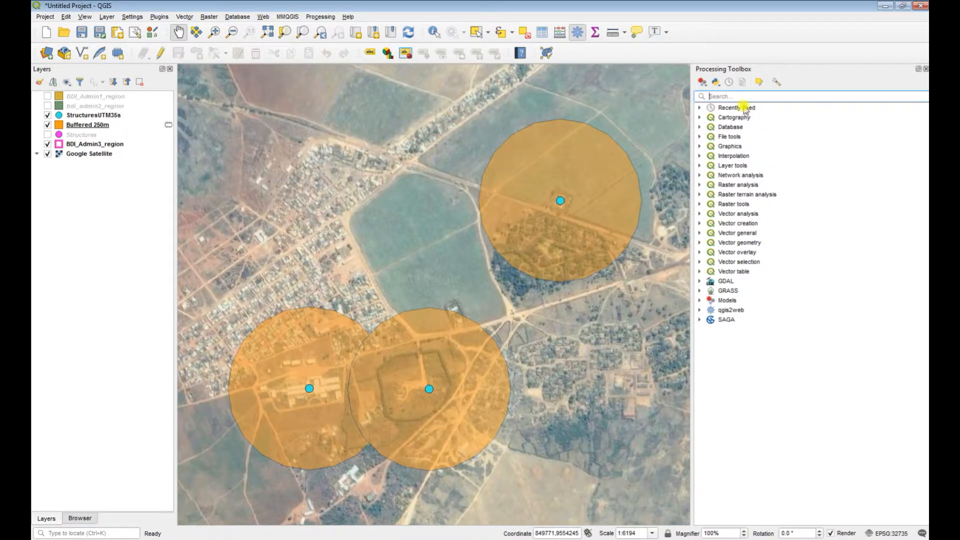
{"action": "mouse_move", "coordinate": [741, 98]}
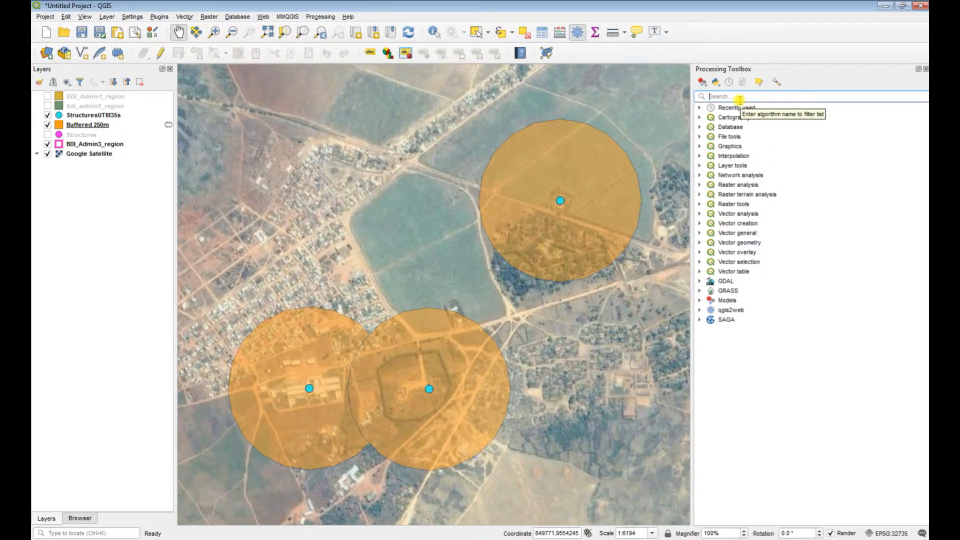
{"action": "type", "text": "buffer"}
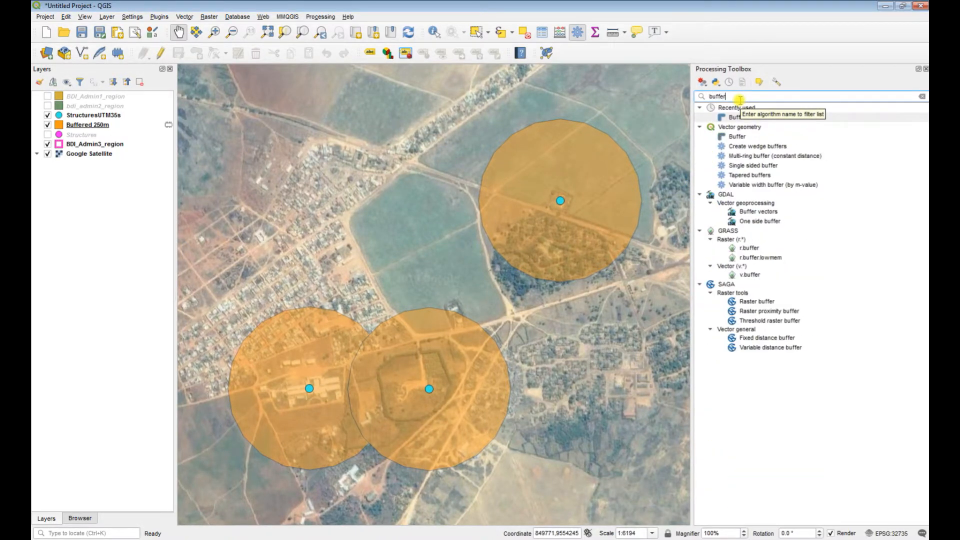
{"action": "mouse_move", "coordinate": [814, 107]}
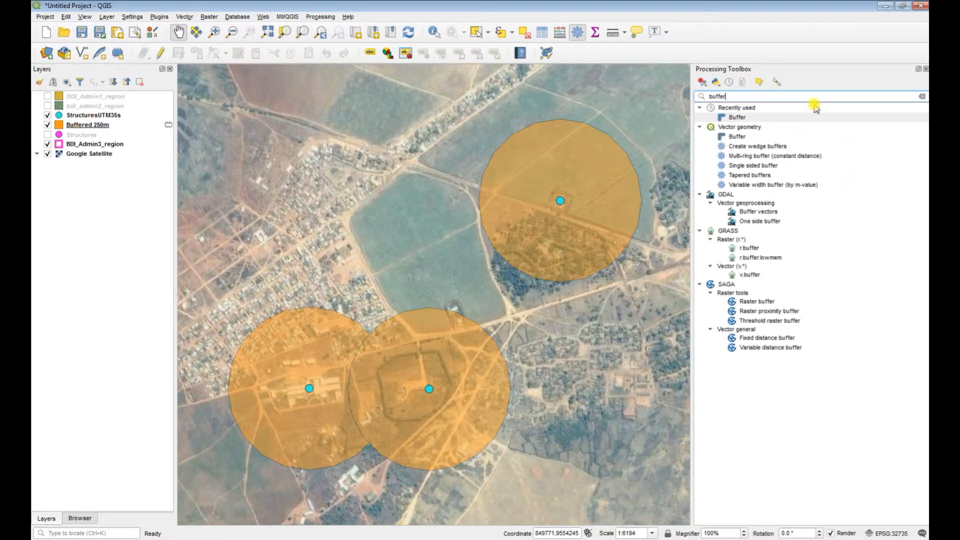
{"action": "mouse_move", "coordinate": [817, 159]}
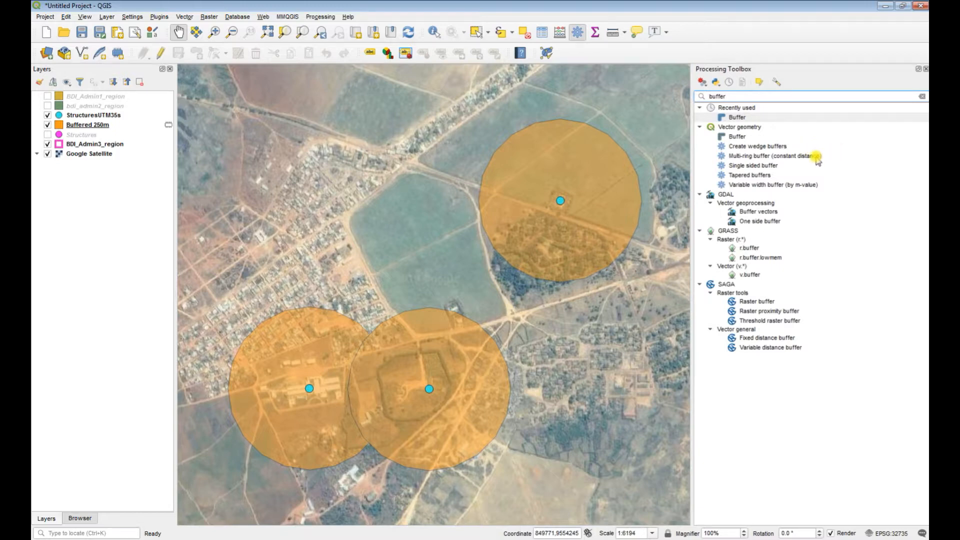
{"action": "mouse_move", "coordinate": [771, 156]}
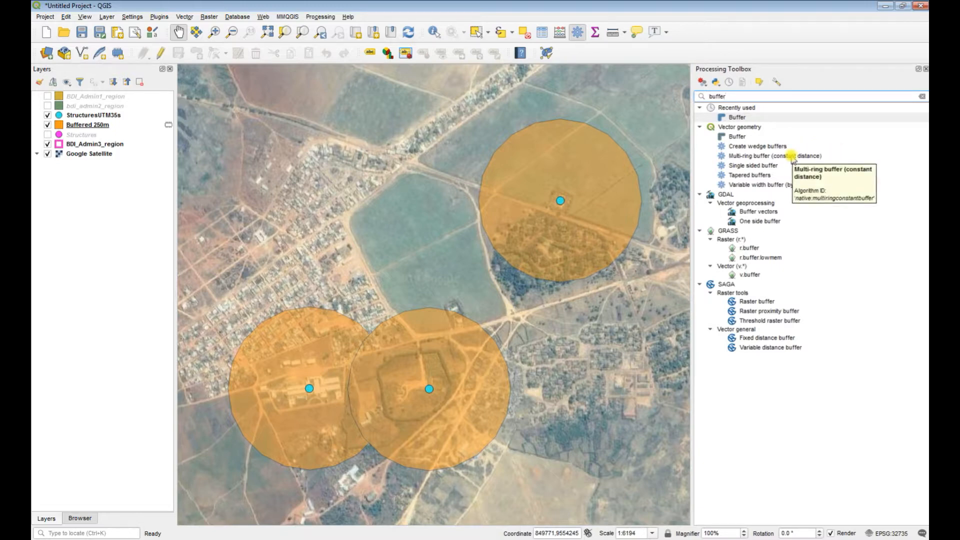
{"action": "mouse_move", "coordinate": [741, 211]}
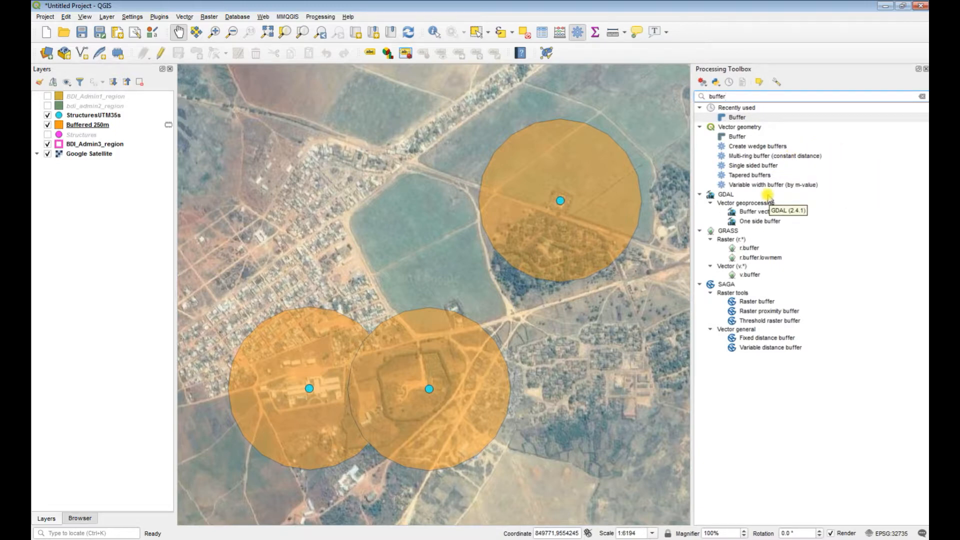
{"action": "mouse_move", "coordinate": [763, 146]}
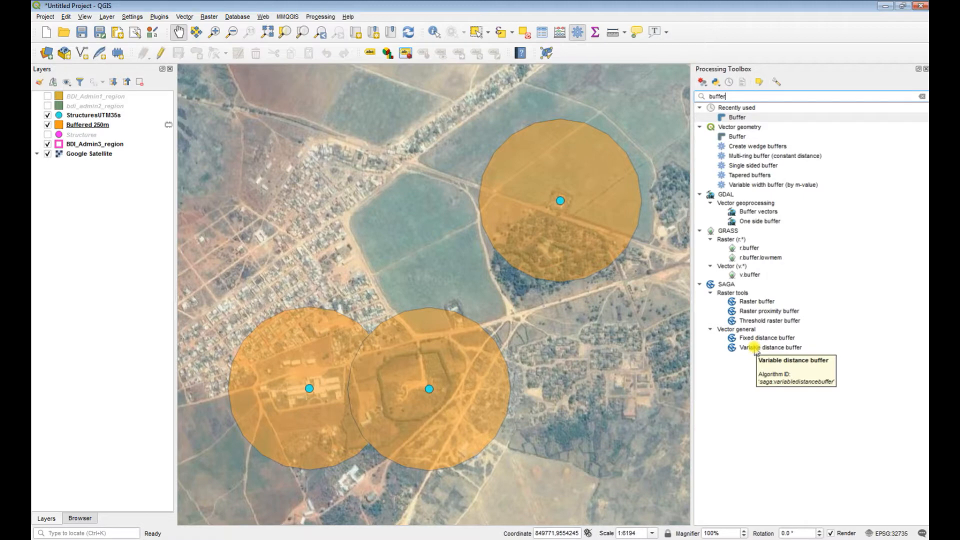
{"action": "mouse_move", "coordinate": [746, 129]}
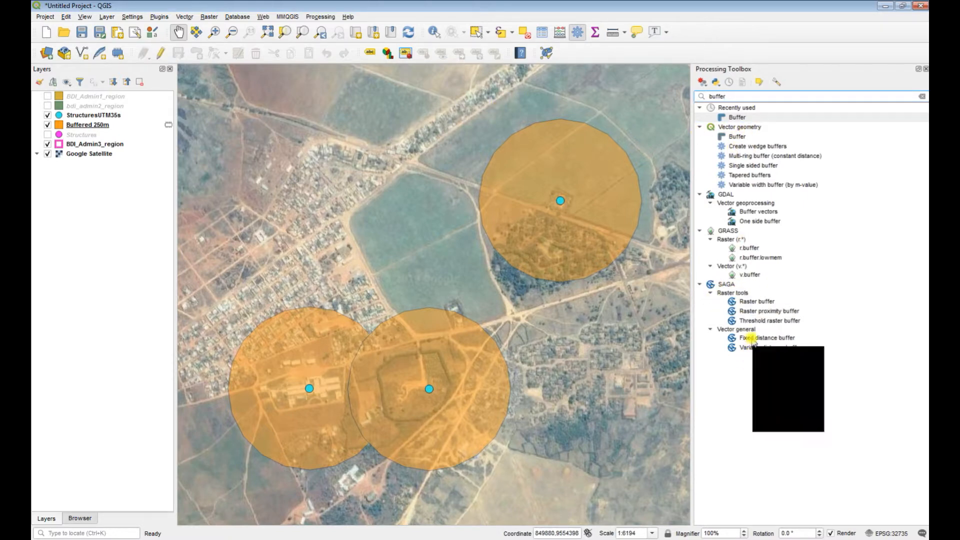
{"action": "mouse_move", "coordinate": [759, 347]}
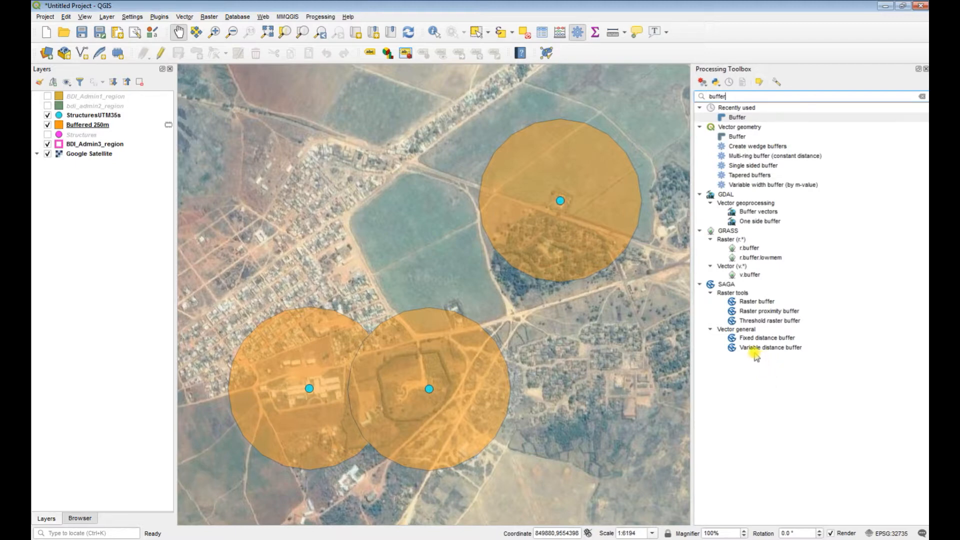
{"action": "mouse_move", "coordinate": [762, 347]}
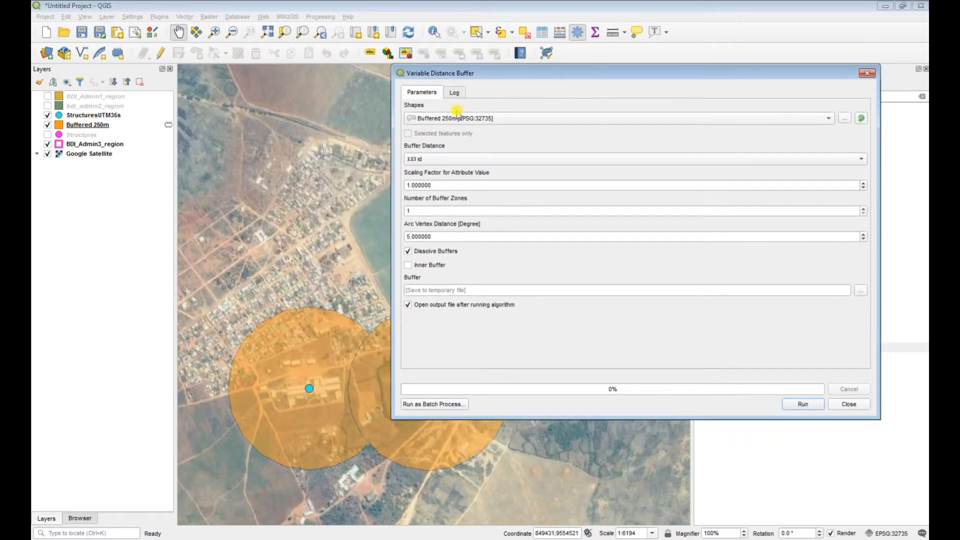
Run the SAGA Variable Distance Buffer on StructuresUTM35s using the Distance field with dissolved buffers.
{"action": "left_click", "coordinate": [618, 118]}
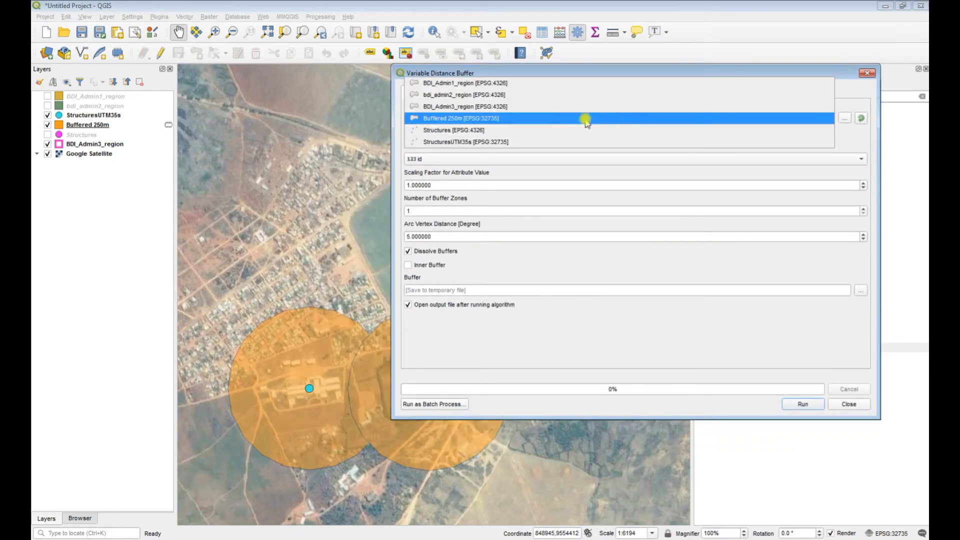
{"action": "left_click", "coordinate": [465, 141]}
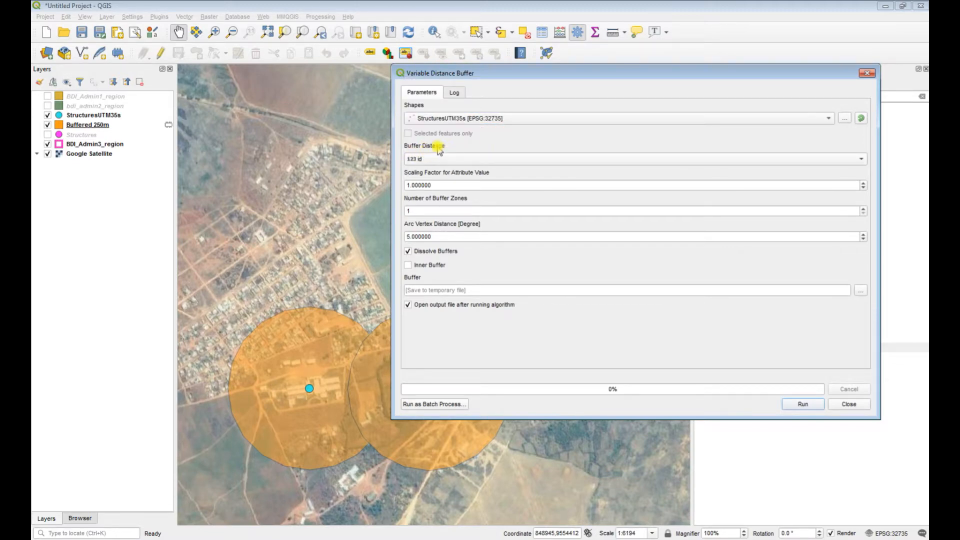
{"action": "left_click", "coordinate": [859, 159]}
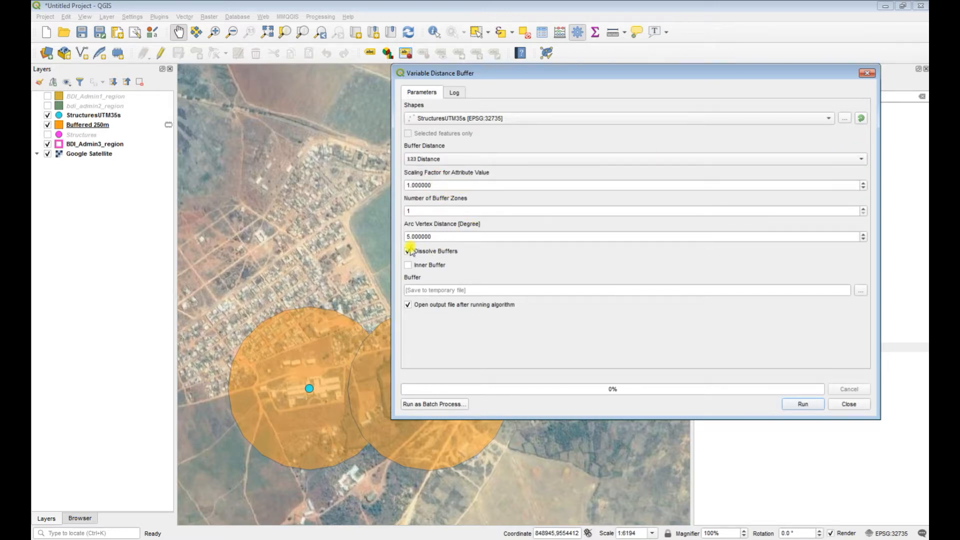
{"action": "left_click", "coordinate": [408, 251]}
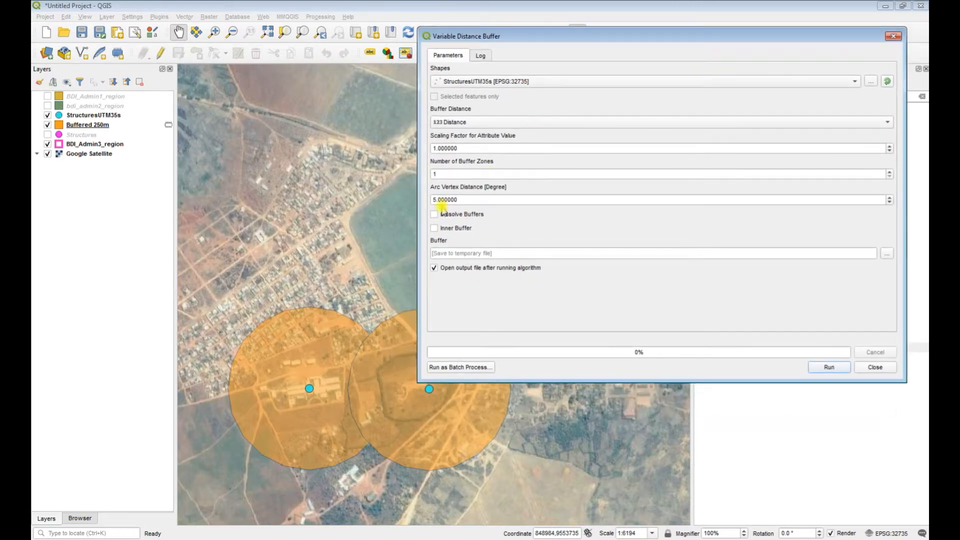
{"action": "mouse_move", "coordinate": [370, 337]}
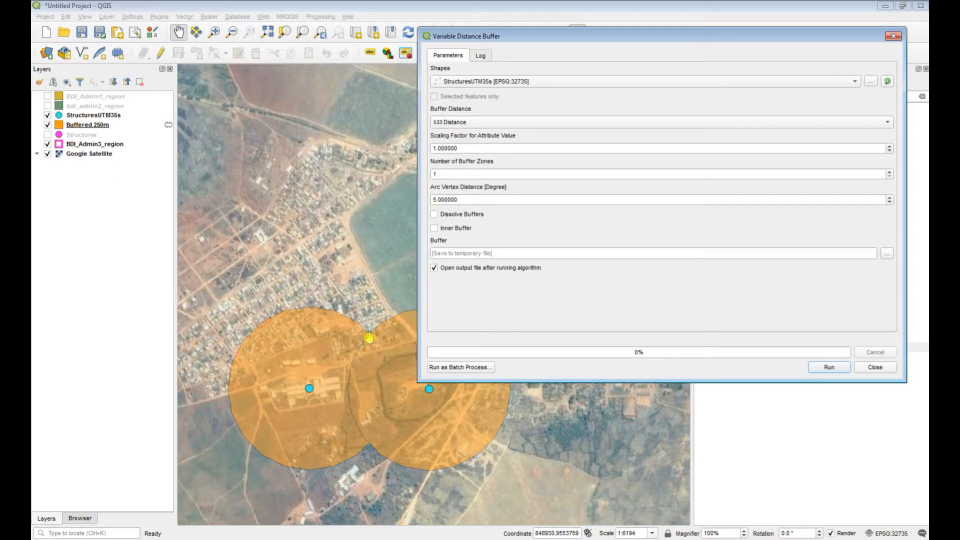
{"action": "mouse_move", "coordinate": [411, 347]}
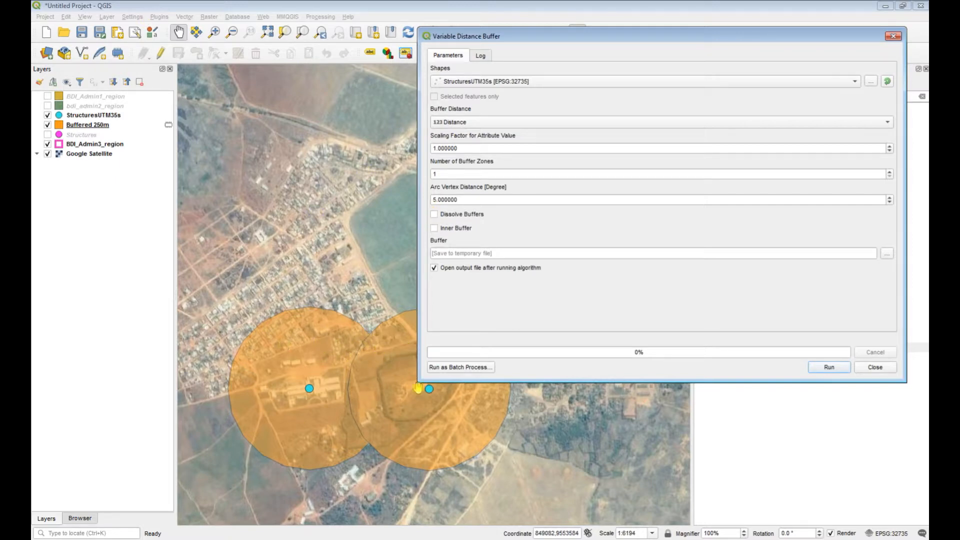
{"action": "mouse_move", "coordinate": [369, 336]}
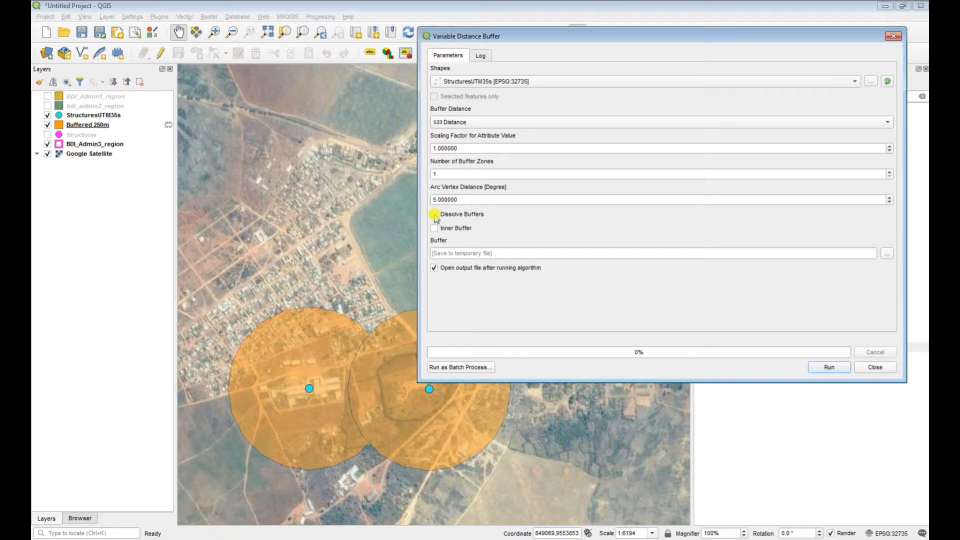
{"action": "left_click", "coordinate": [434, 214]}
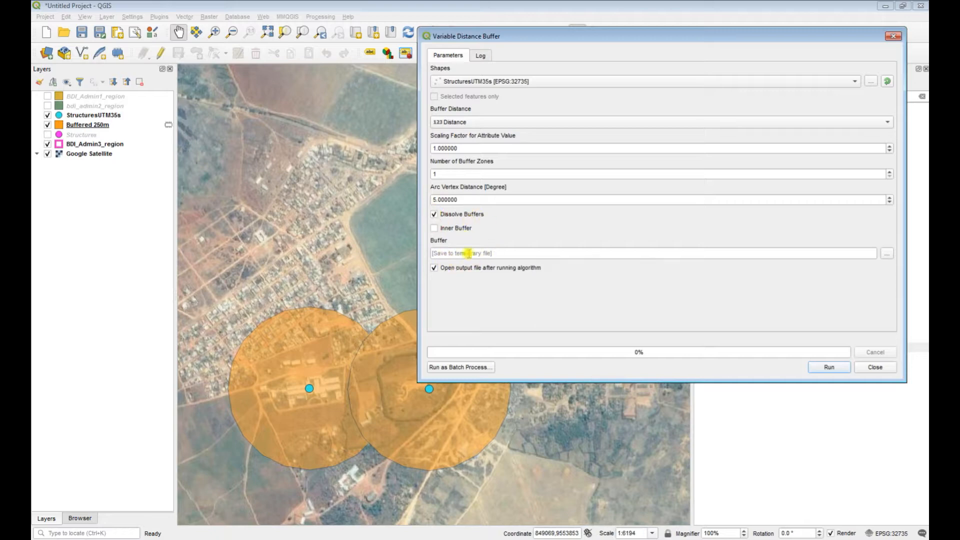
{"action": "mouse_move", "coordinate": [684, 281]}
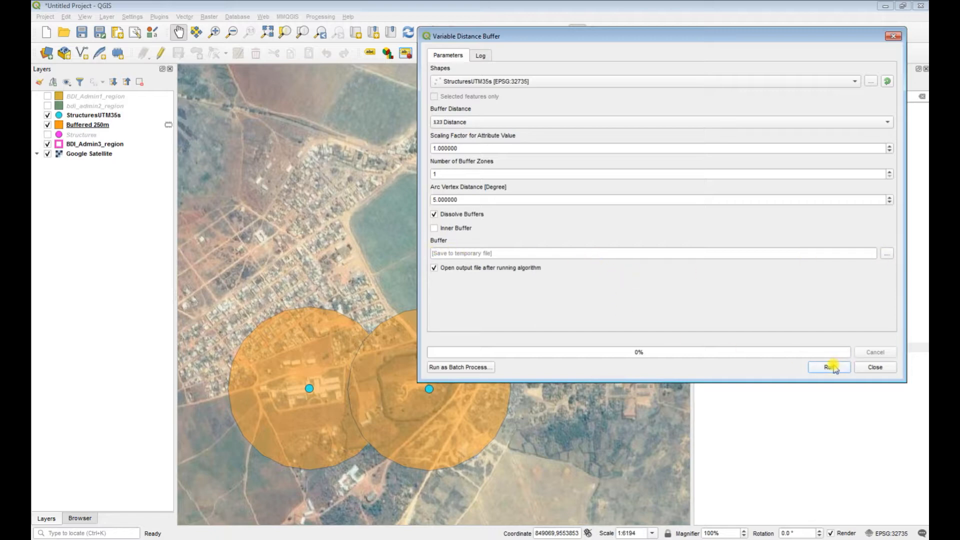
{"action": "left_click", "coordinate": [828, 367]}
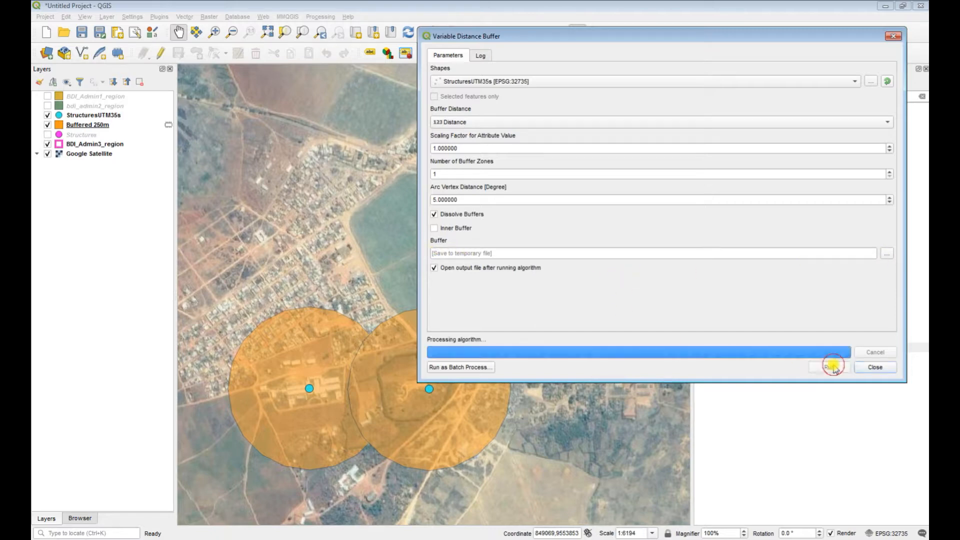
{"action": "left_click", "coordinate": [831, 367]}
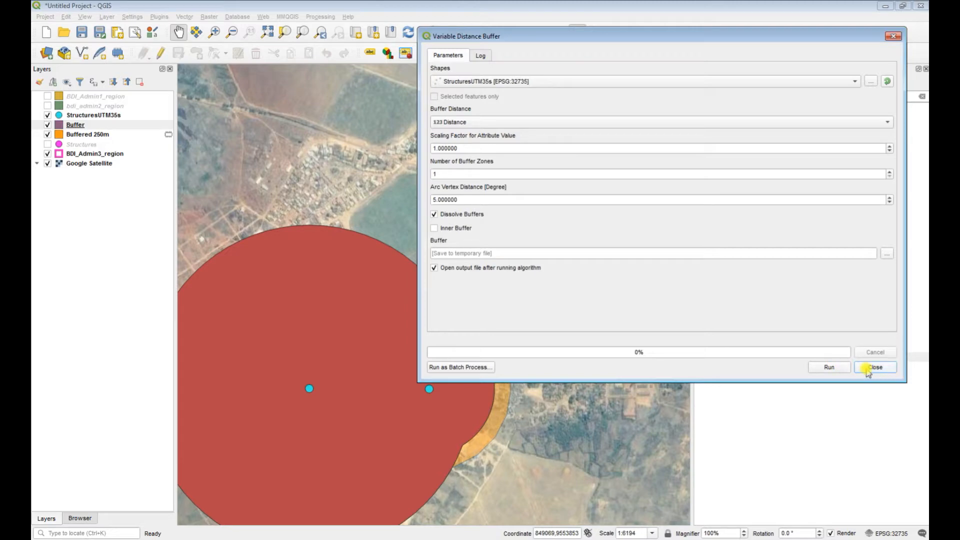
Close the buffer dialog and select the StructuresUTM35s layer for labelling.
{"action": "left_click", "coordinate": [874, 367]}
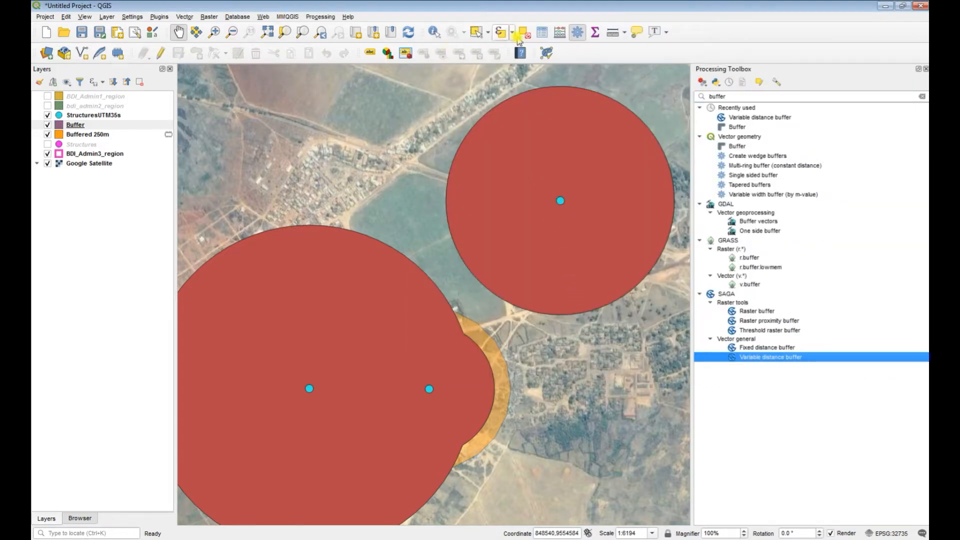
{"action": "left_click", "coordinate": [501, 32]}
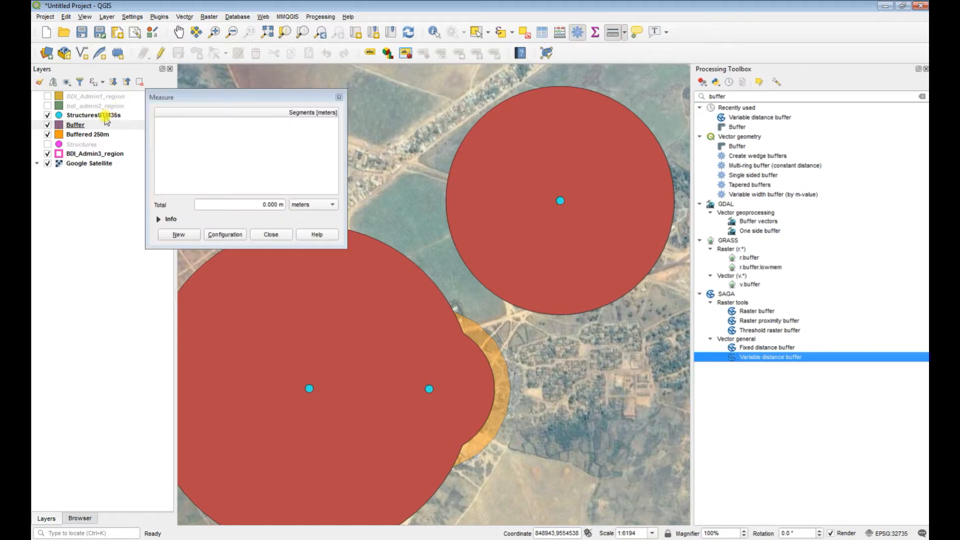
{"action": "left_click", "coordinate": [94, 115]}
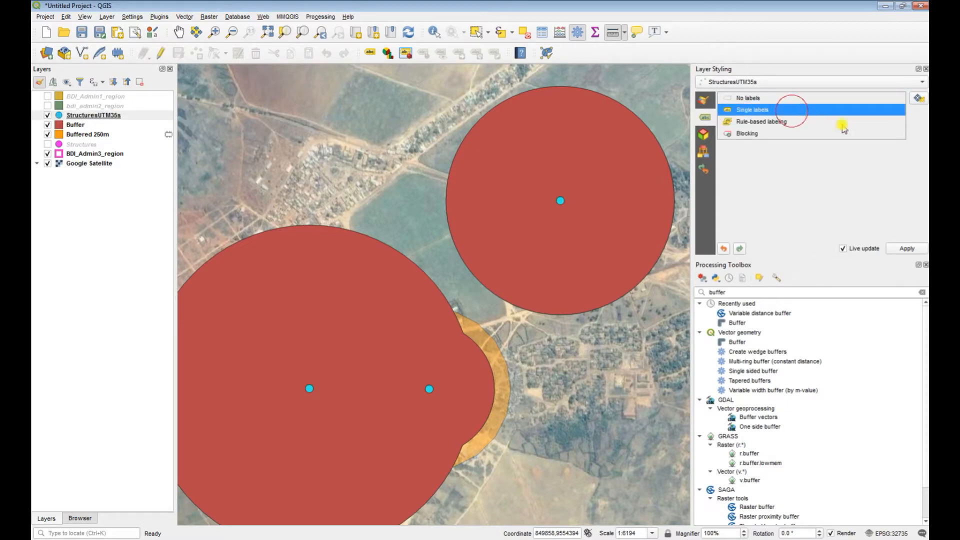
Label the points with Single labels from the Distance field, with a text buffer halo.
{"action": "left_click", "coordinate": [753, 109]}
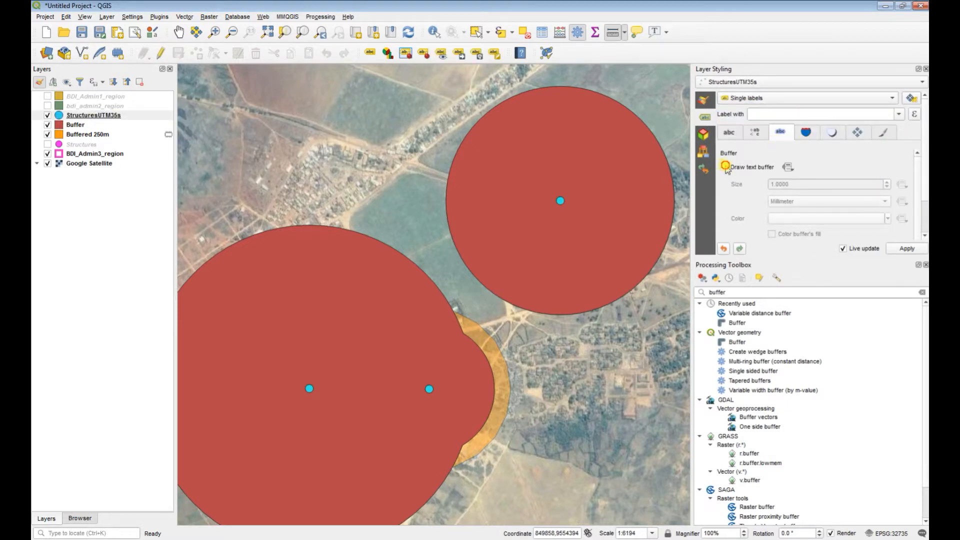
{"action": "left_click", "coordinate": [724, 167]}
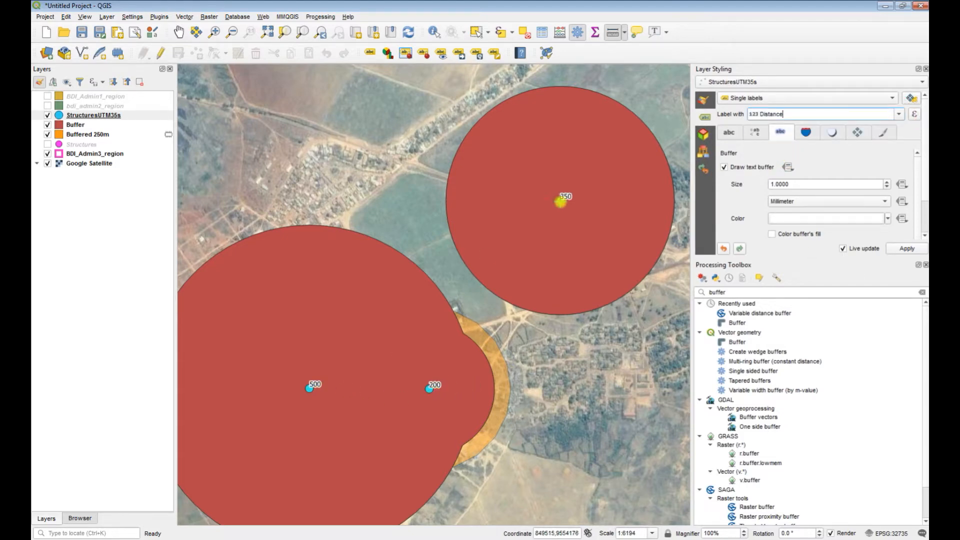
{"action": "left_click", "coordinate": [924, 69]}
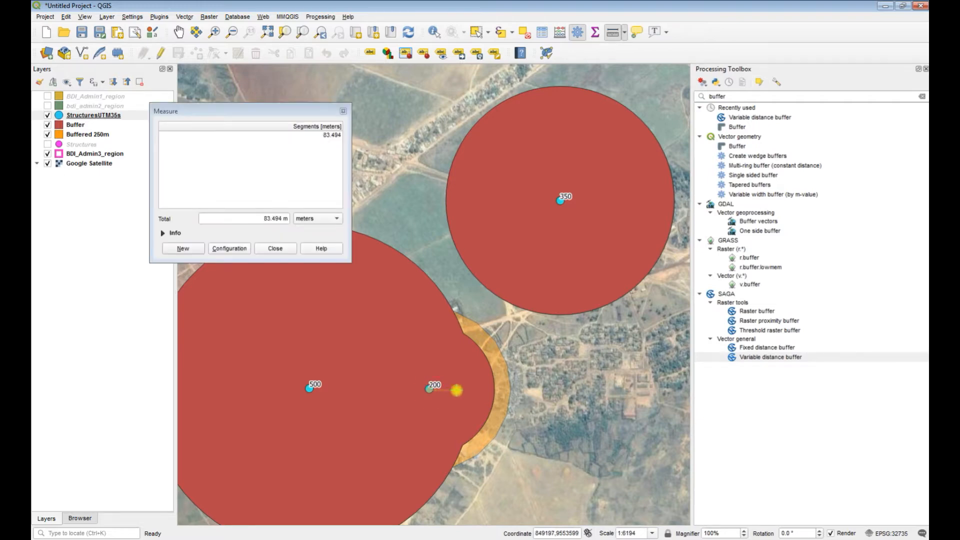
Measure the distance from the 200 and 350 points (about 657 m), then dismiss the measurement.
{"action": "left_click", "coordinate": [492, 389]}
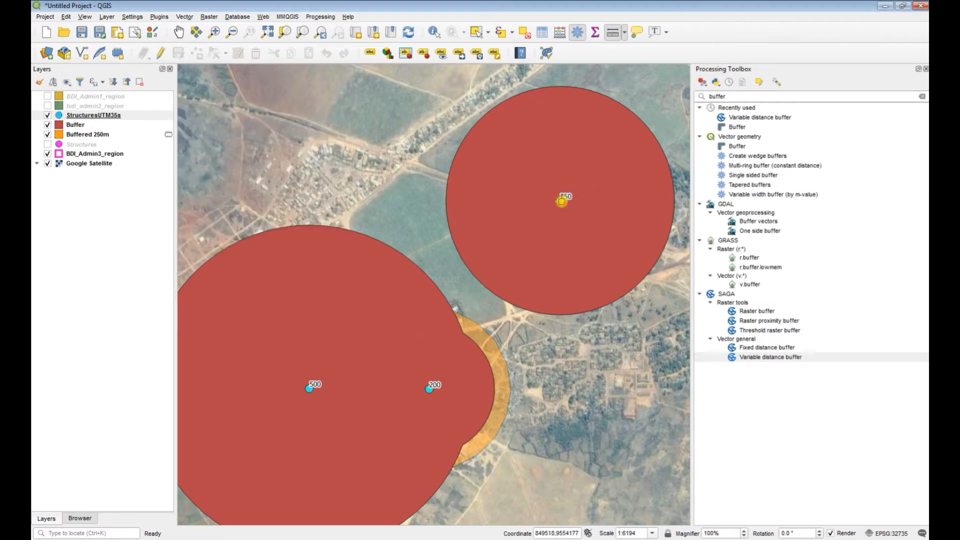
{"action": "left_click", "coordinate": [559, 197]}
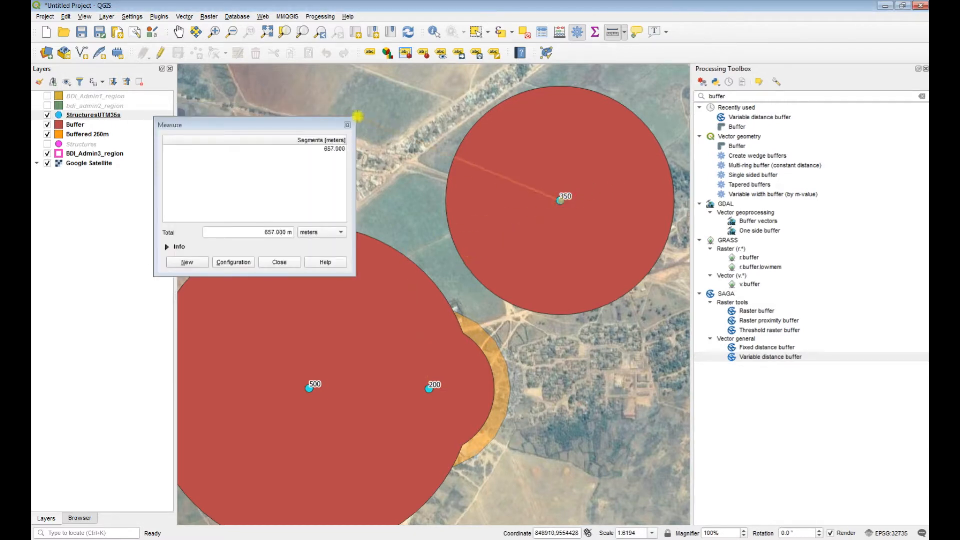
{"action": "left_click", "coordinate": [279, 262]}
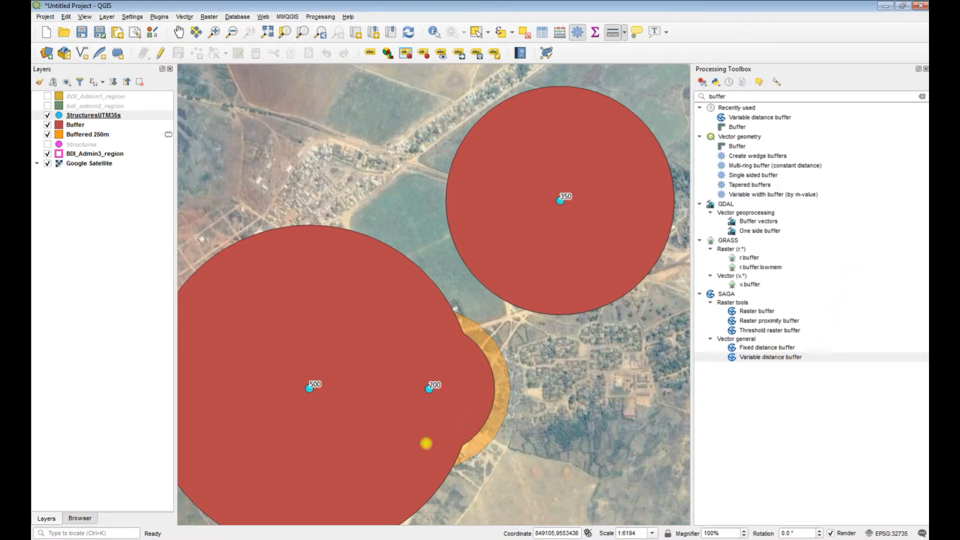
{"action": "left_click_drag", "start_coordinate": [424, 443], "coordinate": [538, 271]}
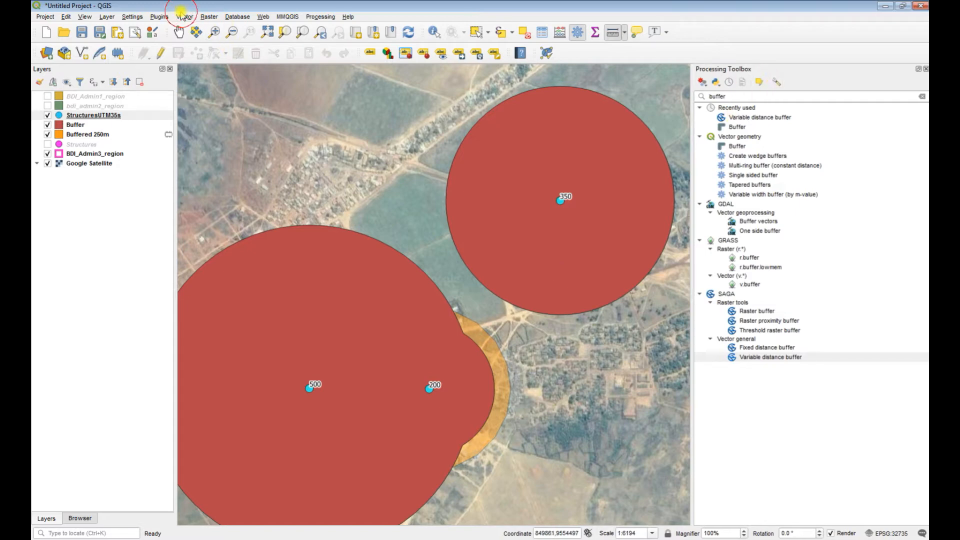
Browse the Vector geoprocessing tools and select Variable distance buffer in the toolbox.
{"action": "left_click", "coordinate": [184, 17]}
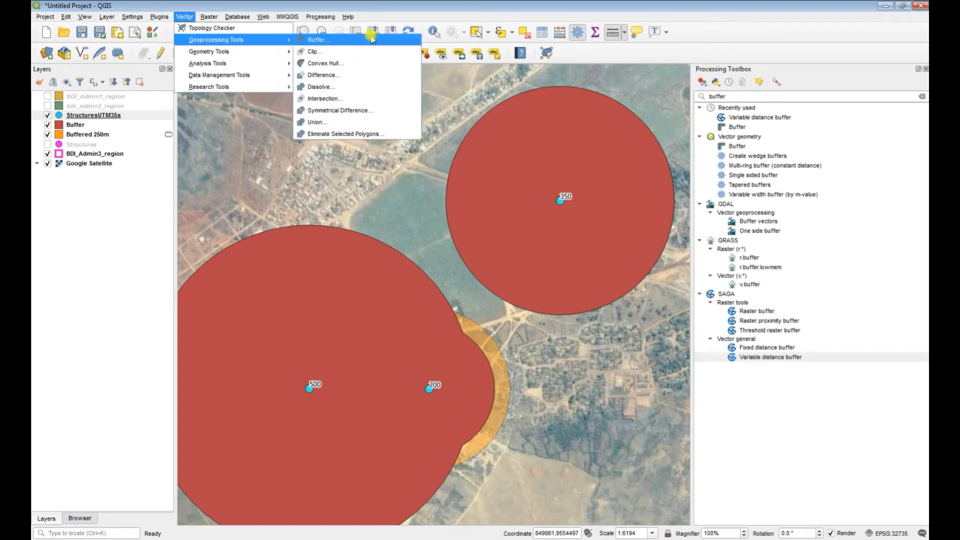
{"action": "mouse_move", "coordinate": [817, 69]}
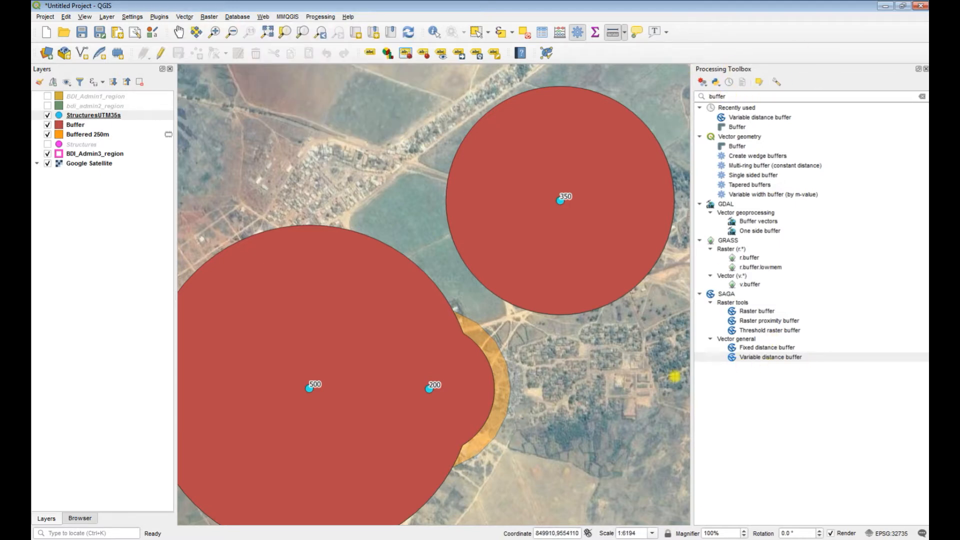
{"action": "mouse_move", "coordinate": [538, 391]}
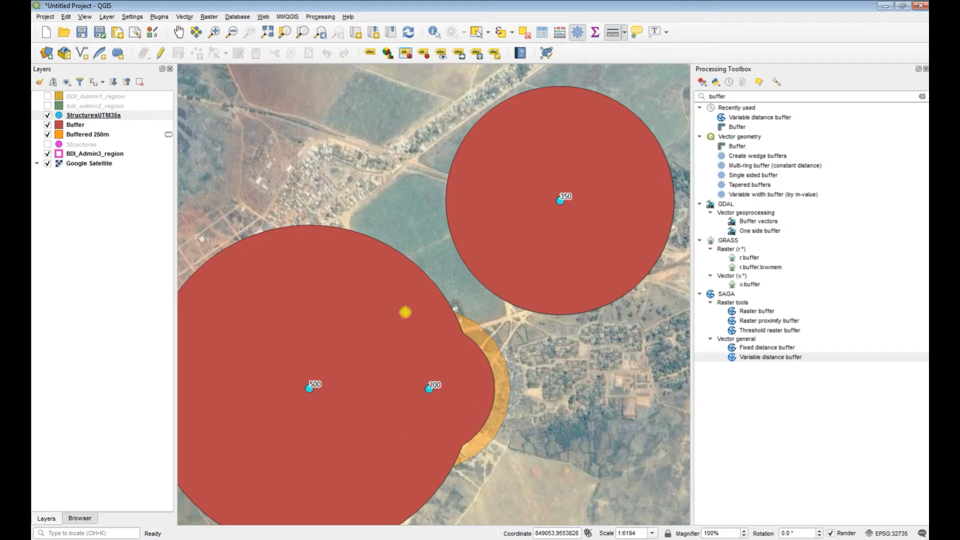
{"action": "left_click", "coordinate": [770, 357]}
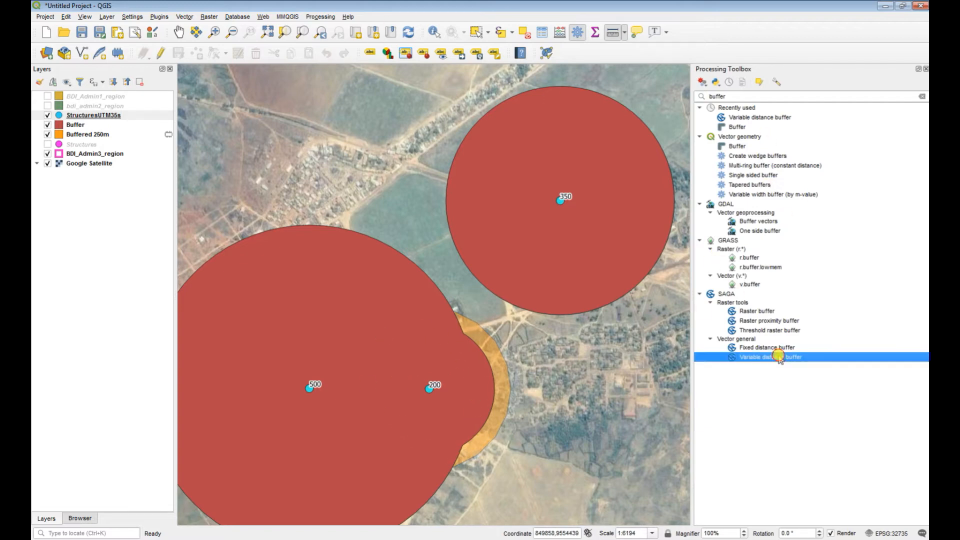
Run Variable distance buffer on the Distance field with Dissolve unticked, giving separate 200/350/500 m circles.
{"action": "double_click", "coordinate": [770, 357]}
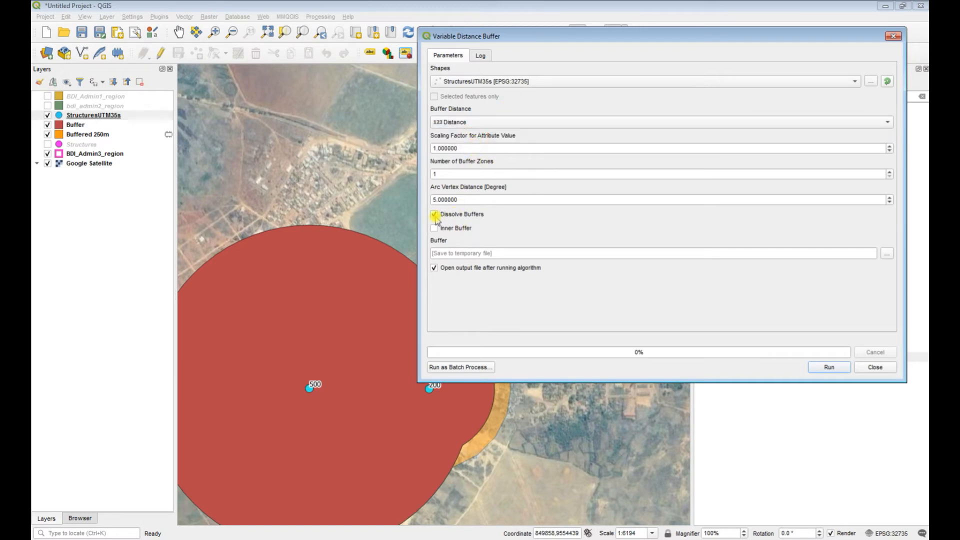
{"action": "left_click", "coordinate": [828, 367]}
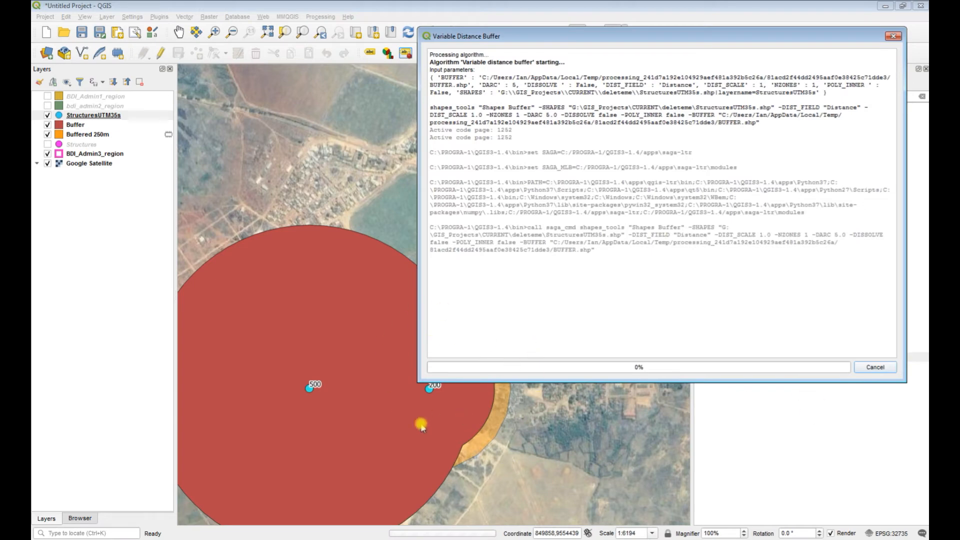
{"action": "left_click", "coordinate": [448, 55]}
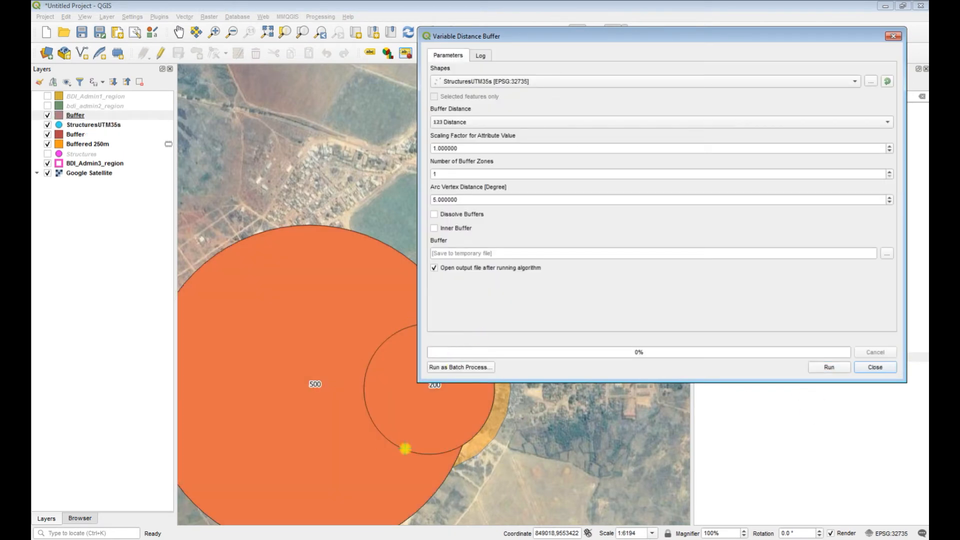
{"action": "left_click_drag", "start_coordinate": [405, 448], "coordinate": [384, 384]}
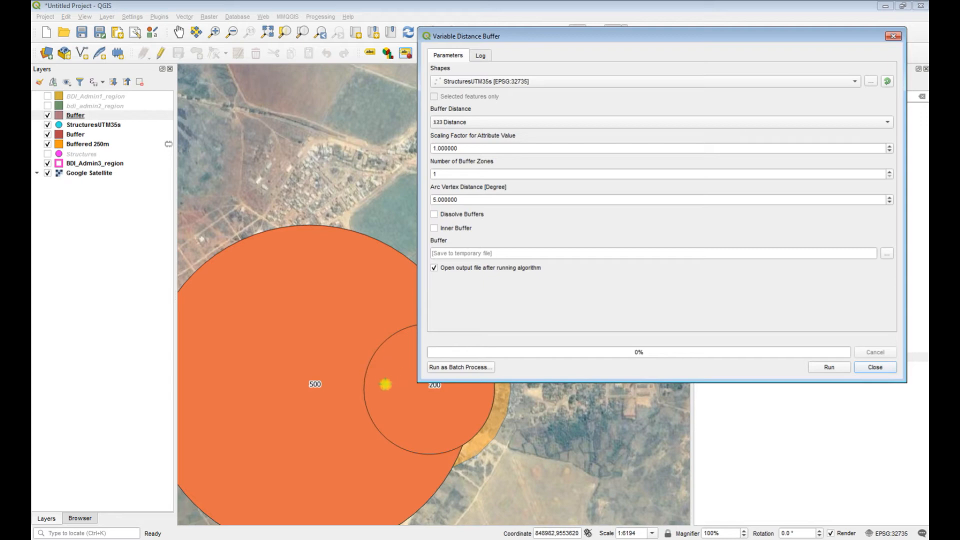
{"action": "left_click", "coordinate": [873, 367]}
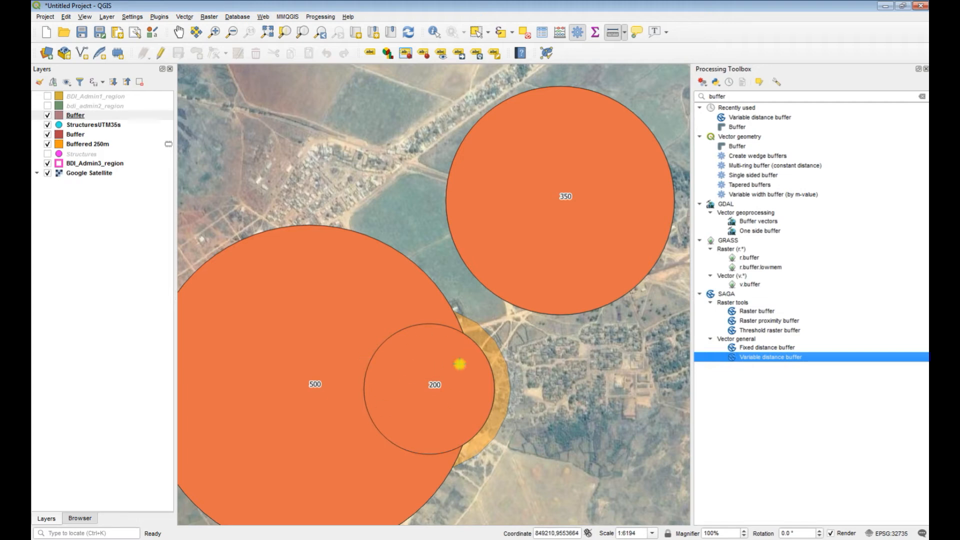
Switch off the new undissolved Buffer layer so only the red dissolved buffers show.
{"action": "left_click", "coordinate": [47, 115]}
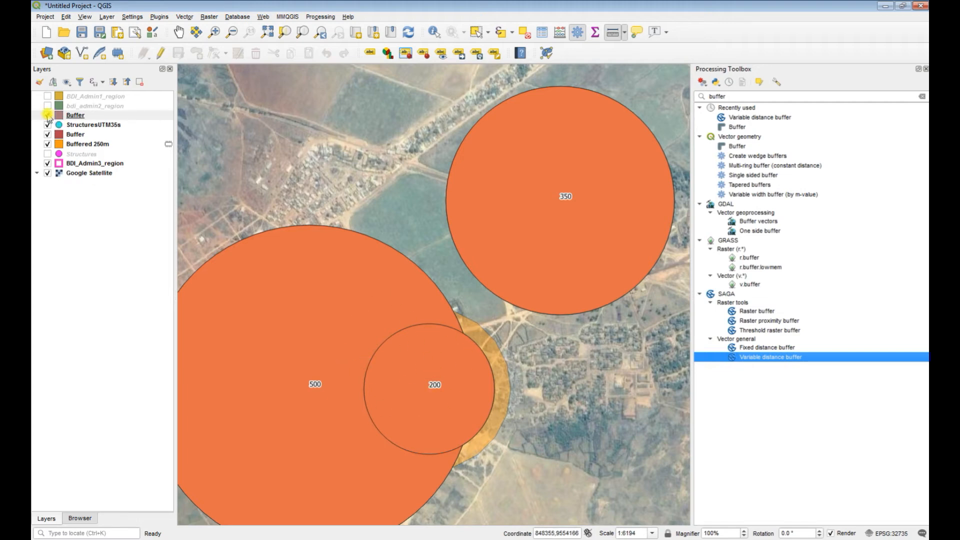
{"action": "left_click", "coordinate": [75, 115]}
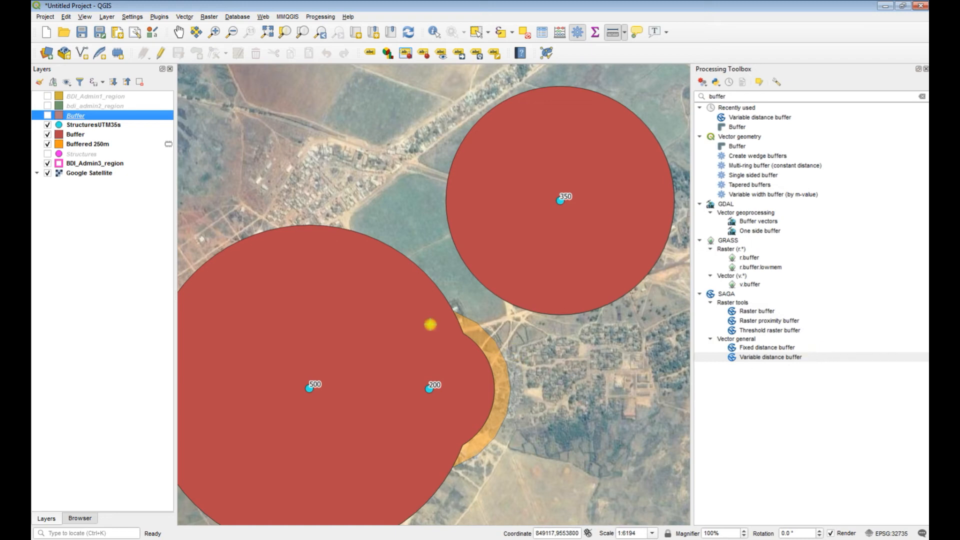
{"action": "mouse_move", "coordinate": [443, 93]}
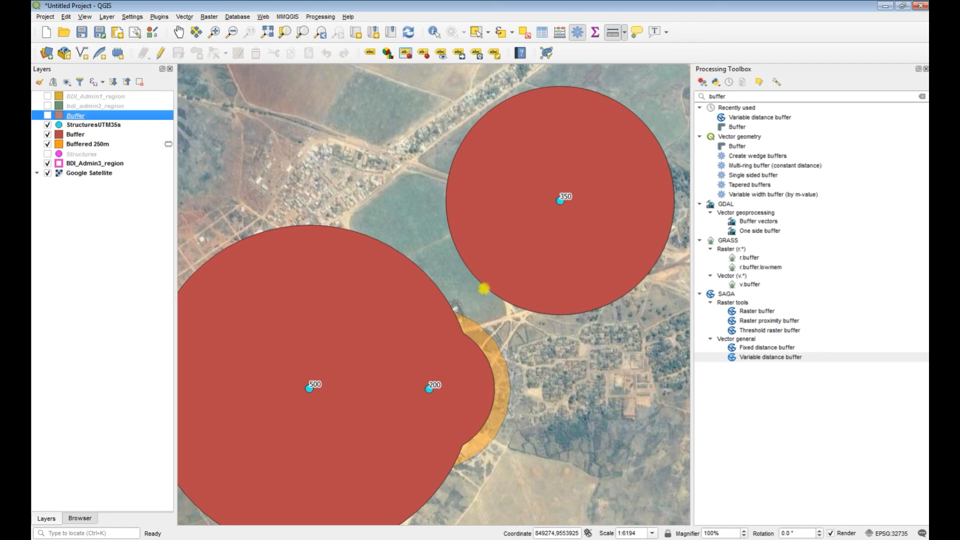
{"action": "mouse_move", "coordinate": [503, 342]}
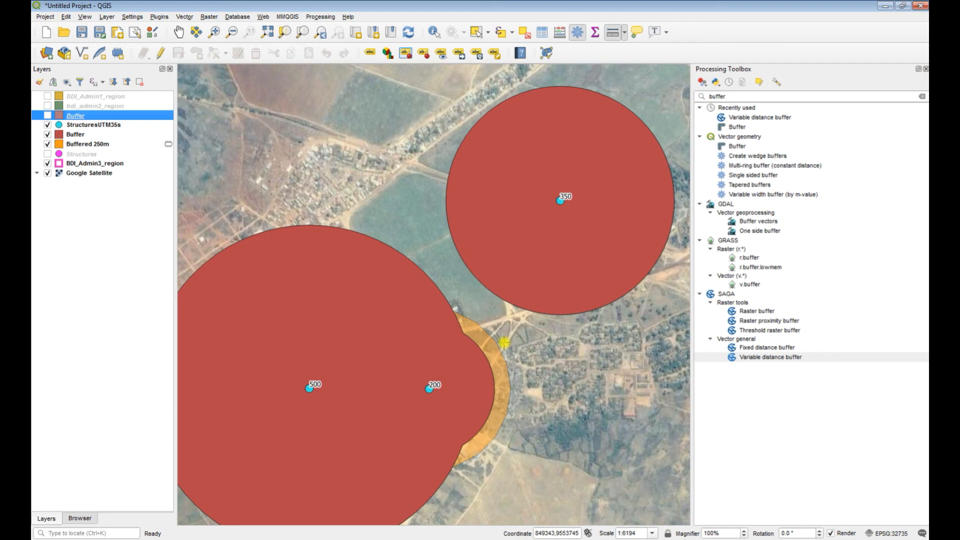